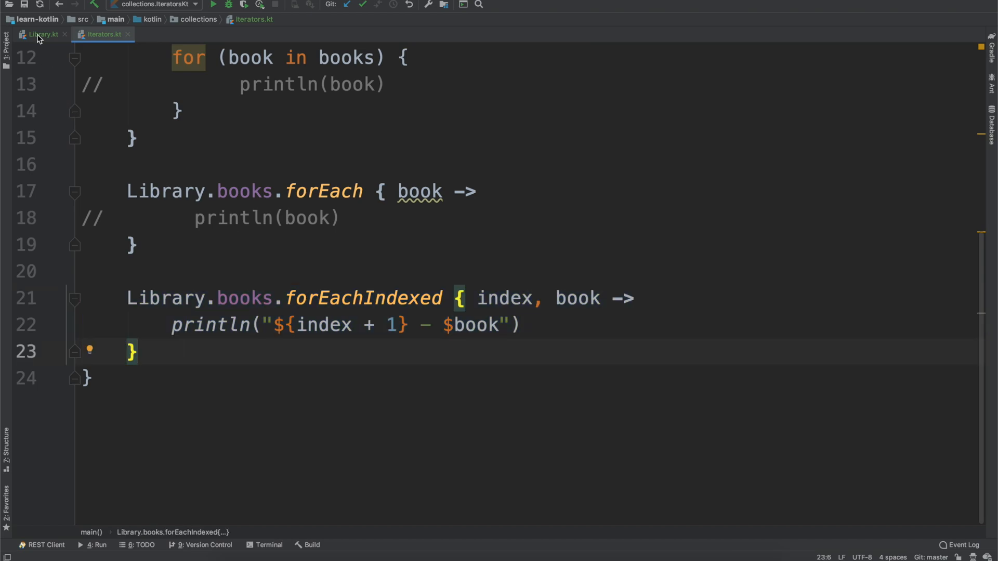
Step: Review the book data in Library.kt, then return to Iterators.kt
click(39, 33)
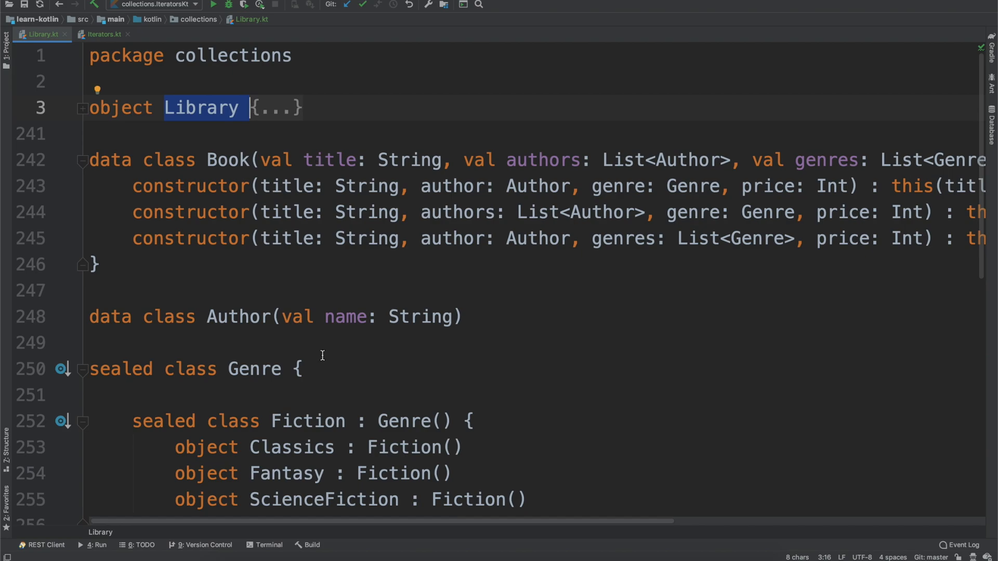
scroll(down, 3)
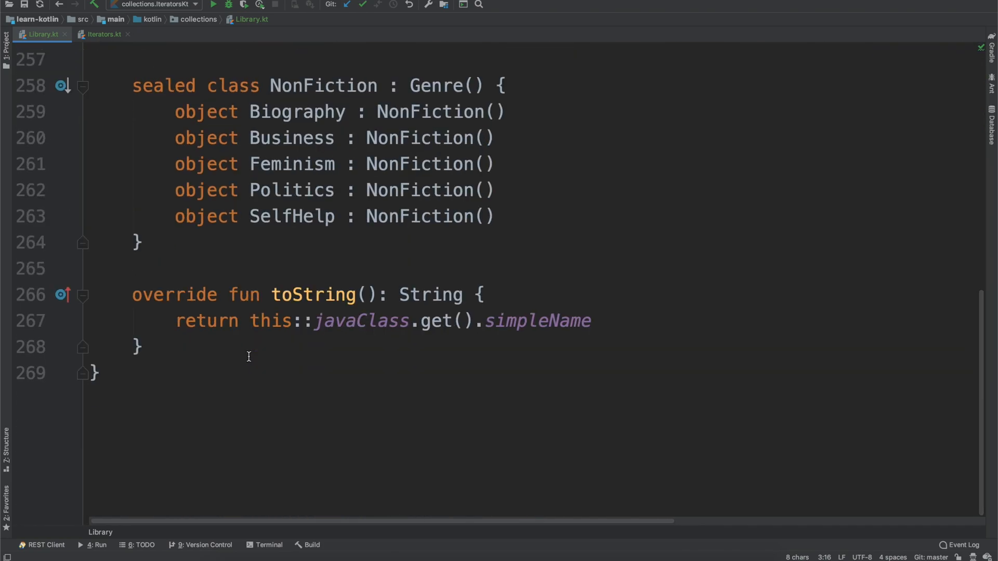
click(102, 33)
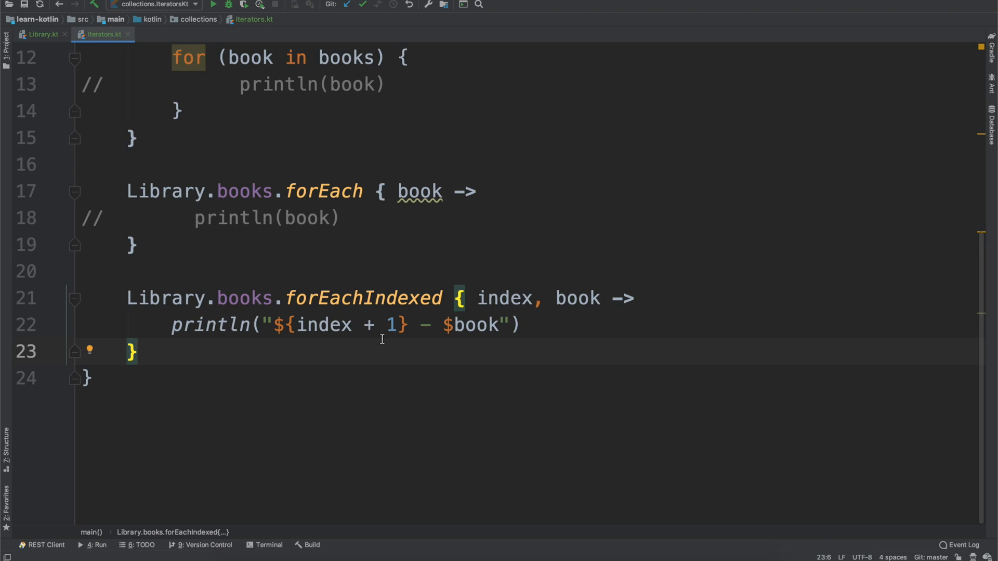
mouse_move(45, 88)
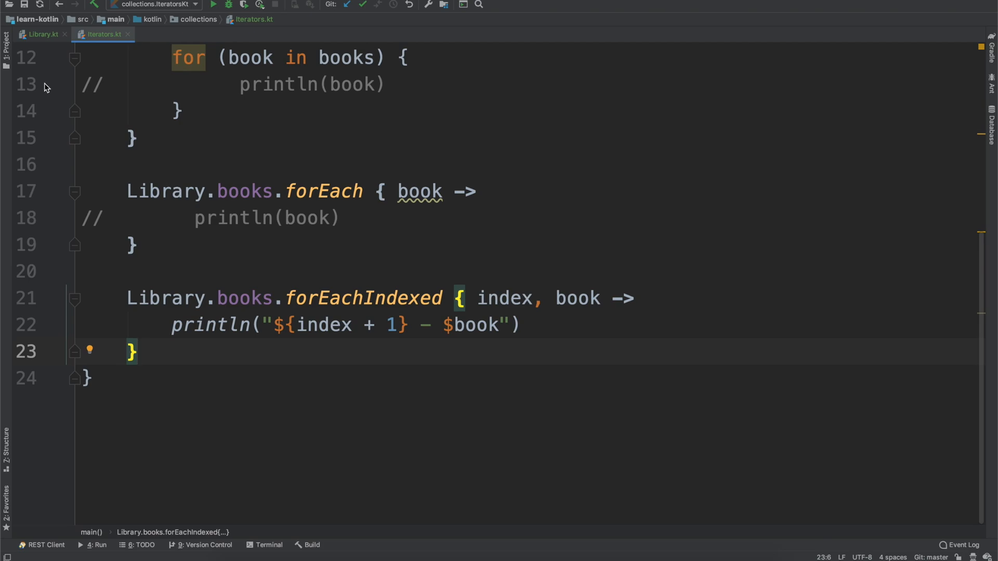
Step: Create a new Kotlin file Map in the collections package and close Iterators.kt
click(6, 45)
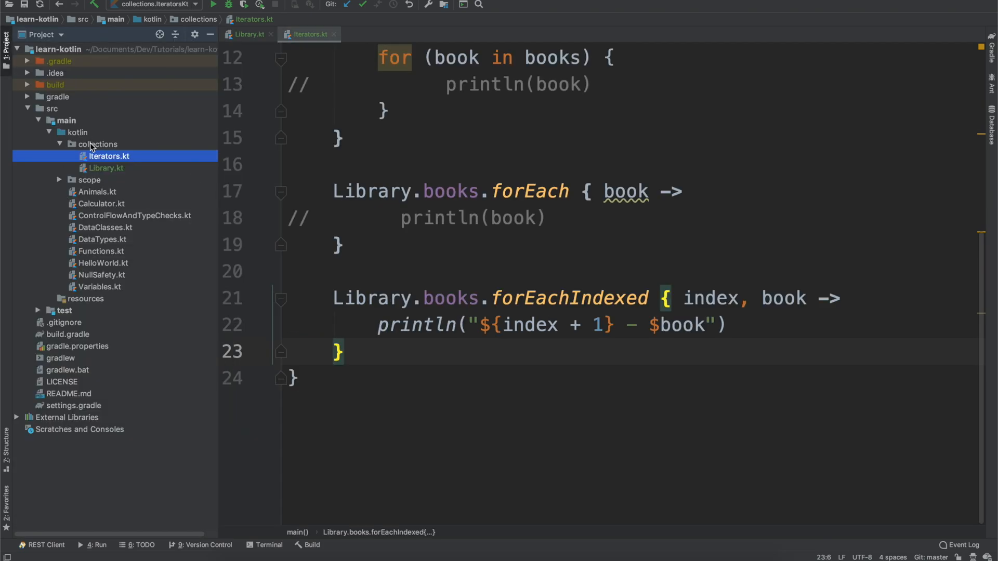
right_click(98, 143)
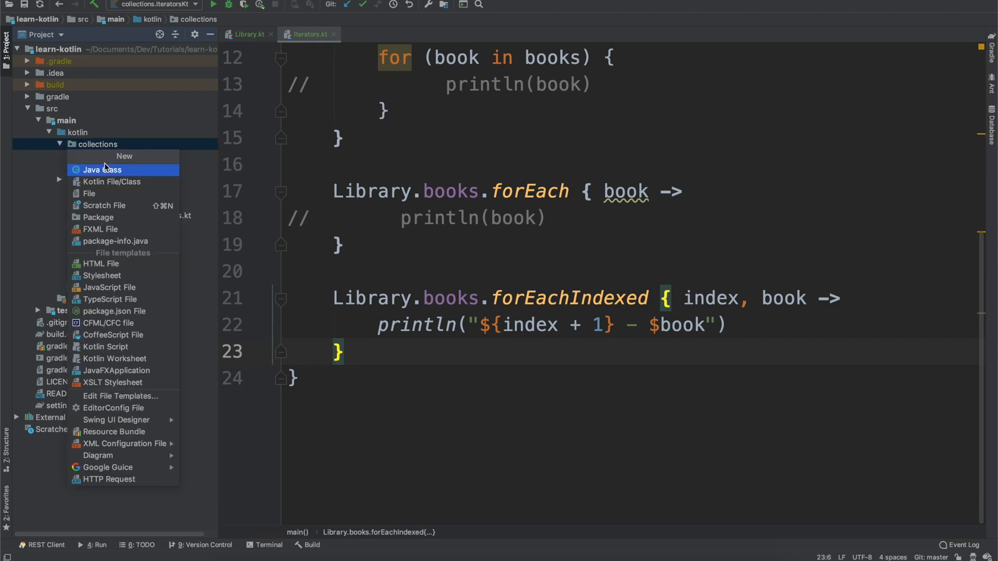
click(111, 180)
text(Map)
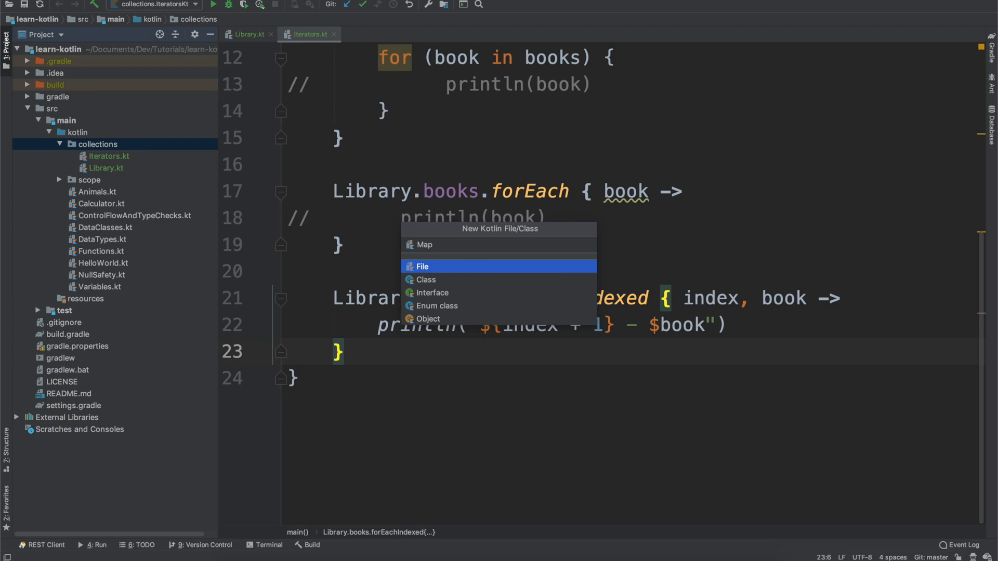
click(422, 268)
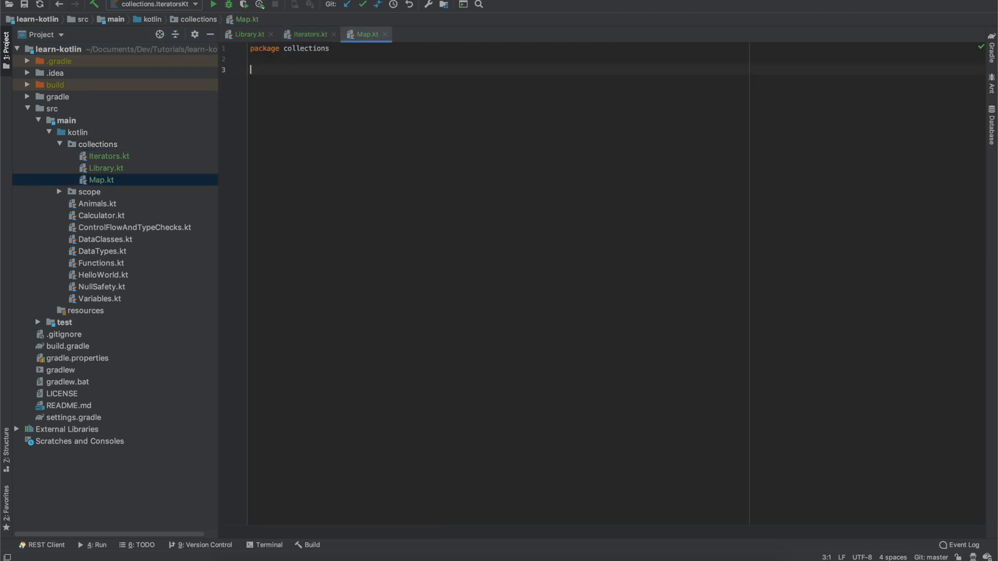
click(7, 44)
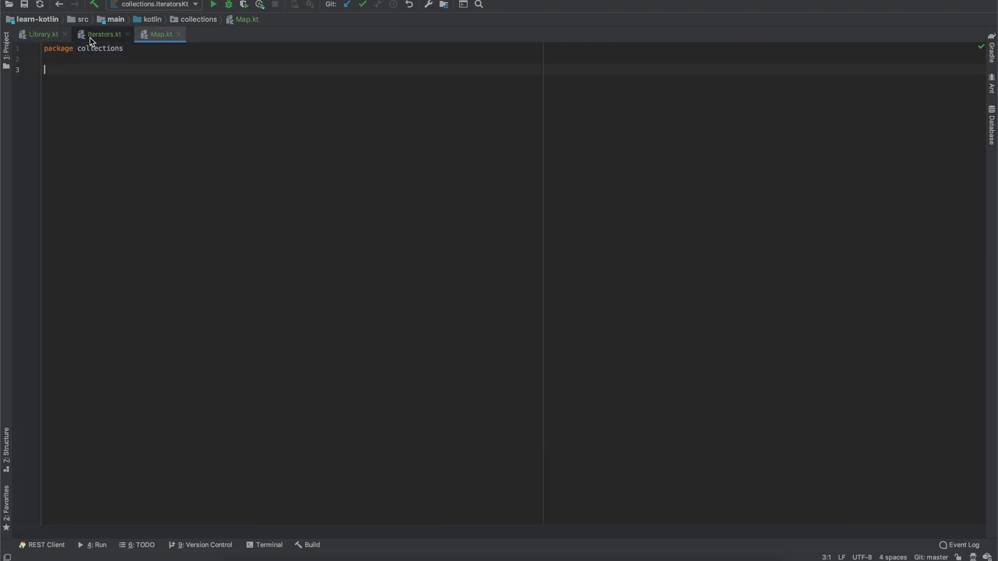
click(127, 33)
text(fun main() {)
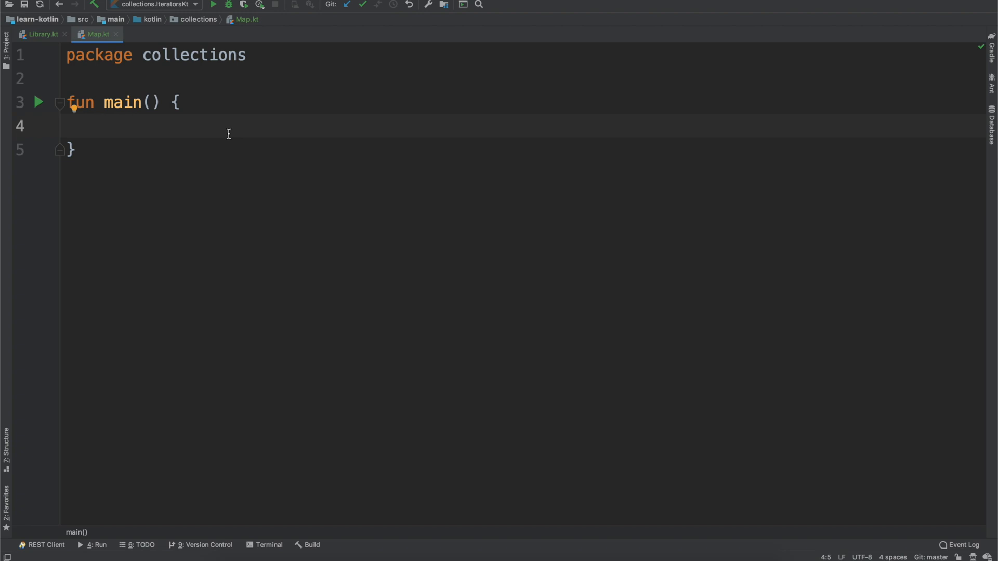
click(40, 33)
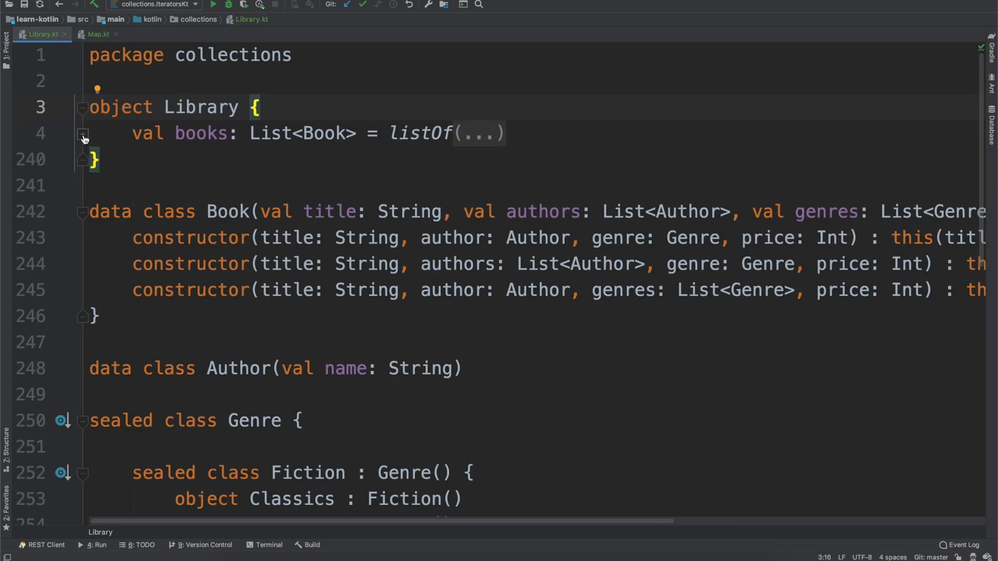
click(83, 134)
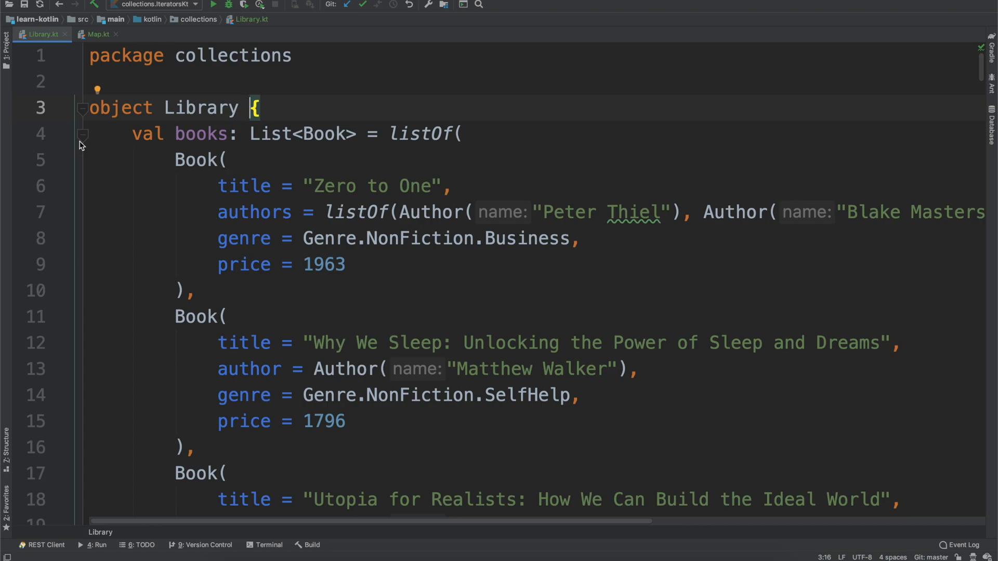
click(96, 35)
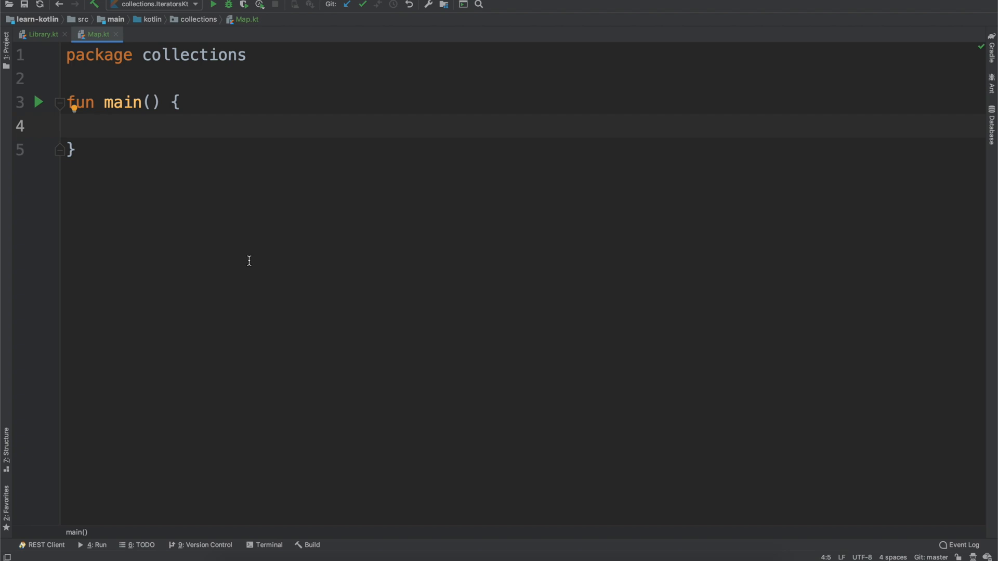
Step: Add a '// Print All Authors' comment and val justAuthors = Library.books.map { it.authors }
text(// Print)
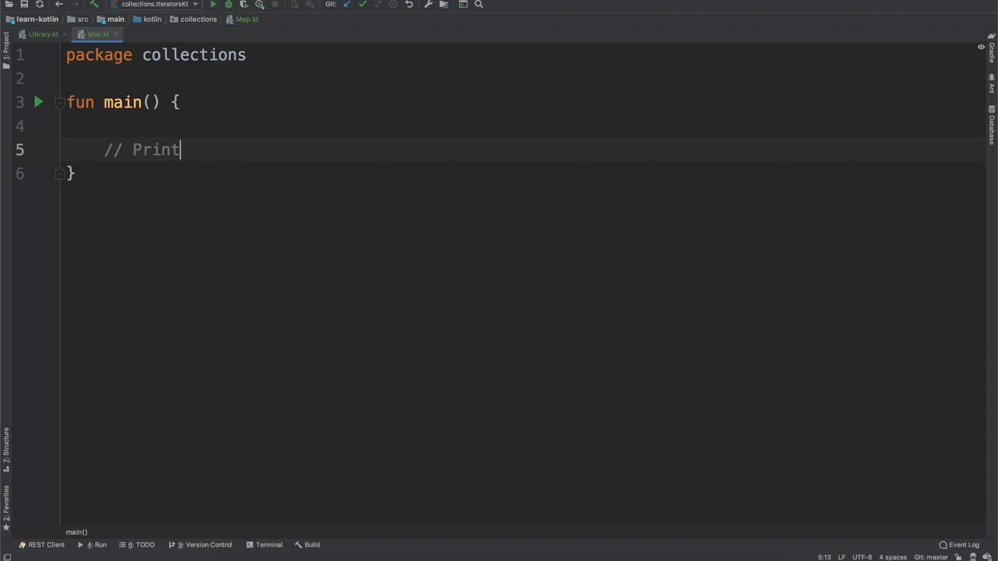
text(All Authors)
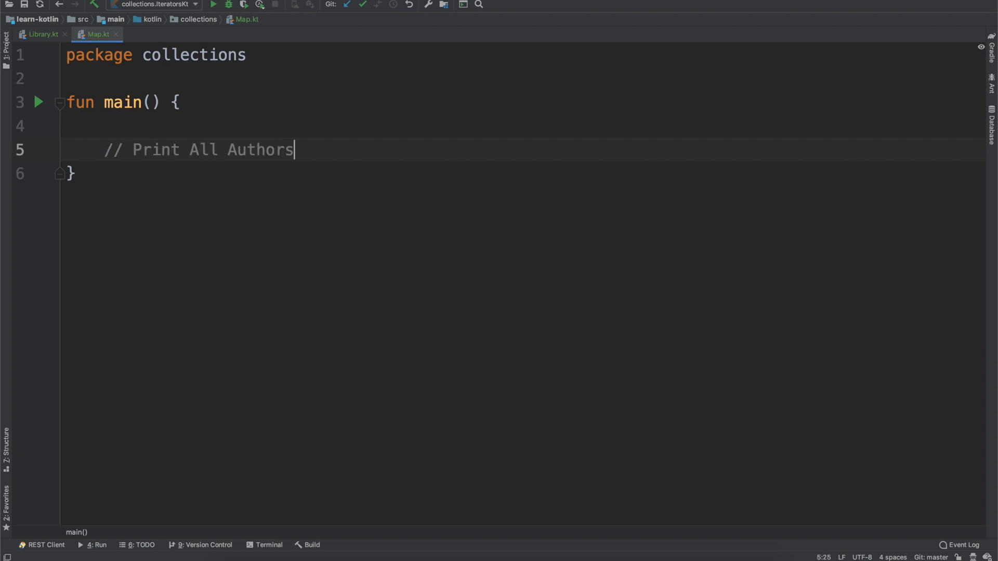
text(val)
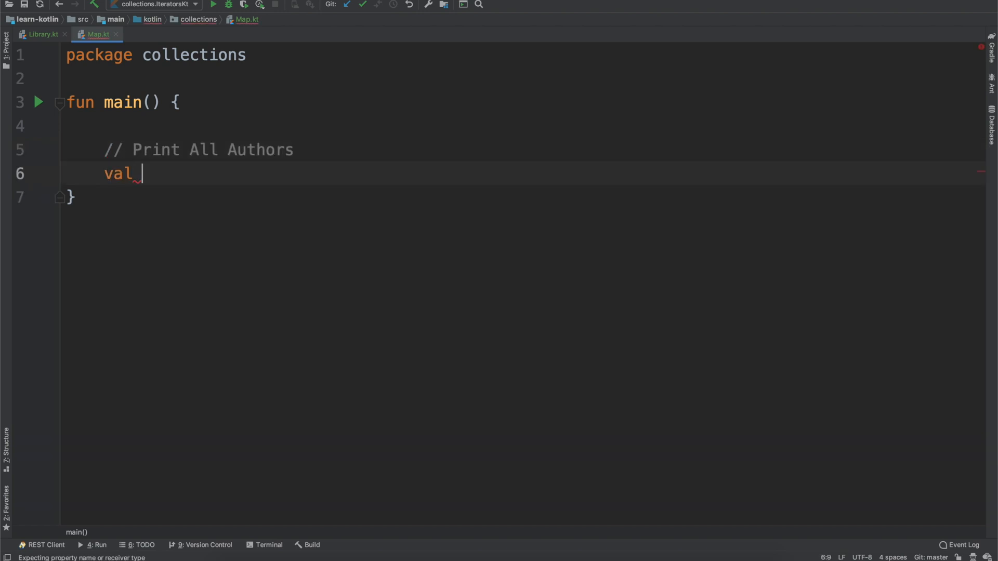
text(justAut)
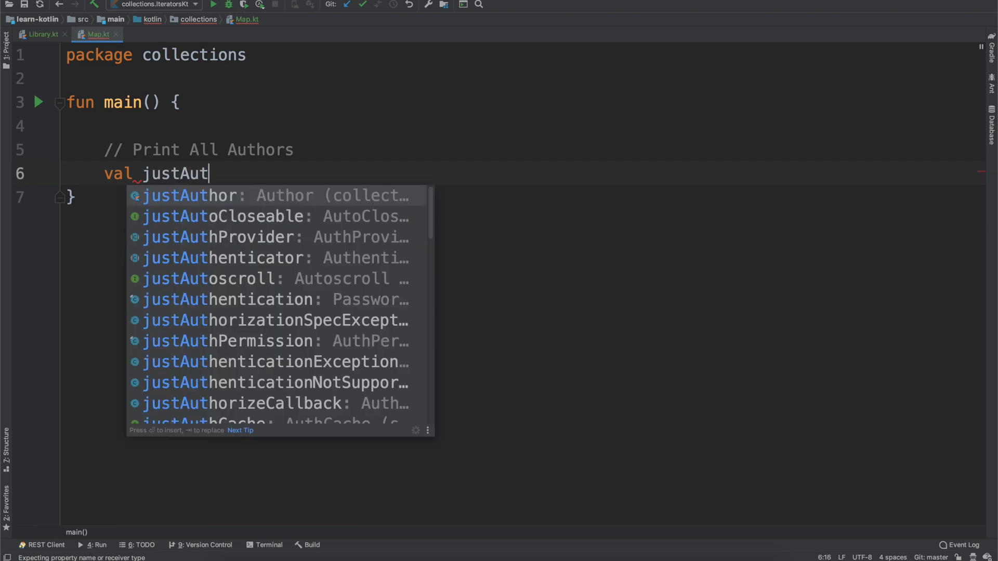
text(hors)
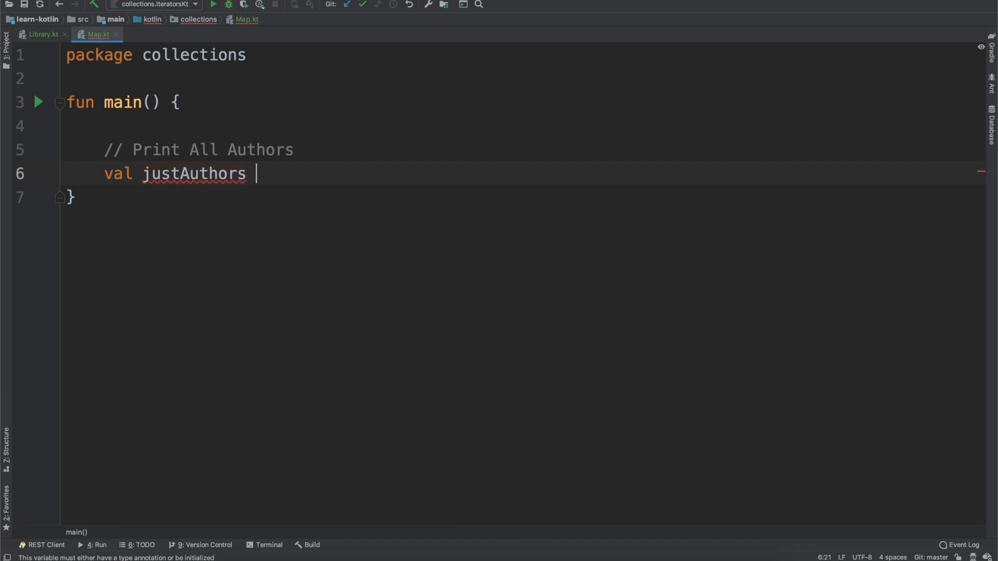
text(= Library.books)
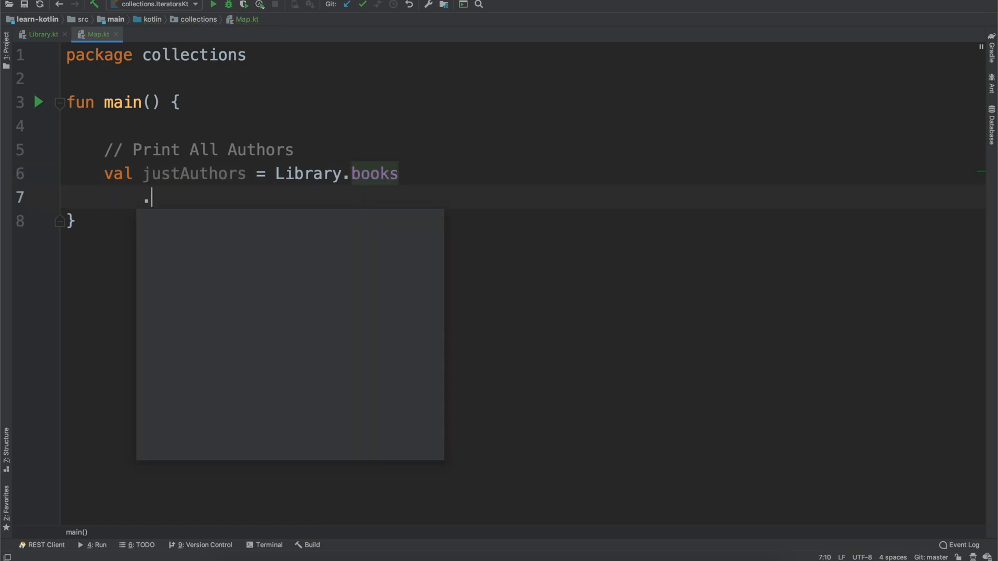
text(map {)
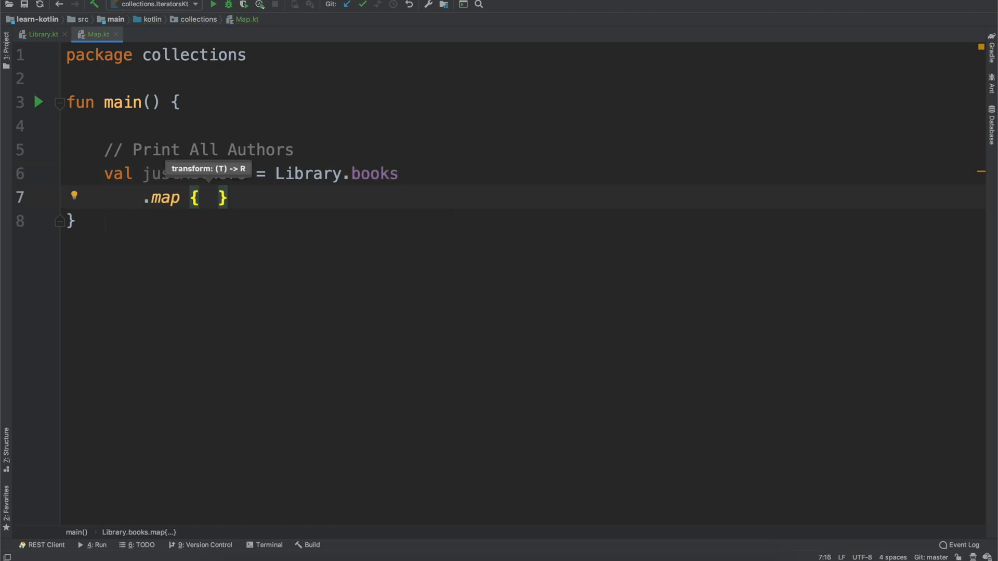
text(it.au)
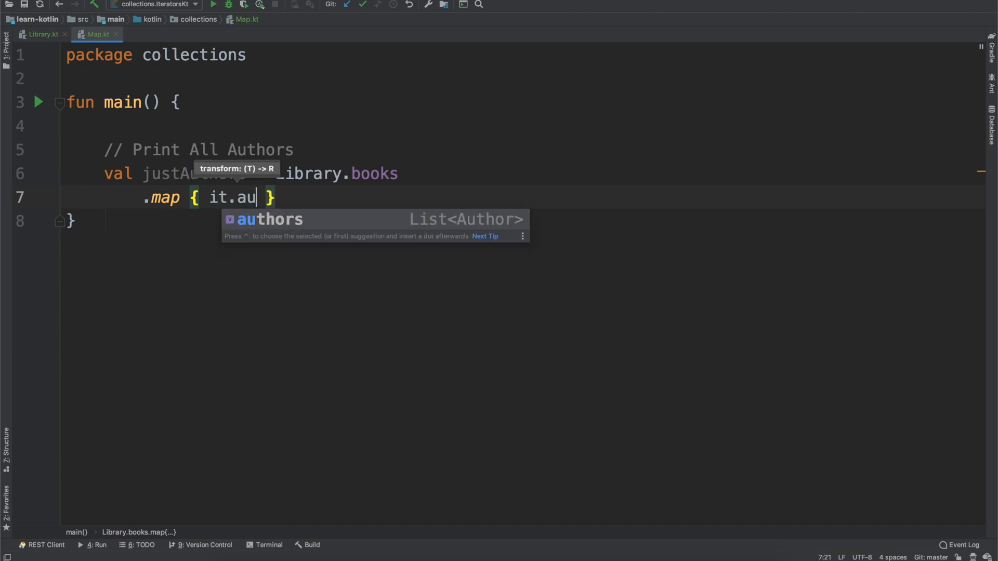
key(Enter)
text(println(")
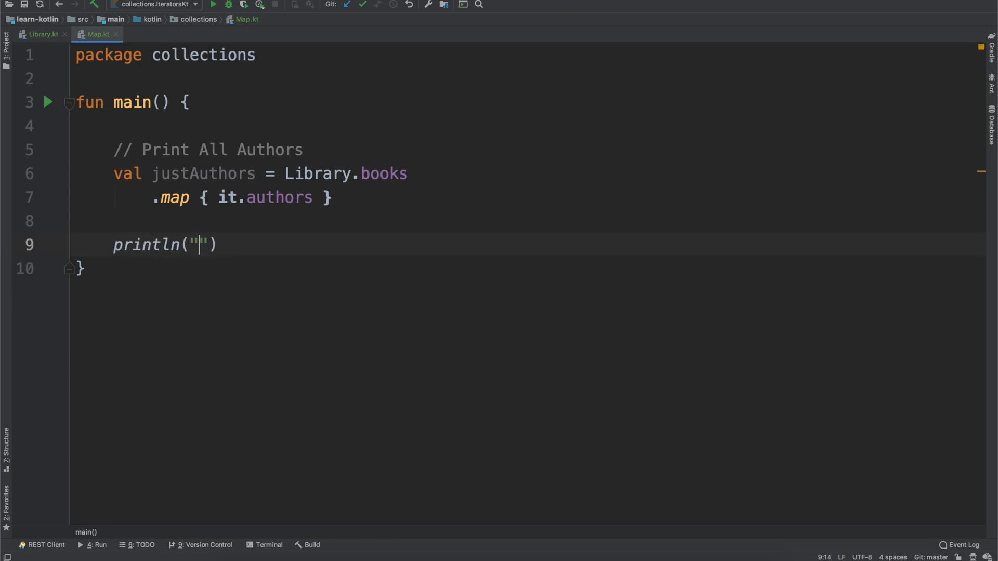
Step: Print an '=== Authors ===' heading followed by println(justAuthors)
text(=== Authors)
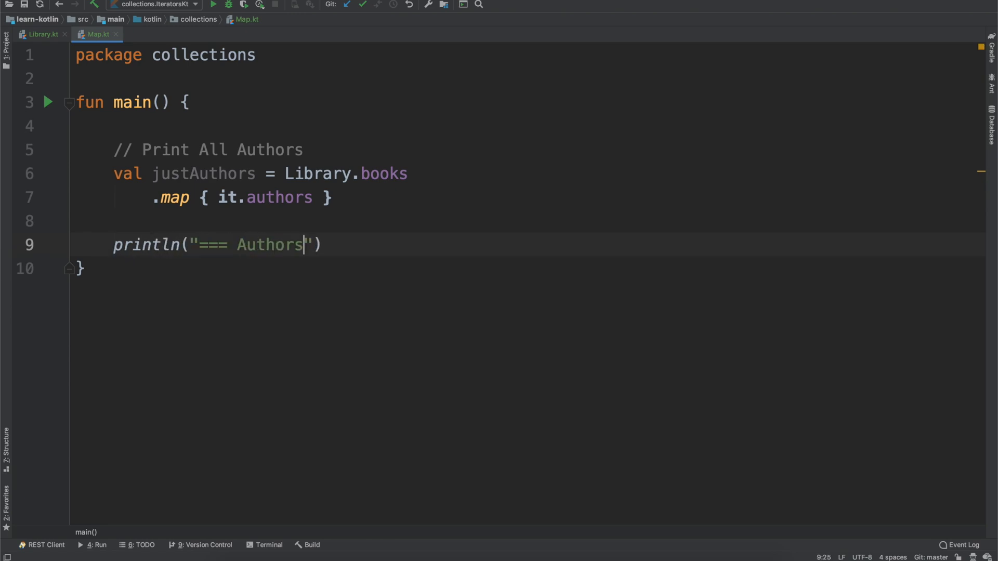
text(===)
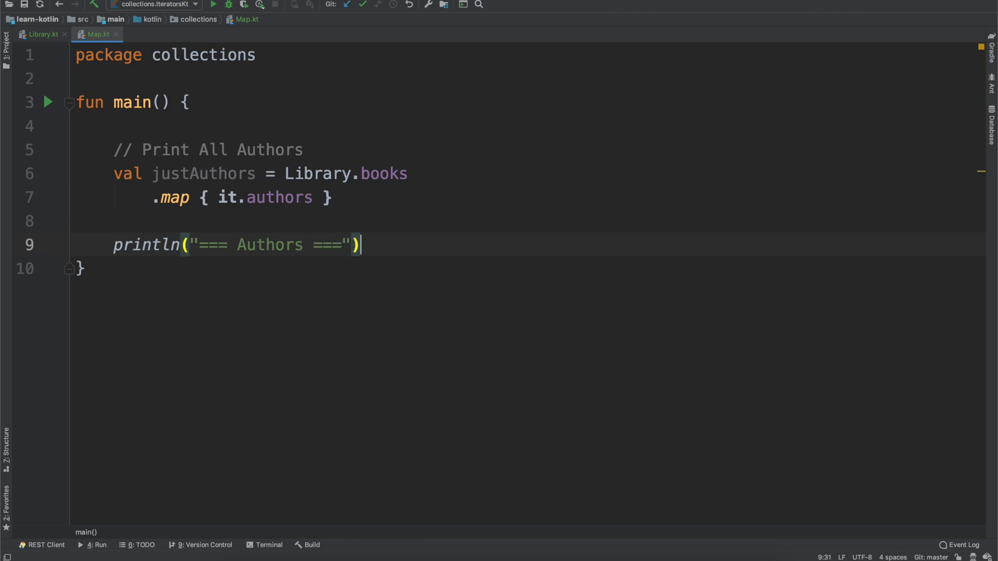
text(println()
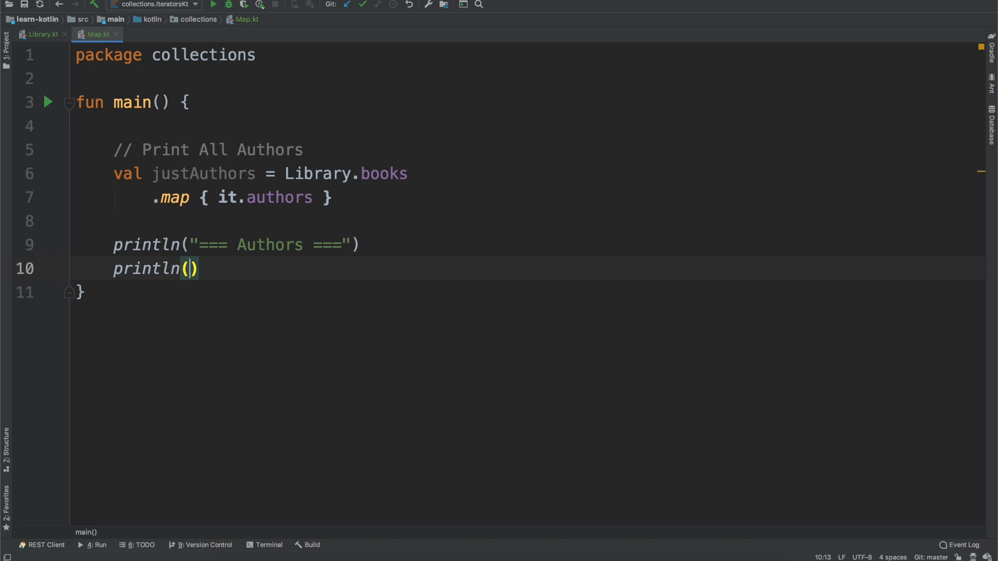
text(justAuthors)
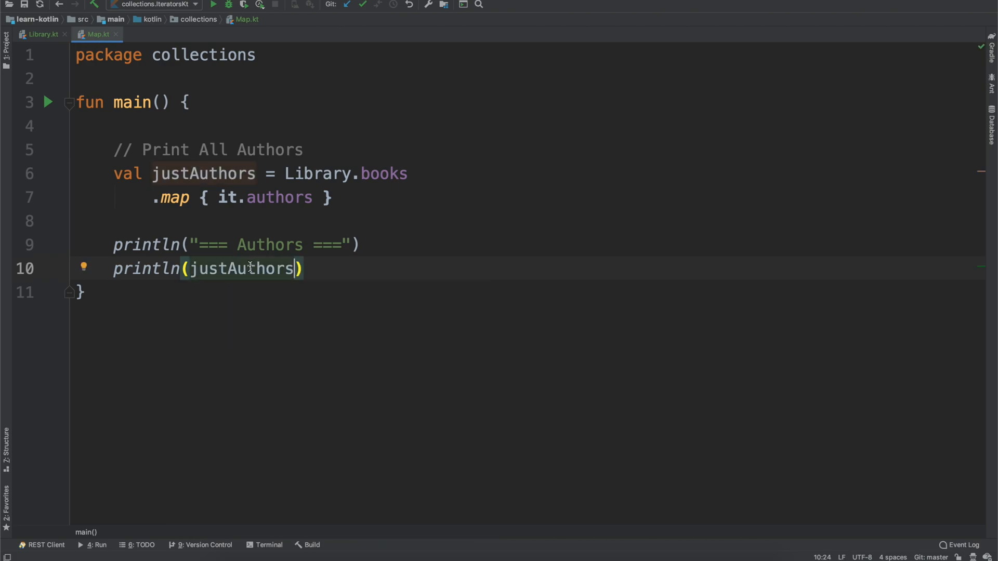
Step: Run Map.kt, then rewrite the lambda with an explicit parameter as { book -> book.authors }
click(200, 5)
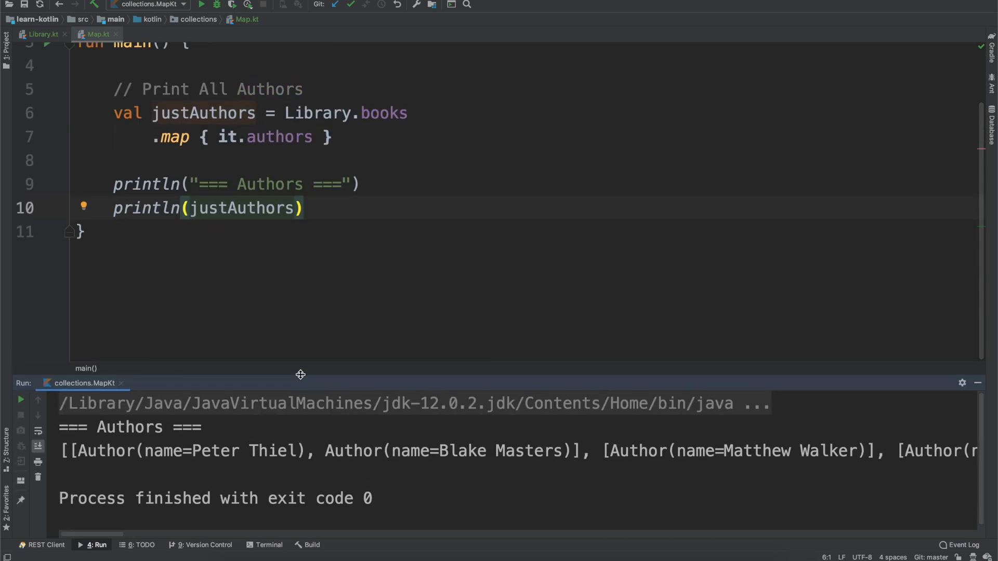
click(217, 138)
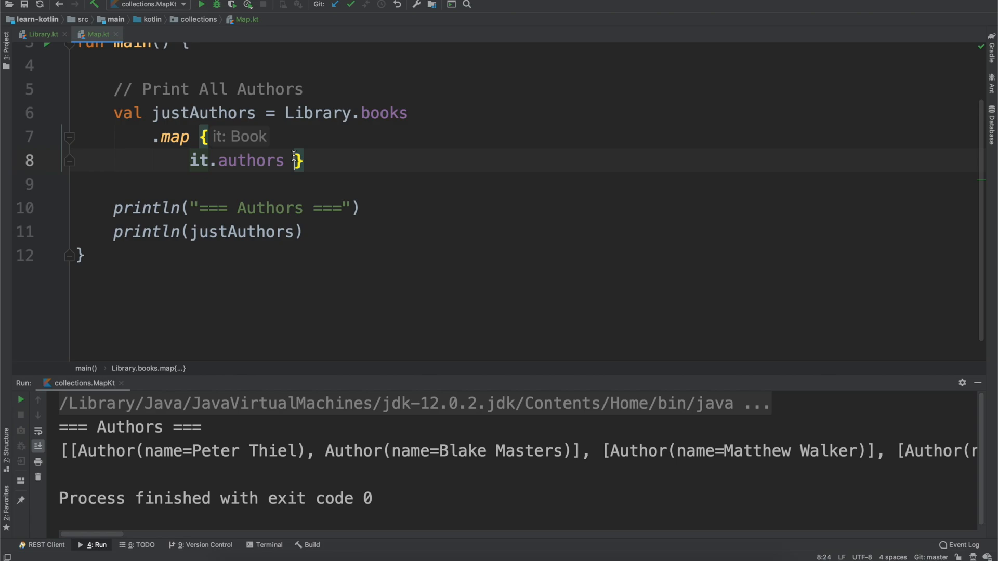
key(Enter)
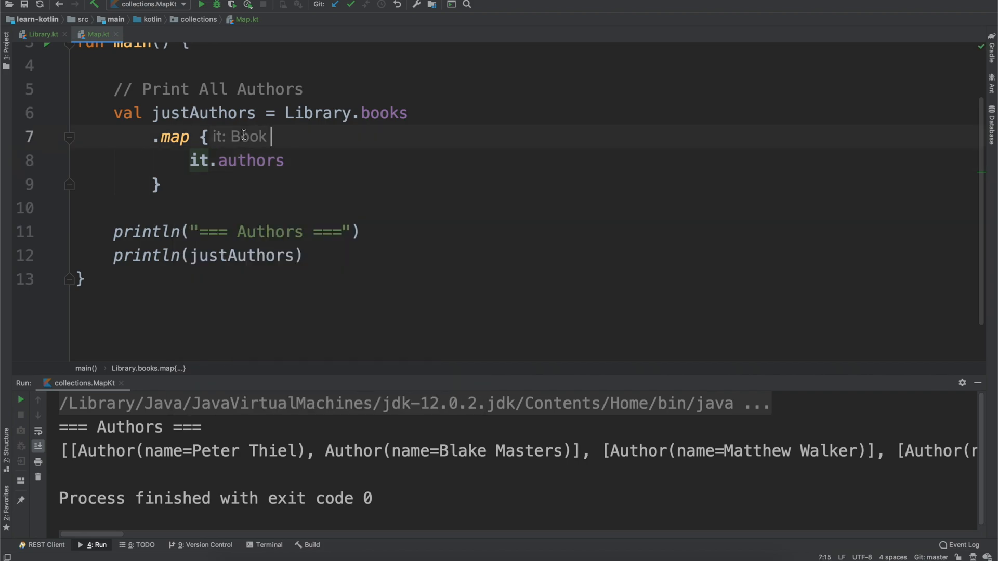
text(book ->)
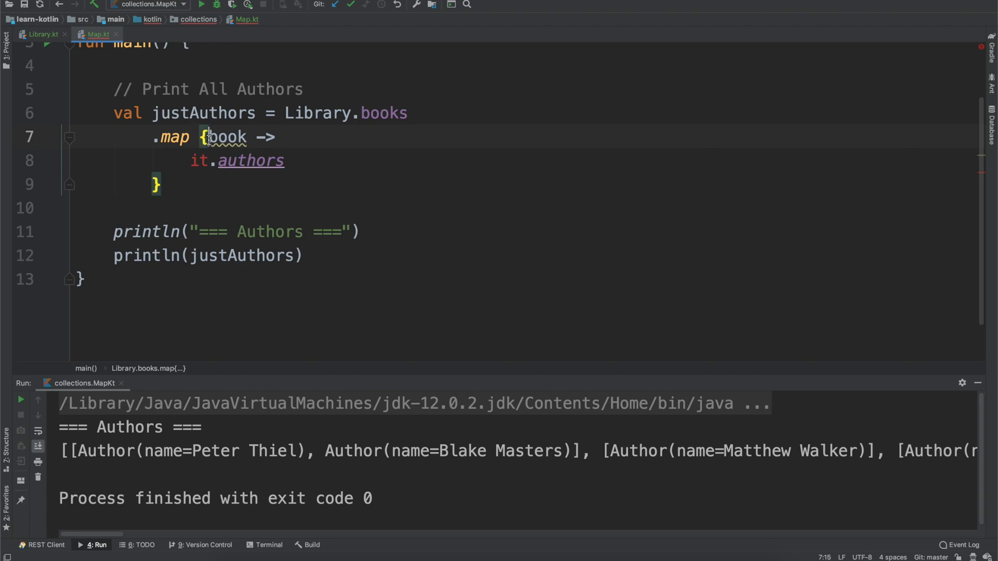
text(book)
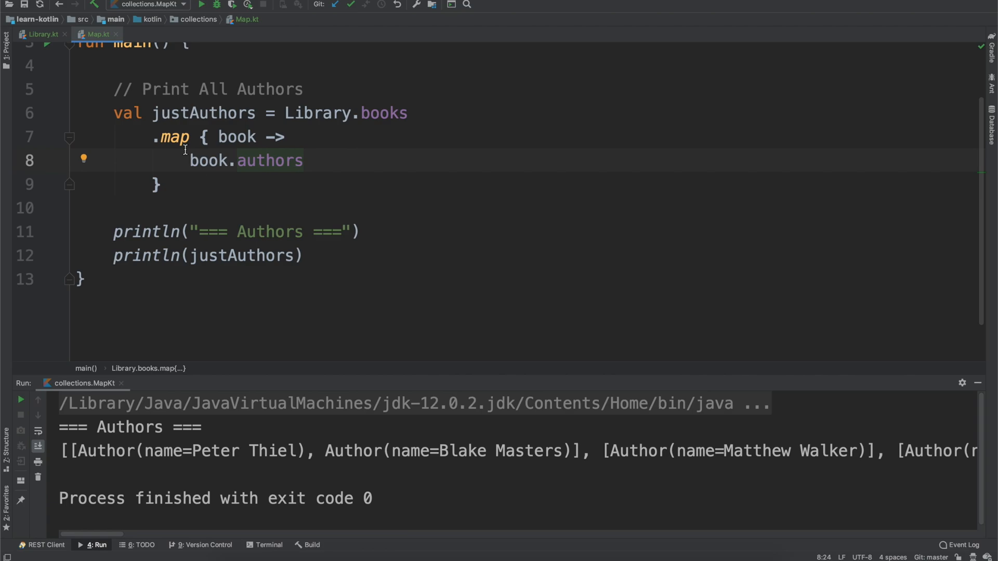
click(171, 136)
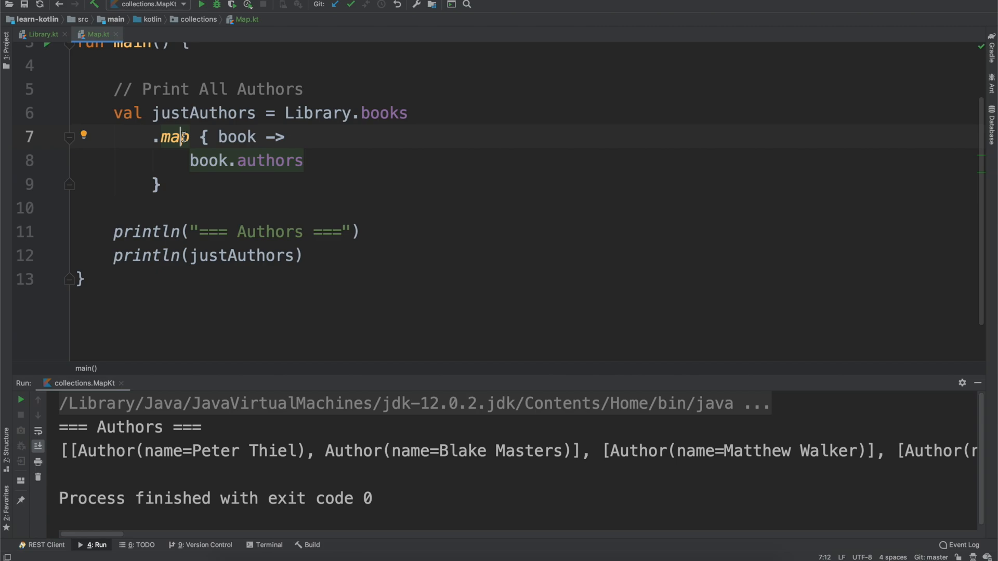
click(172, 136)
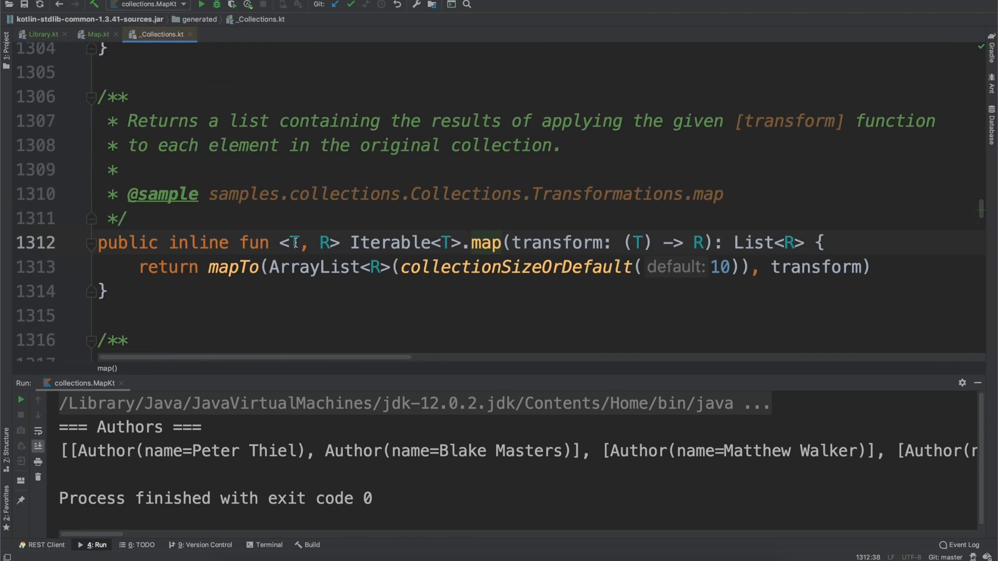
click(292, 242)
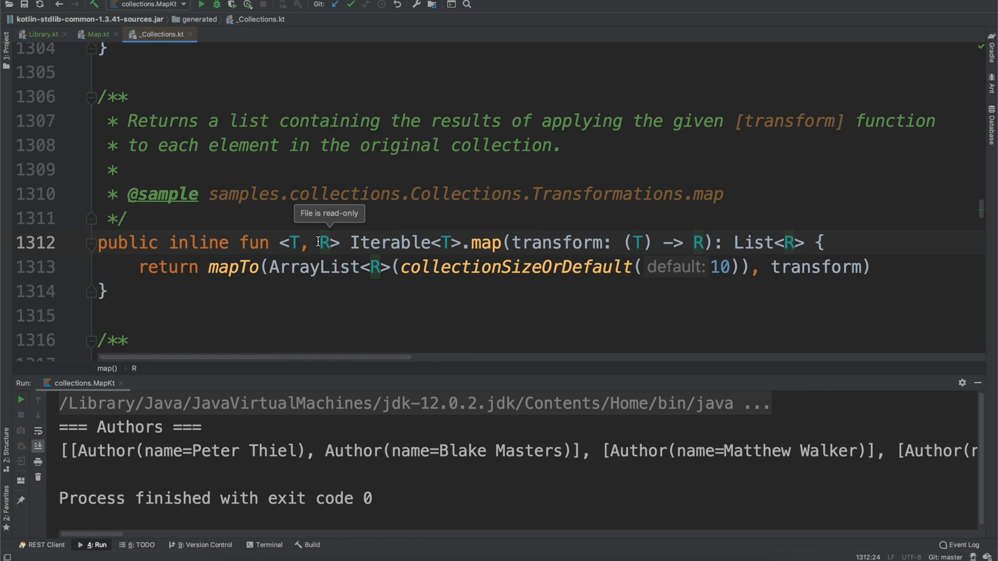
scroll(right, 3)
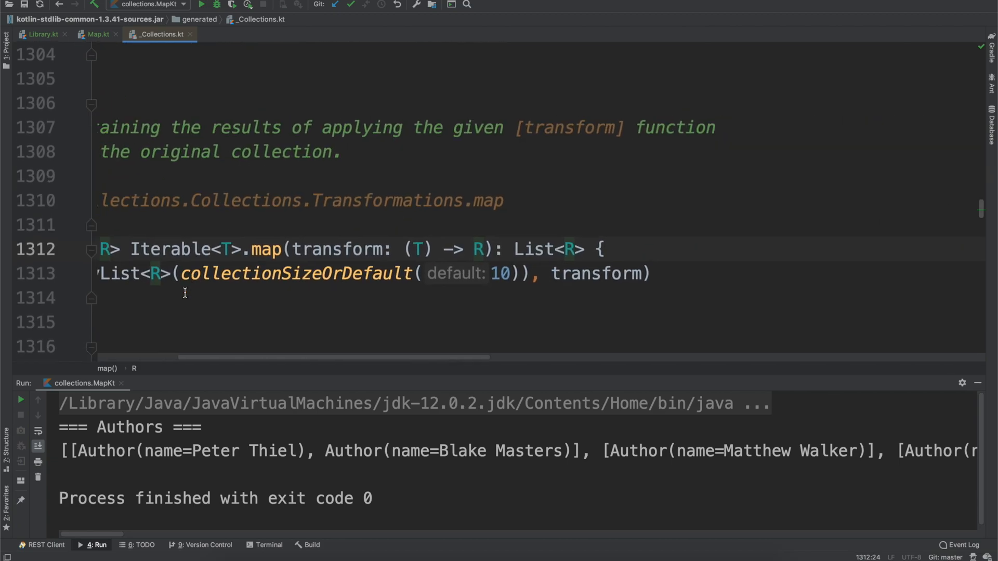
double_click(192, 209)
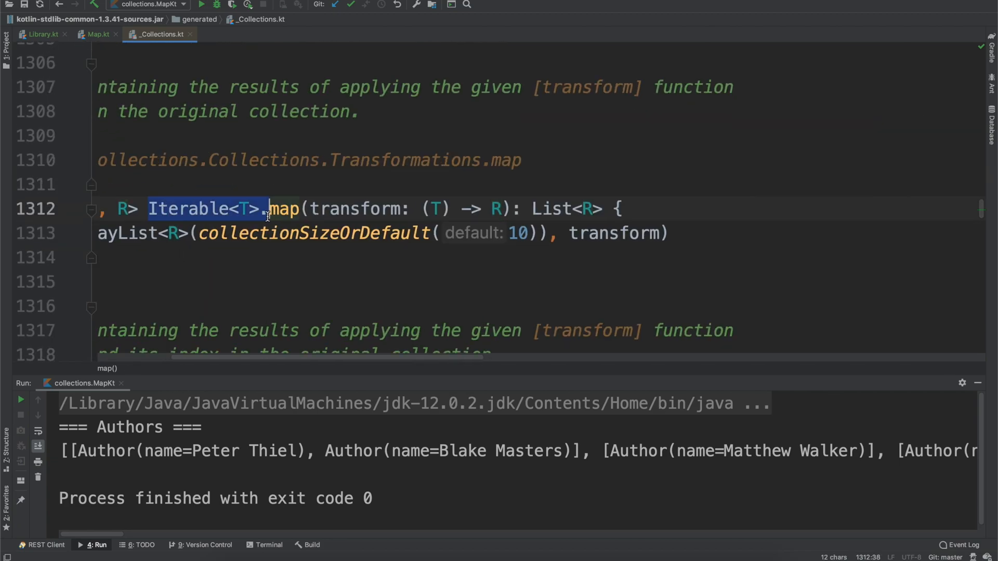
click(243, 208)
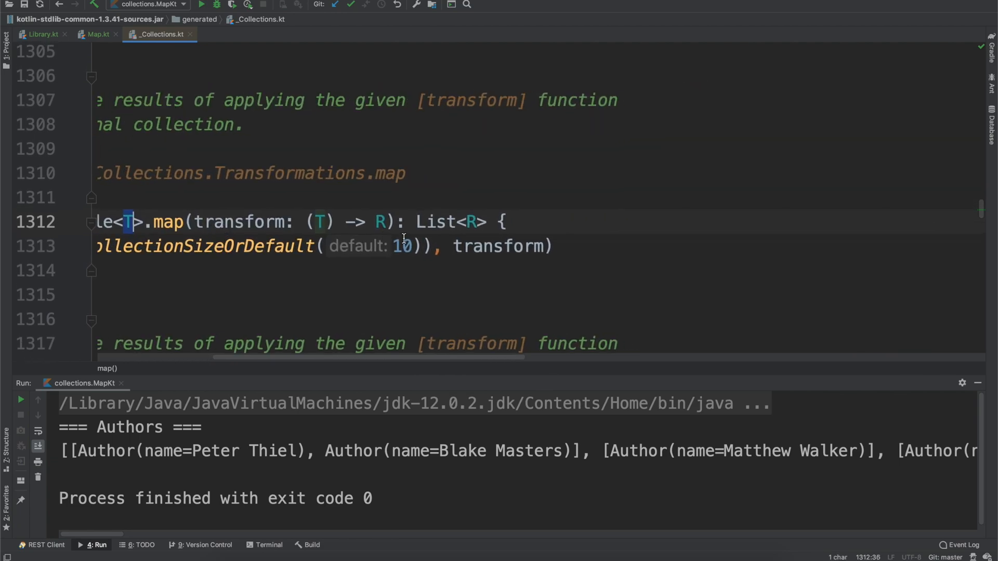
double_click(210, 222)
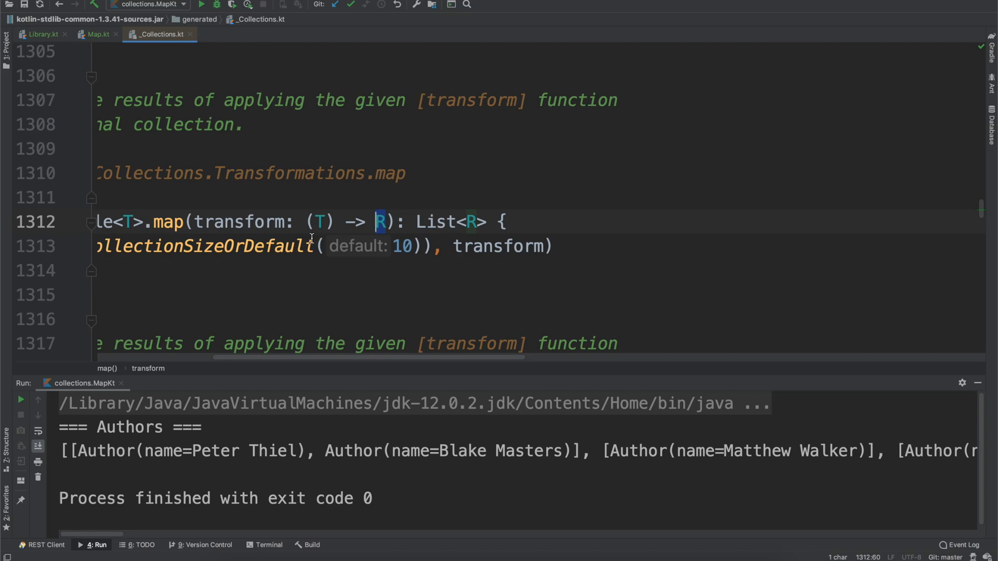
double_click(239, 222)
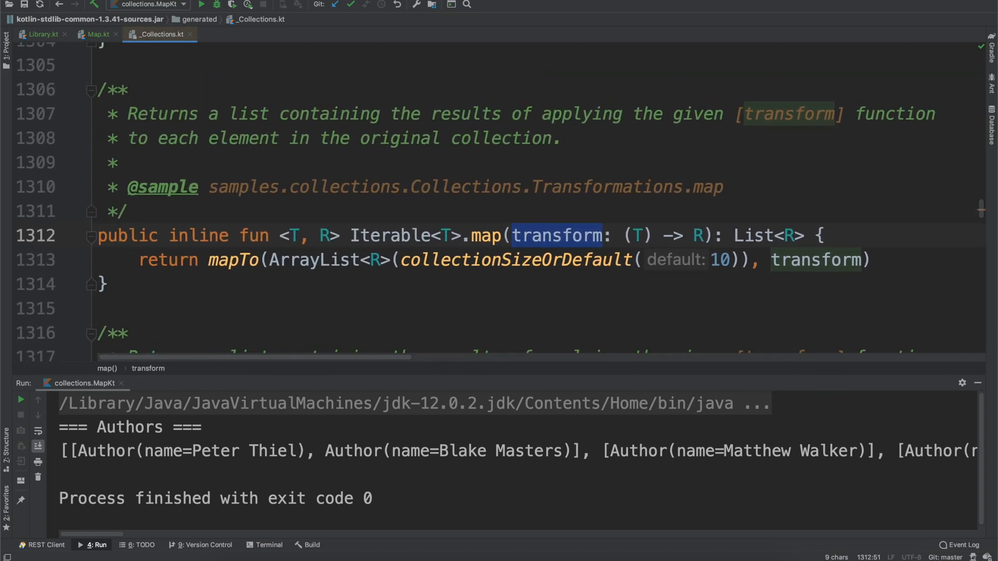
click(97, 34)
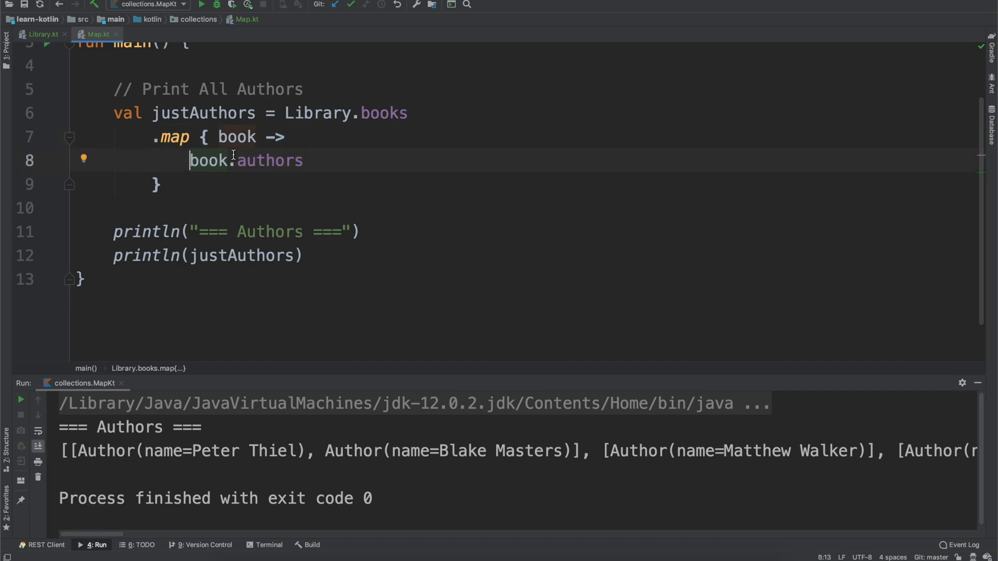
Step: Start a second .map call on a new line after the first map block
click(240, 136)
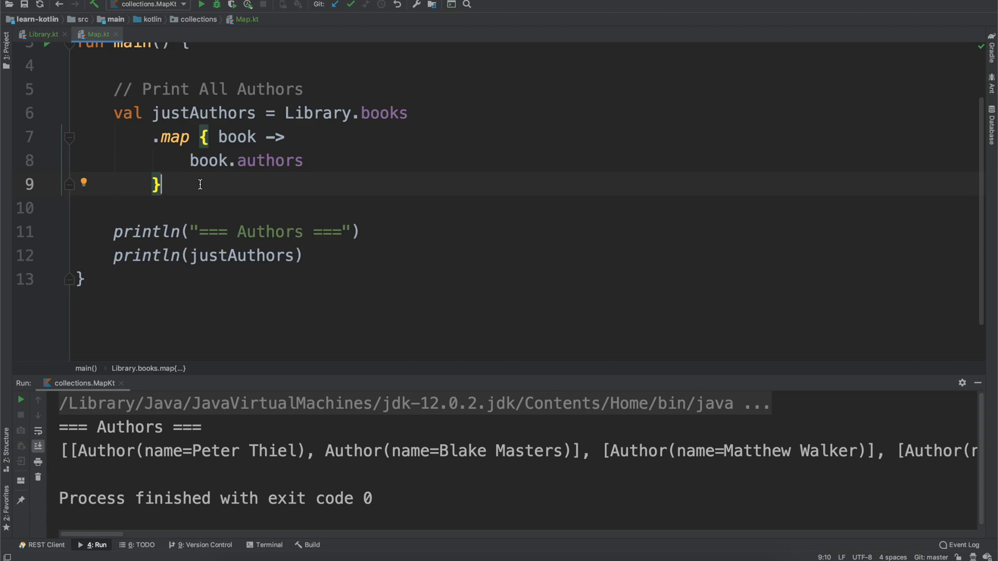
text(.map)
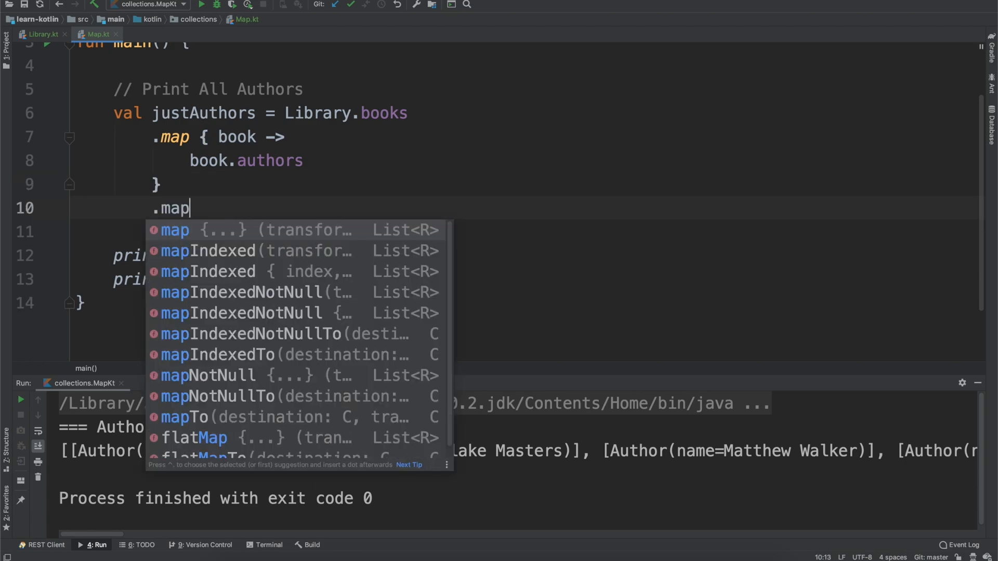
Step: Give the second map lambda parameter authors: List<Author> and annotate the first as book: Book
click(173, 230)
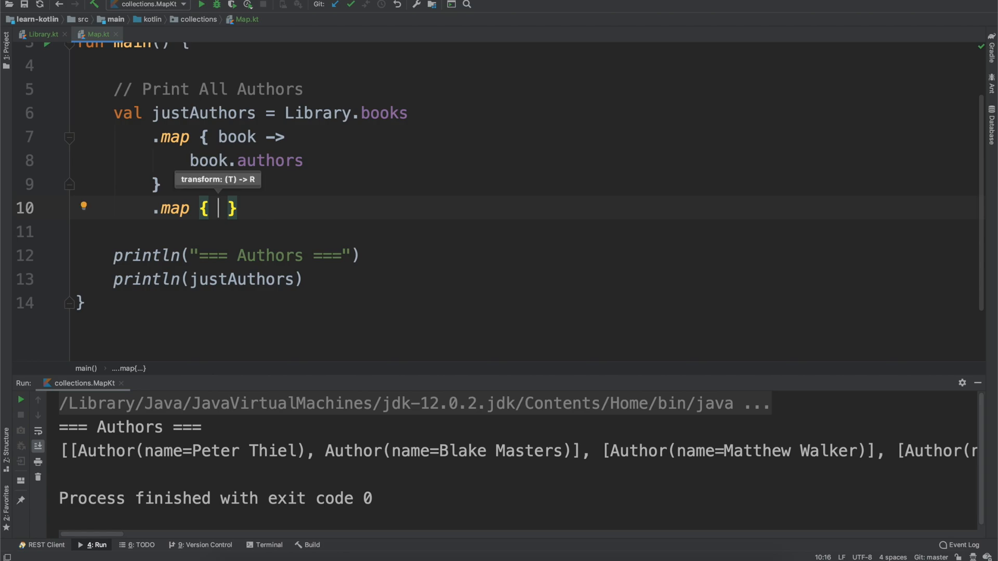
text(a)
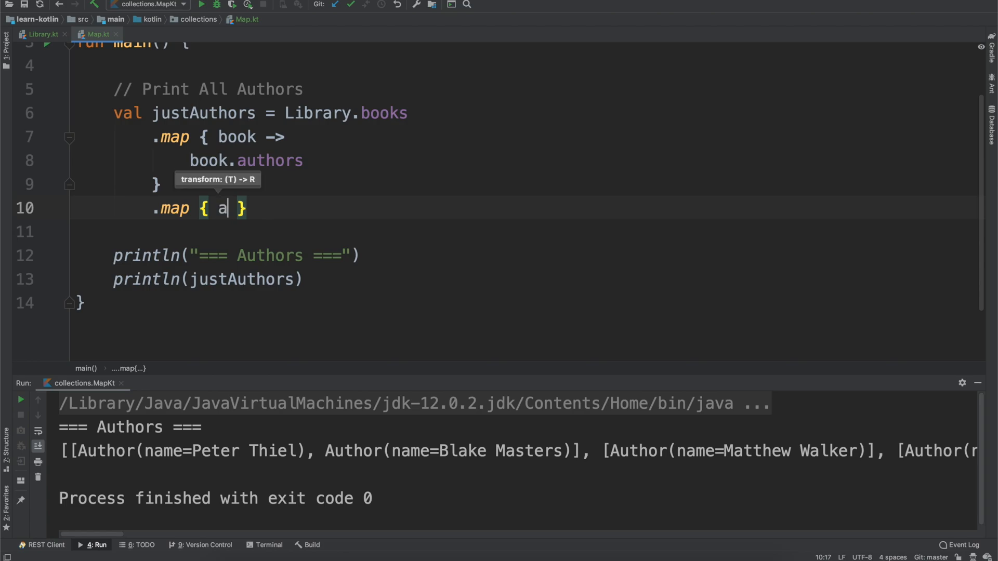
text(uthors ->)
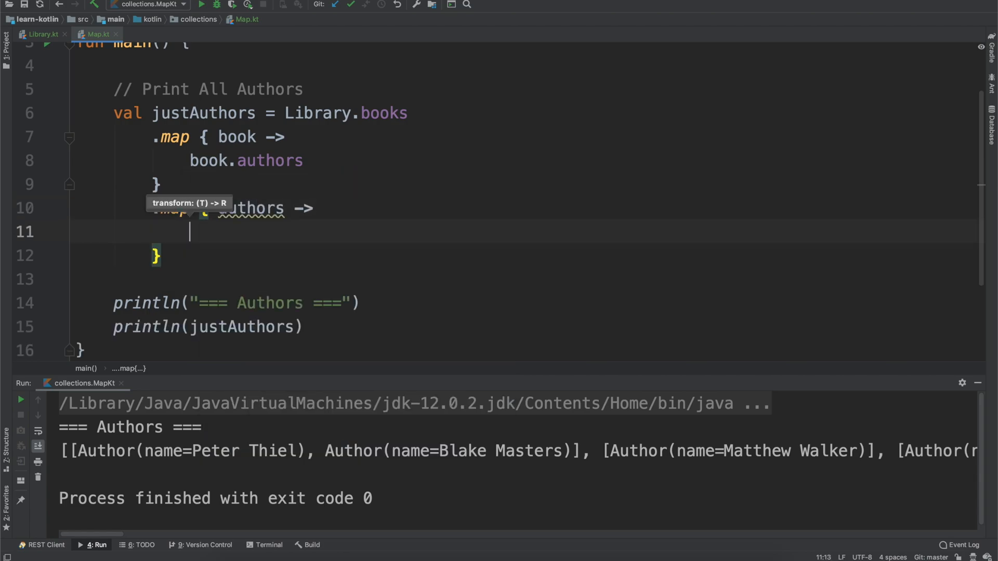
text(: B)
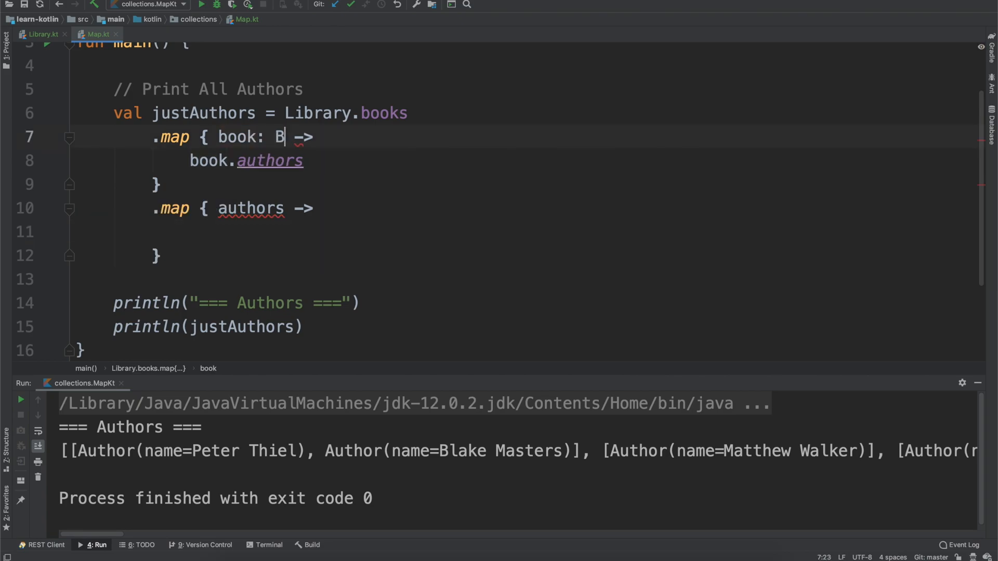
text(ook)
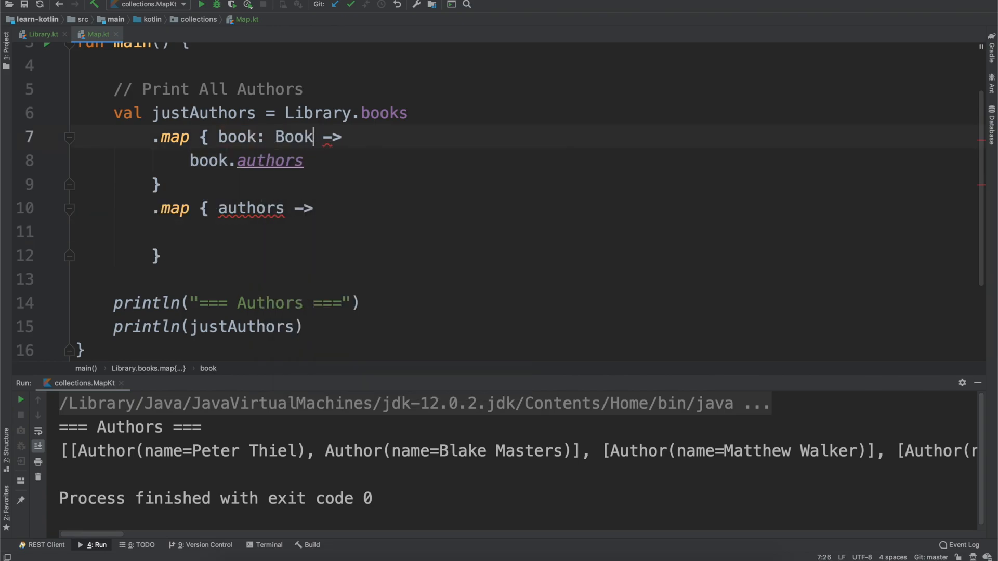
text(:)
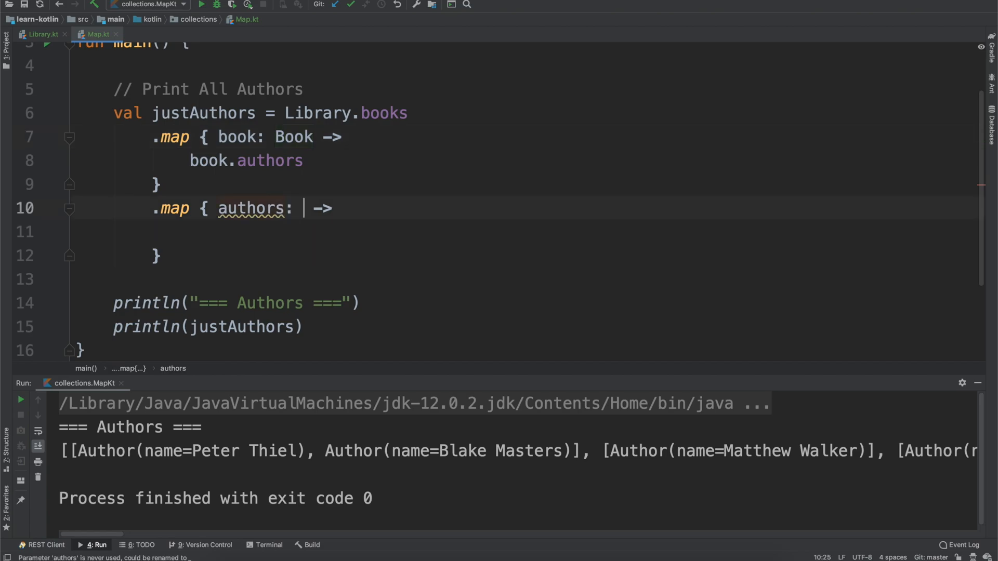
text(List<Author>)
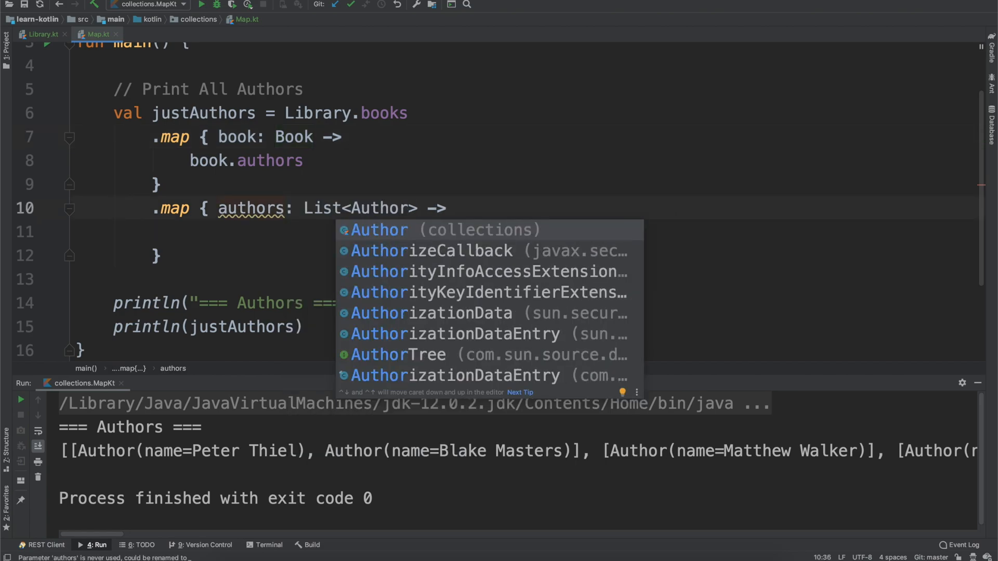
key(Escape)
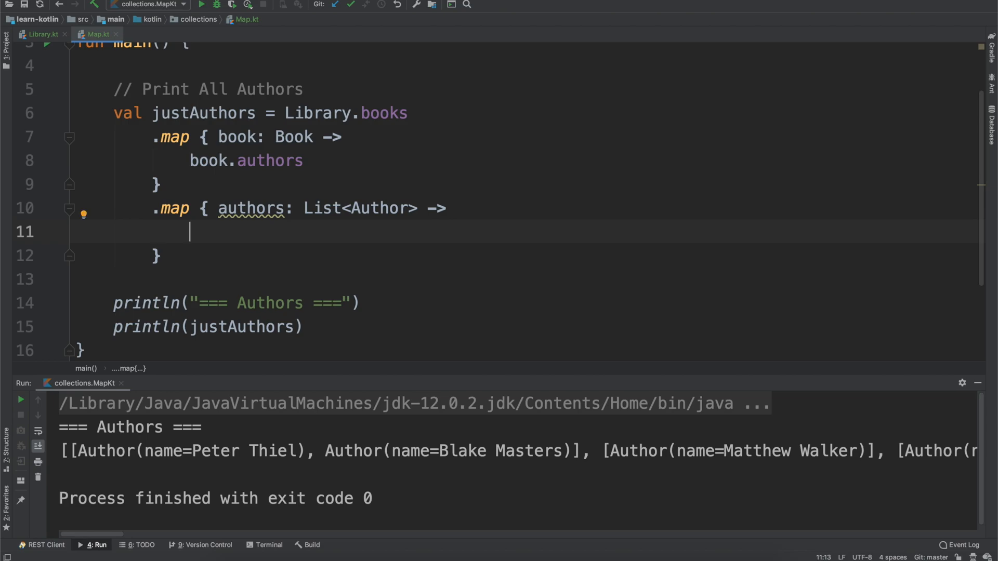
scroll(down, 3)
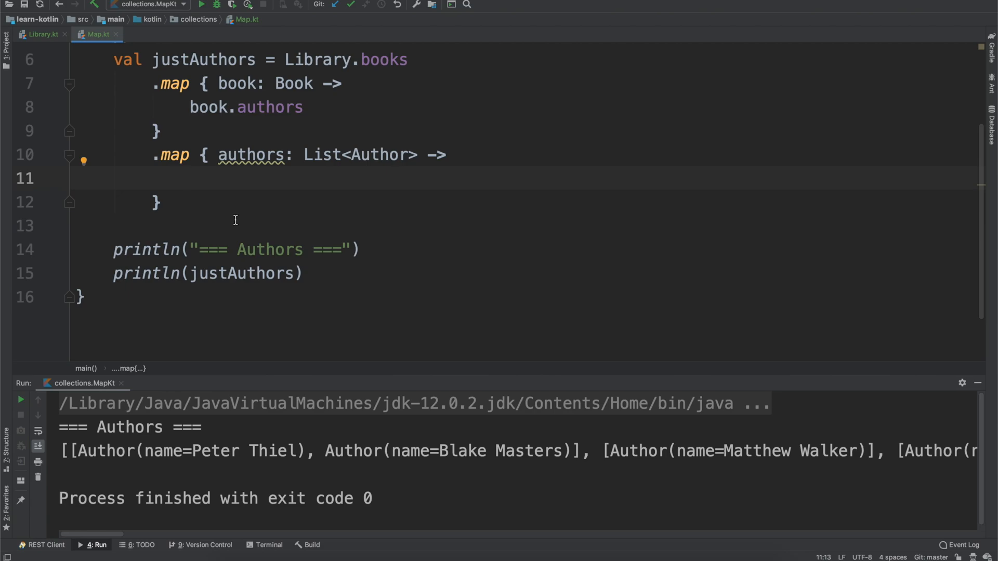
Step: Make the second lambda return authors.joinToString { it.name } and start a run
text(authors)
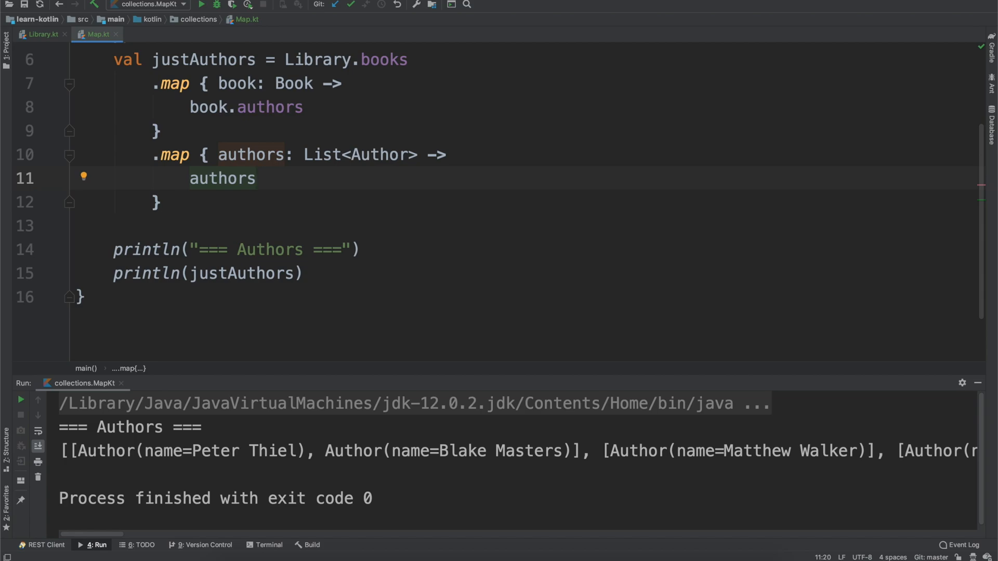
text(.j)
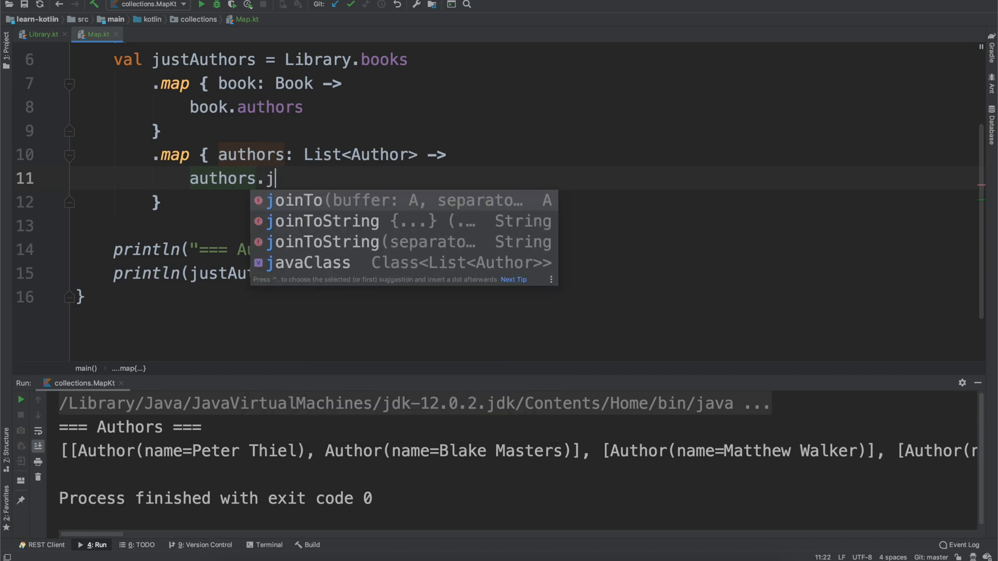
text(oin)
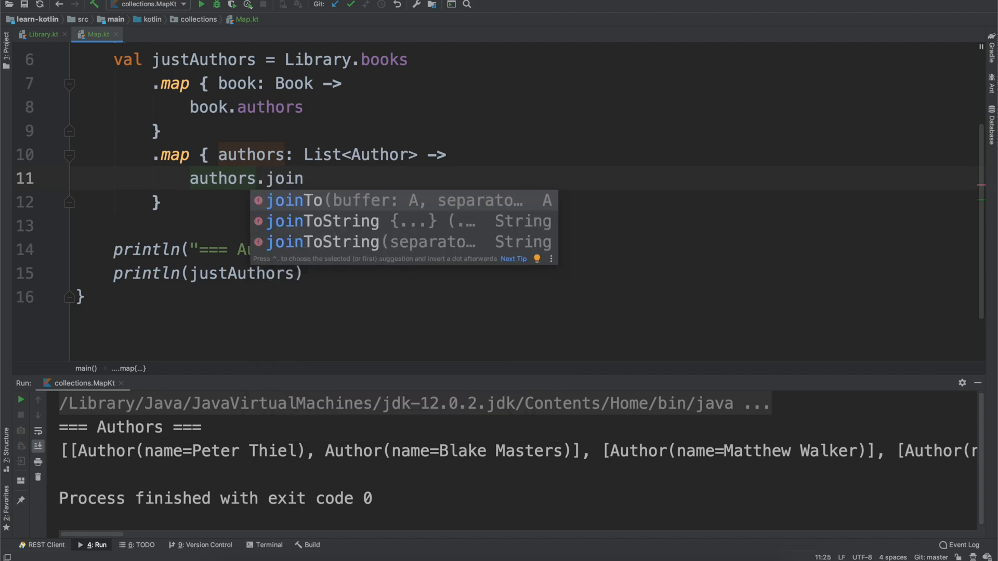
click(322, 221)
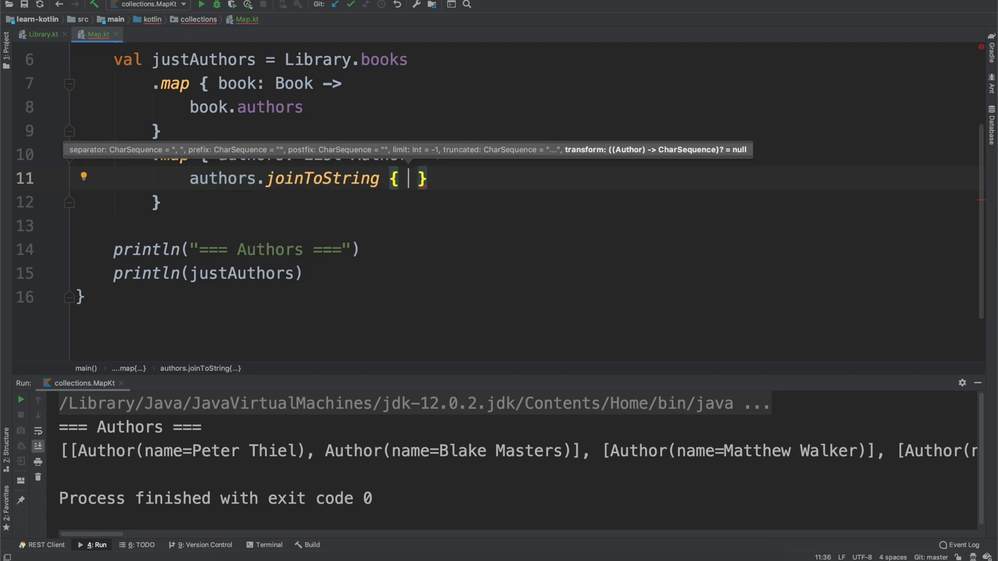
text(it.n)
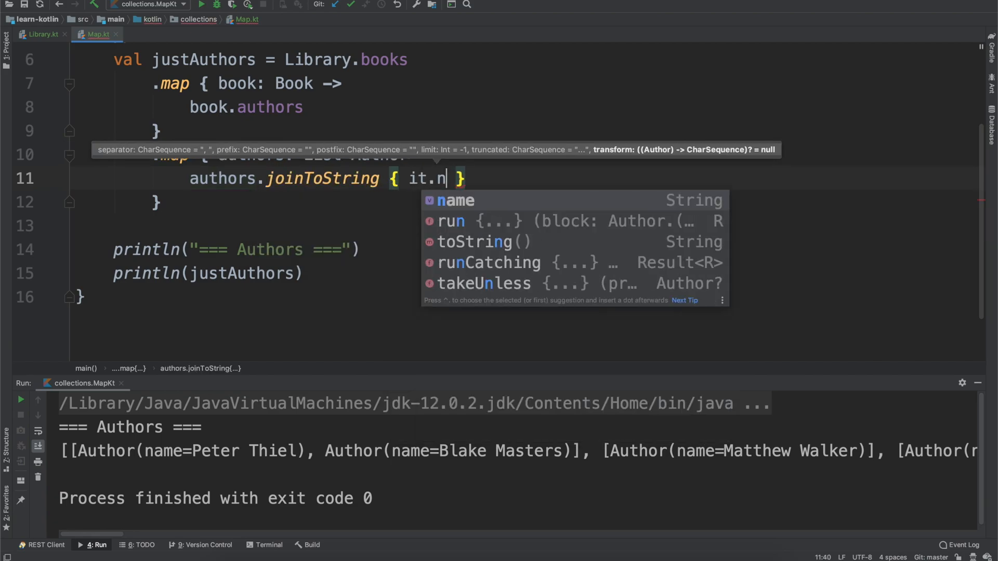
key(Tab)
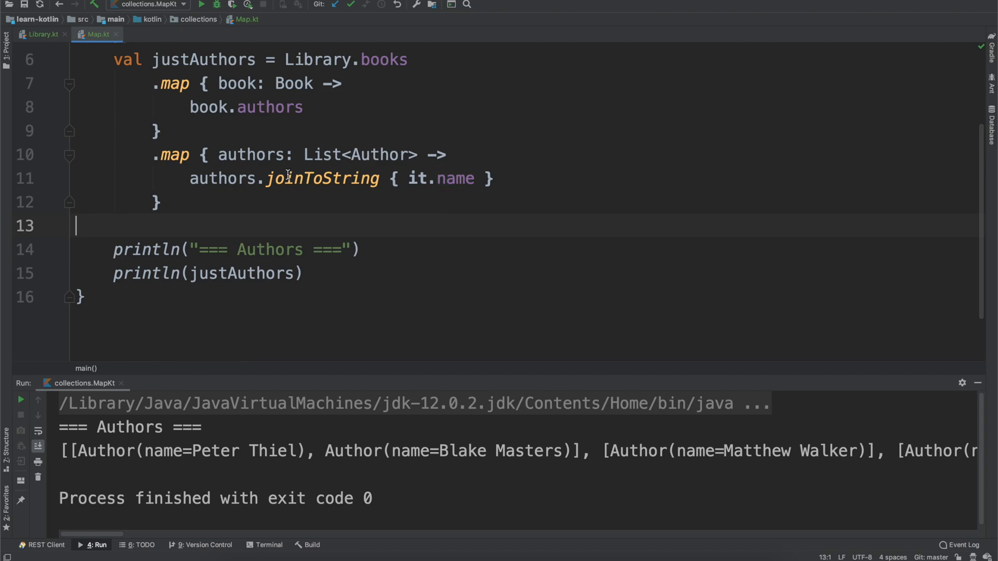
mouse_move(294, 183)
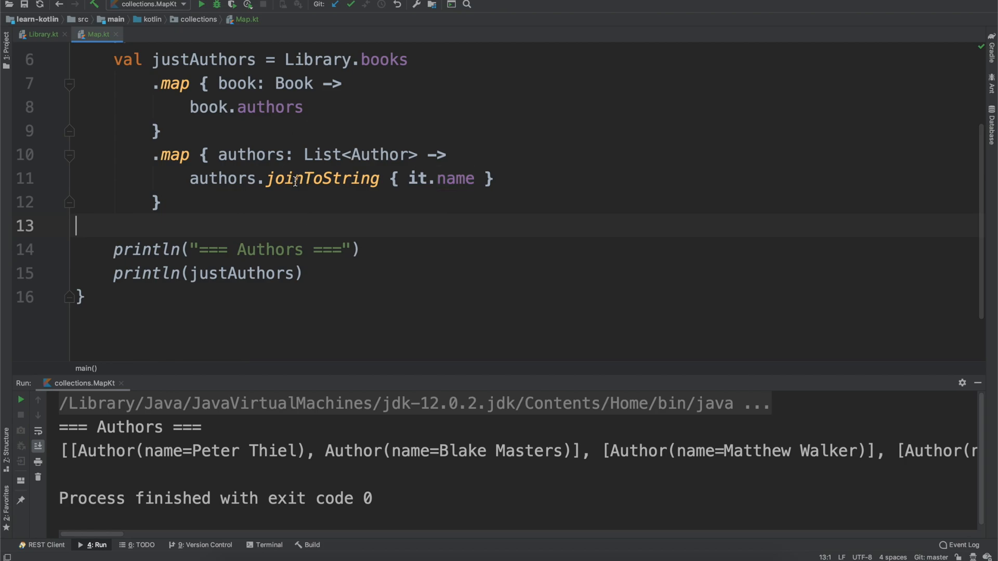
mouse_move(350, 191)
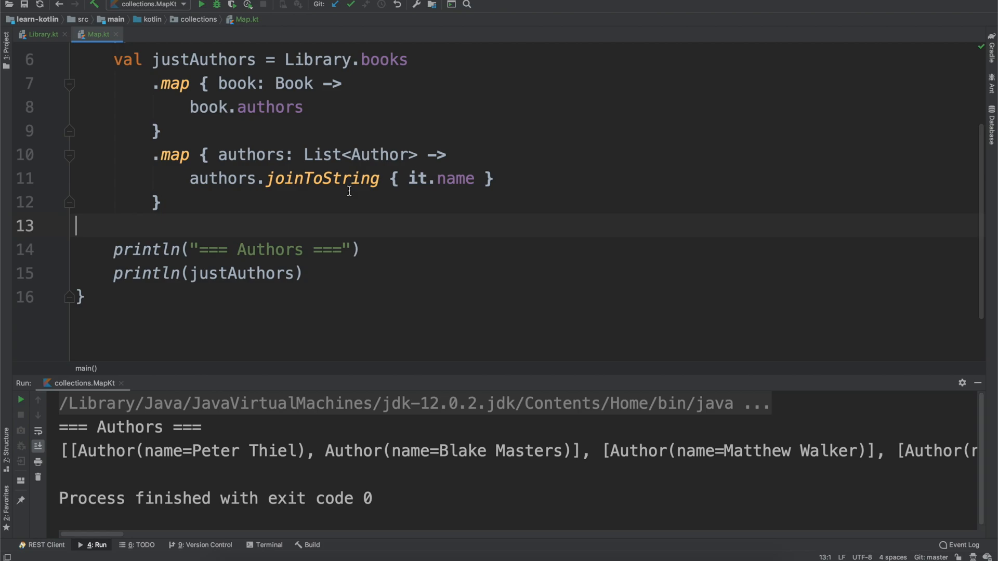
click(202, 4)
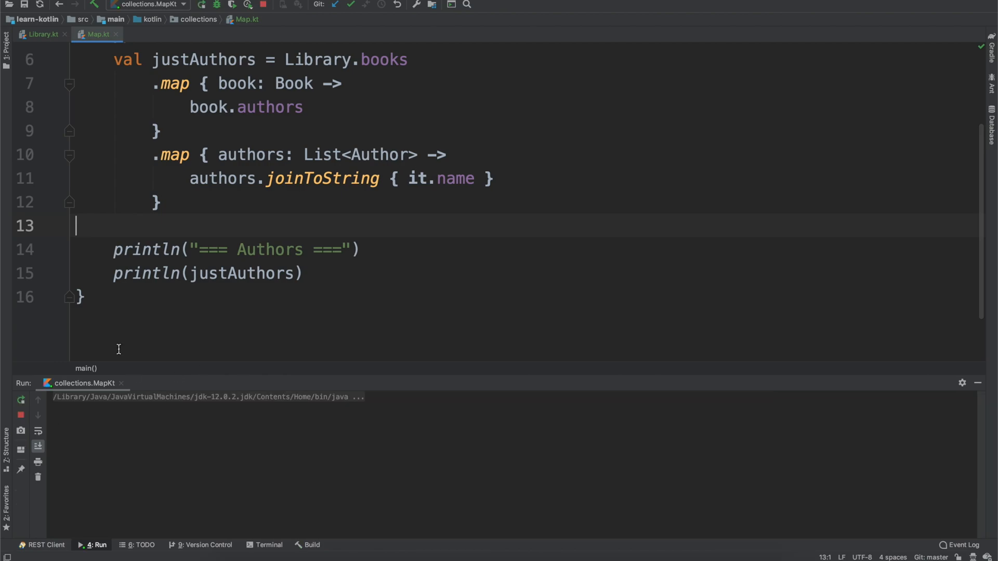
Step: Rerun MapKt to see the flat comma-separated author names
click(201, 5)
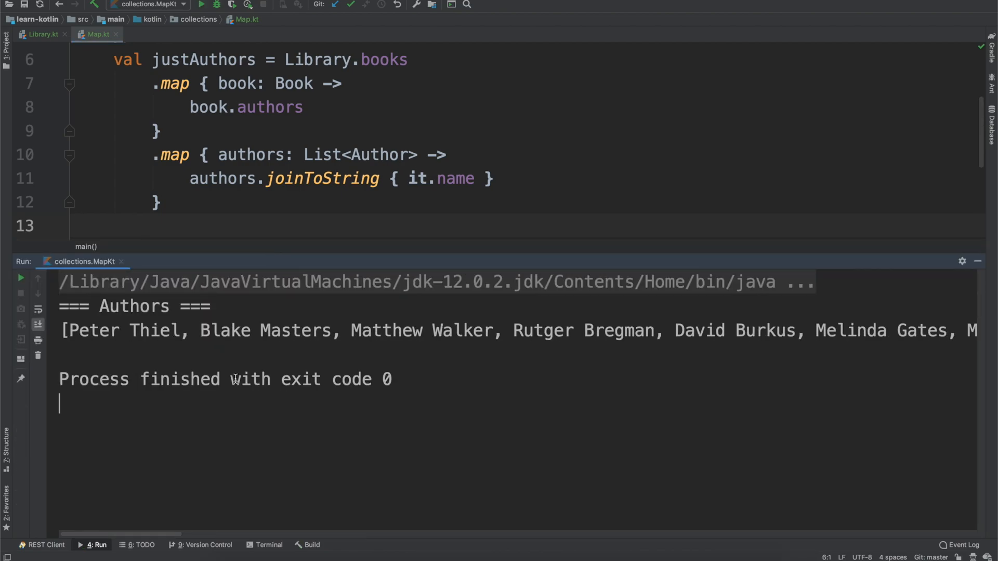
mouse_move(69, 339)
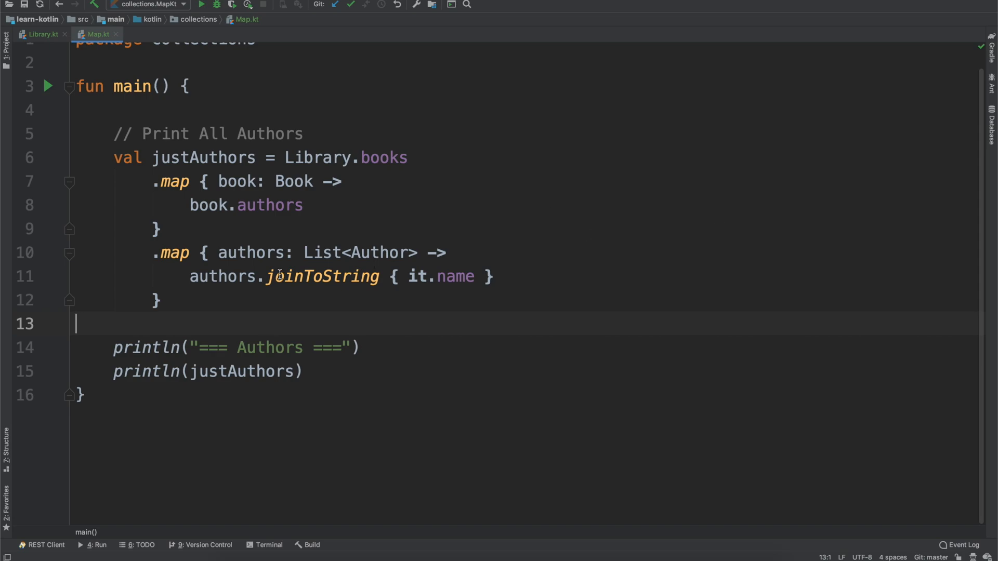
Step: End the justAuthors chain with .joinToString(separator = "\n")
text(.)
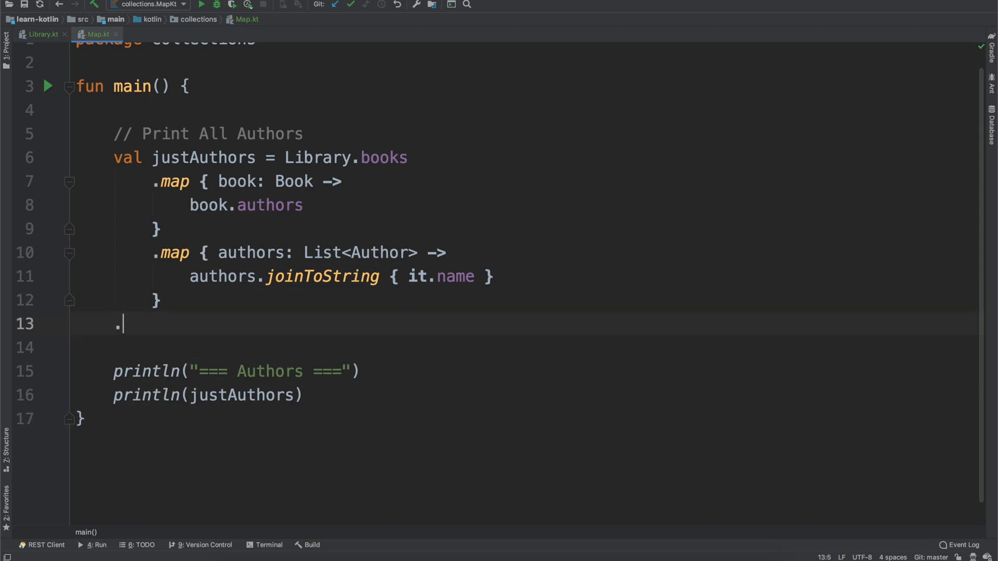
text(jointo)
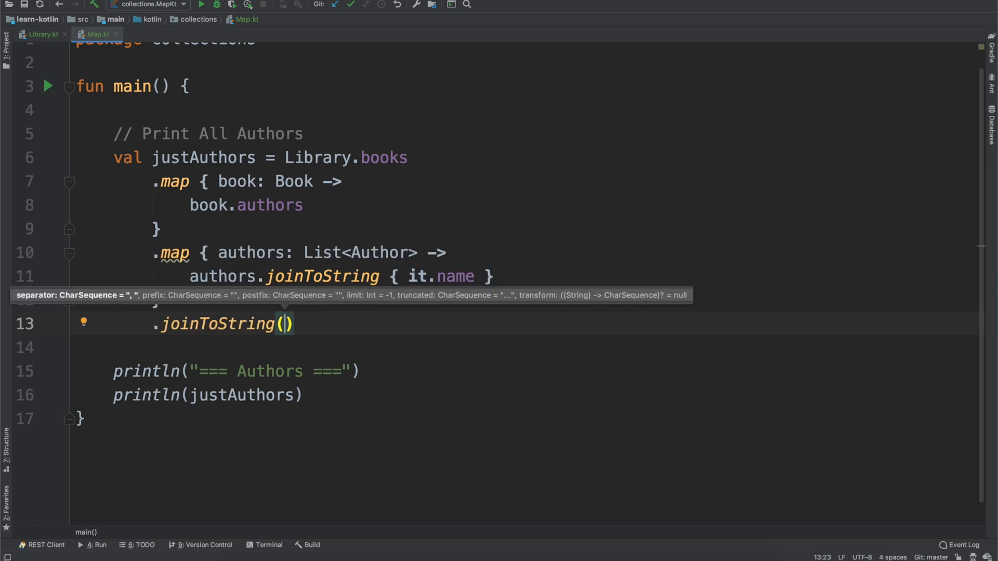
text(separ)
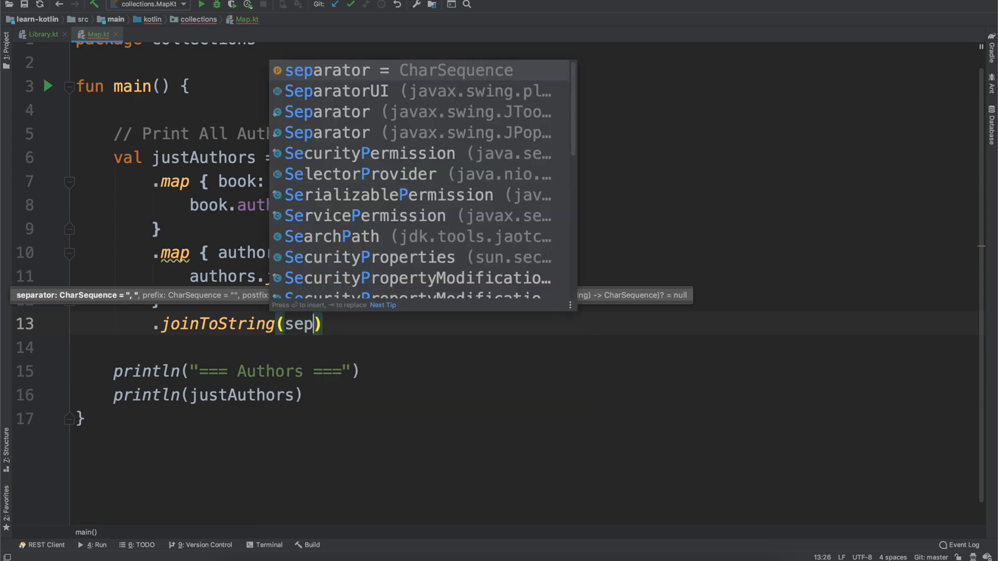
click(326, 70)
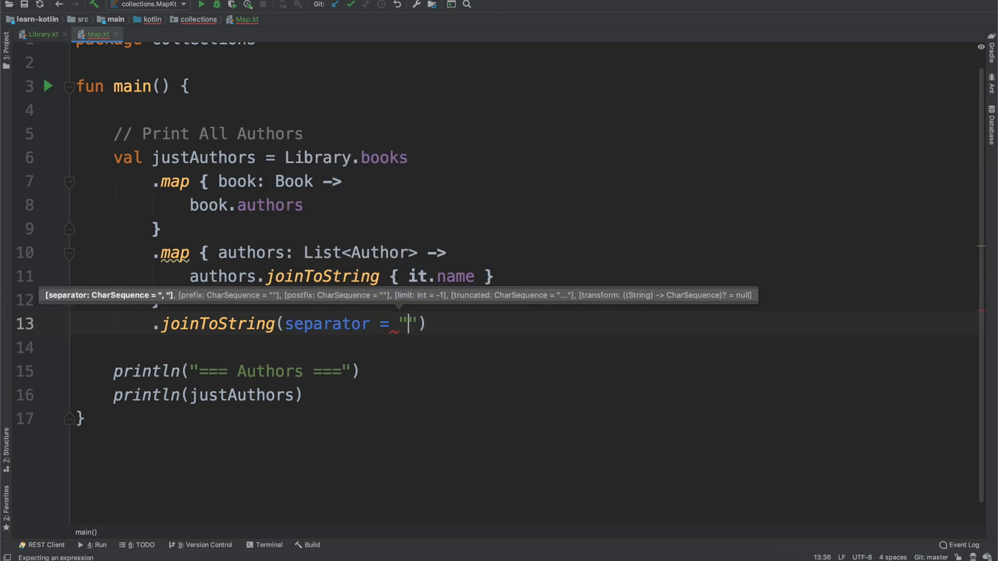
text(\n)
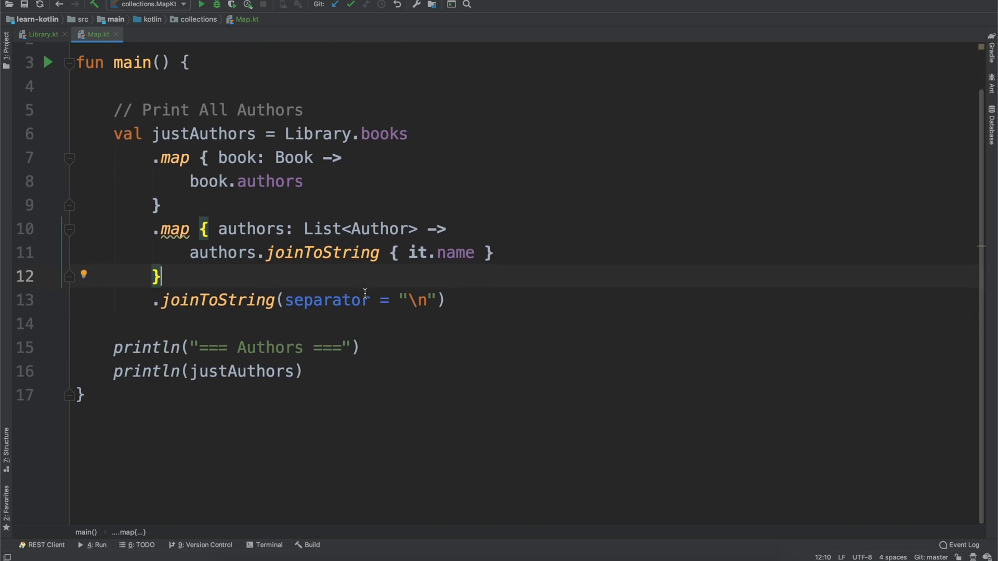
mouse_move(142, 162)
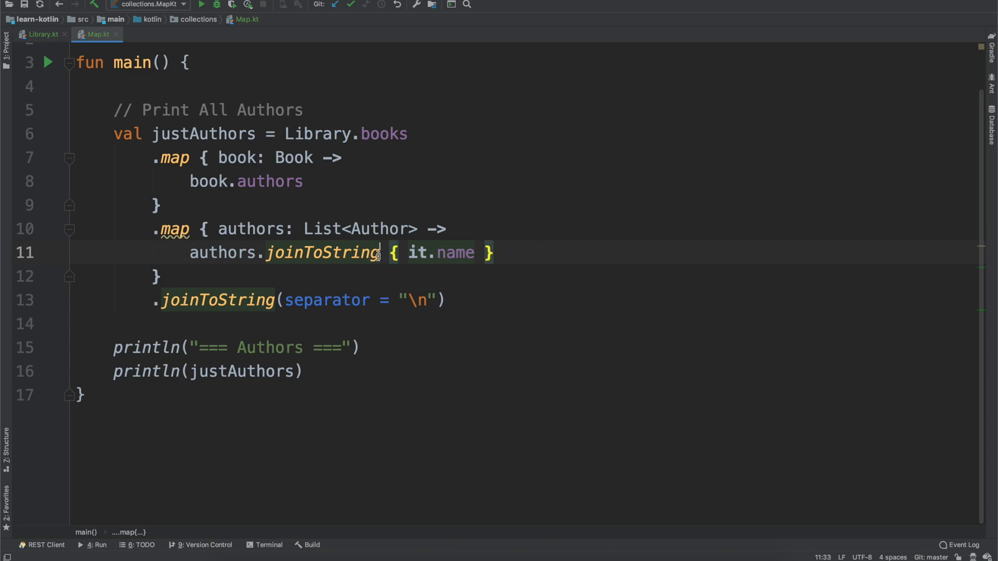
Step: Pass separator = ", " to the inner joinToString and jump to its library declaration
text((separator = ))
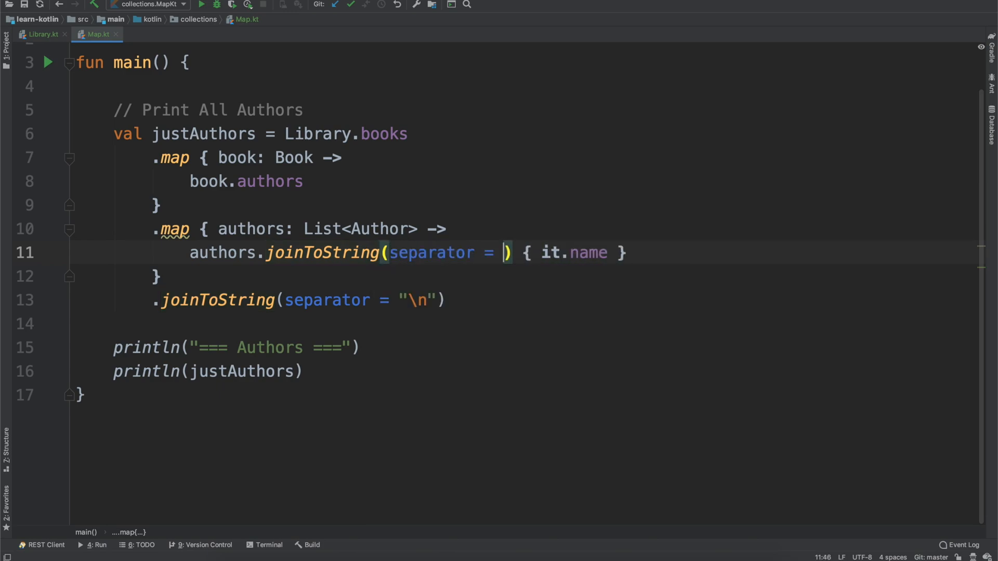
text(", ")
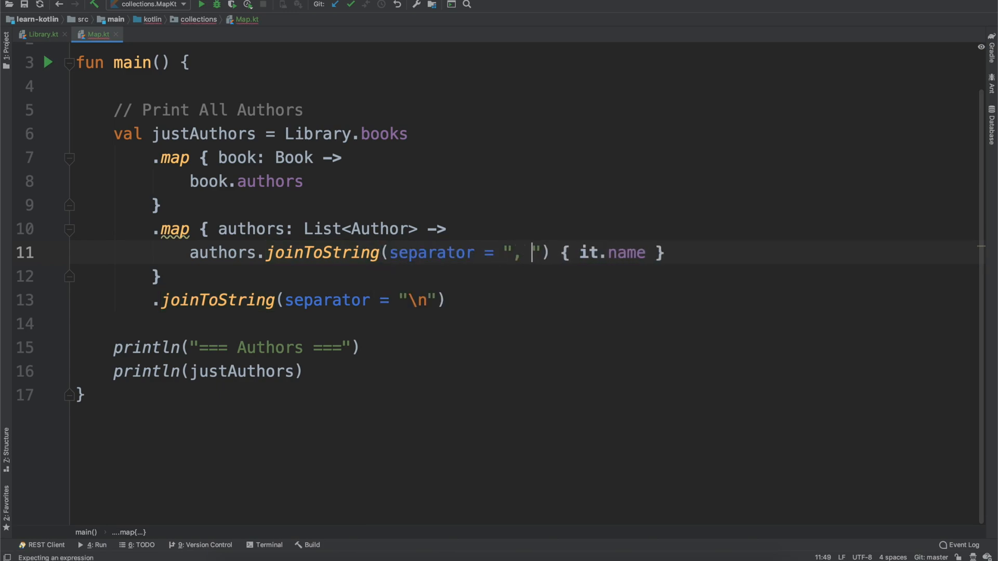
mouse_move(323, 253)
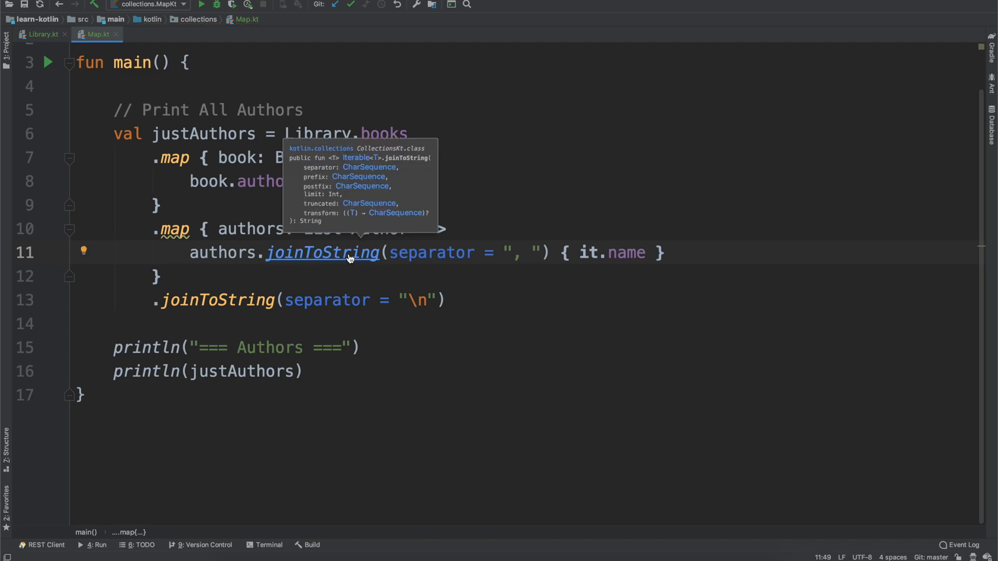
click(323, 253)
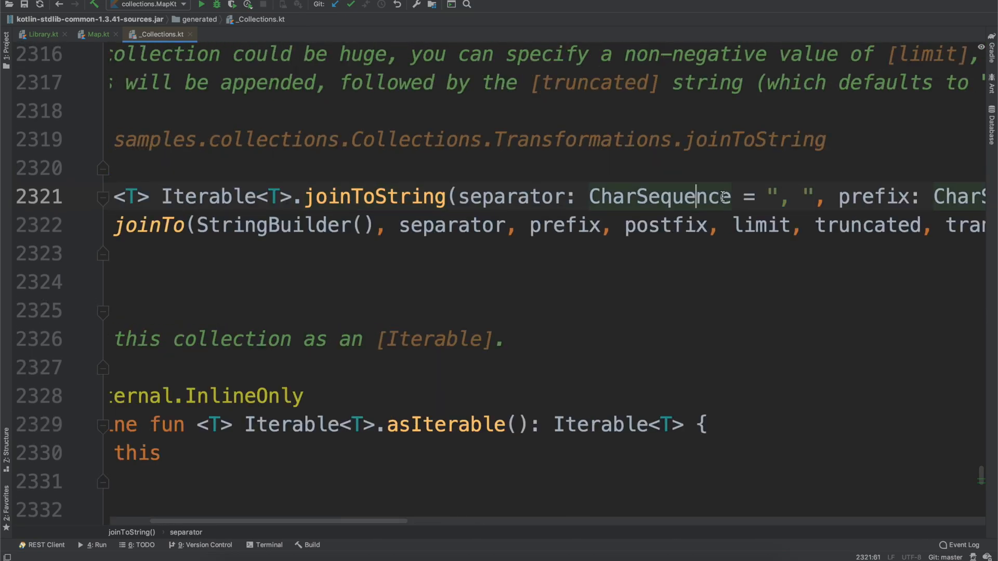
Step: Inspect the default ", " separator, remove the explicit argument back in Map.kt, and run again
double_click(770, 196)
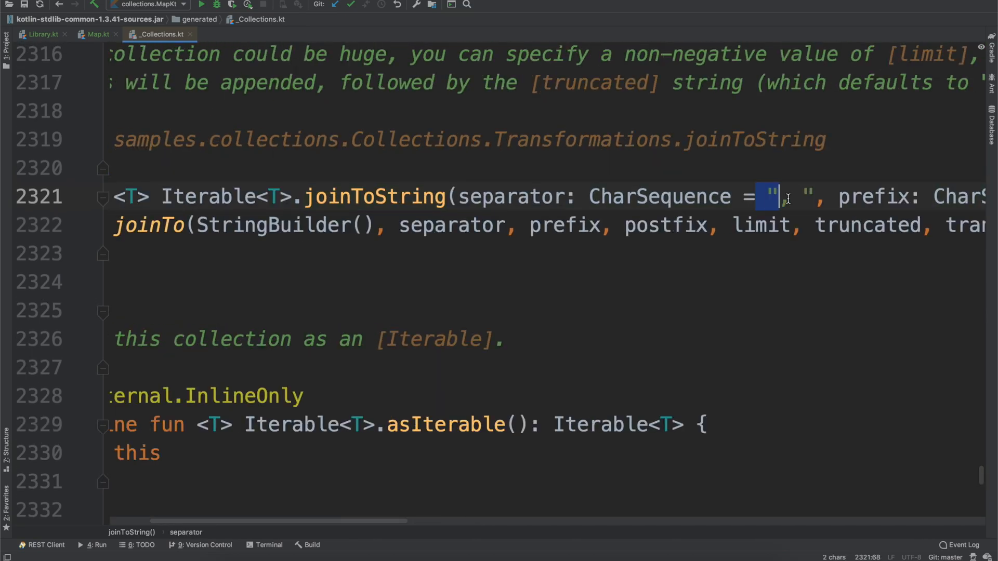
text(", ")
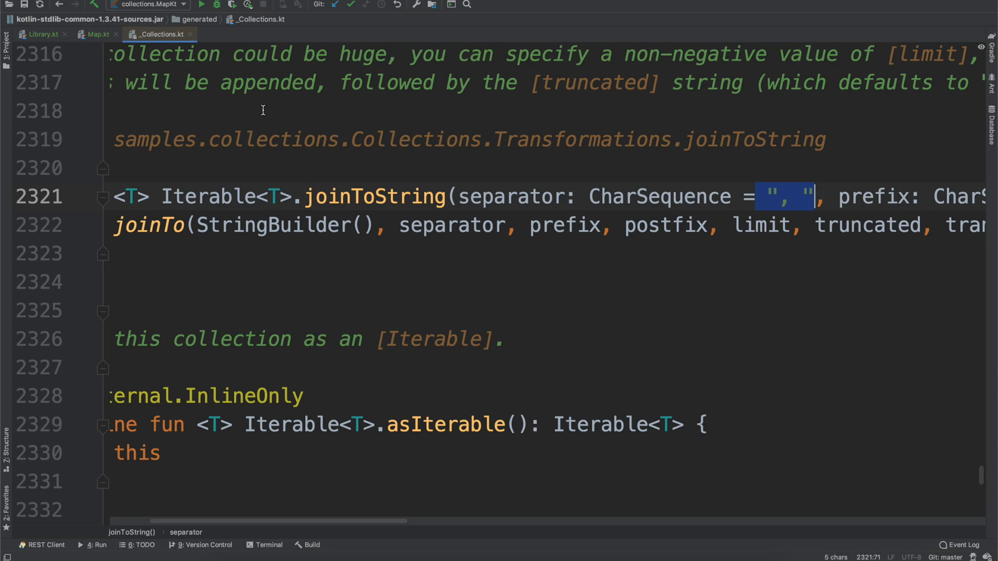
click(98, 33)
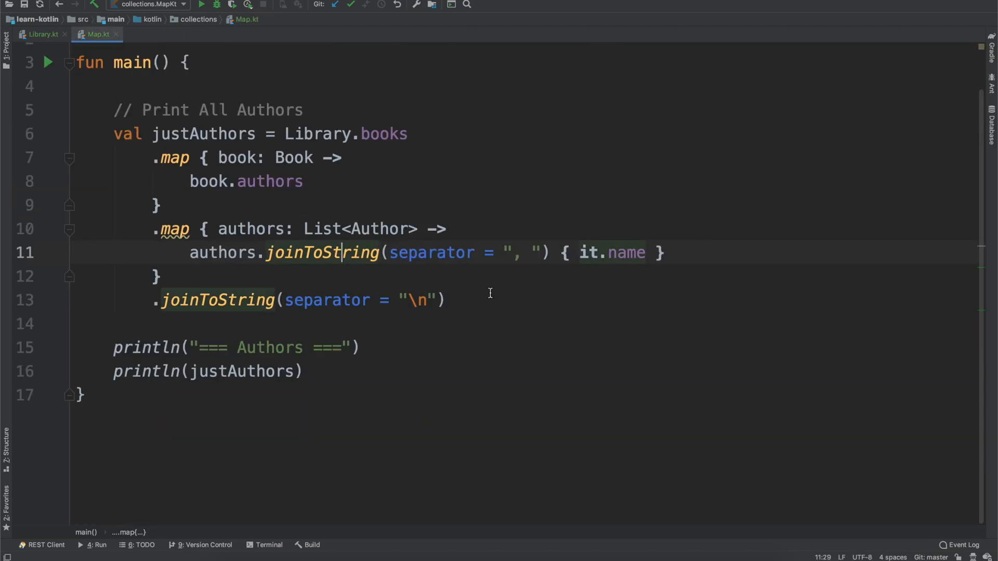
drag(381, 252, 551, 252)
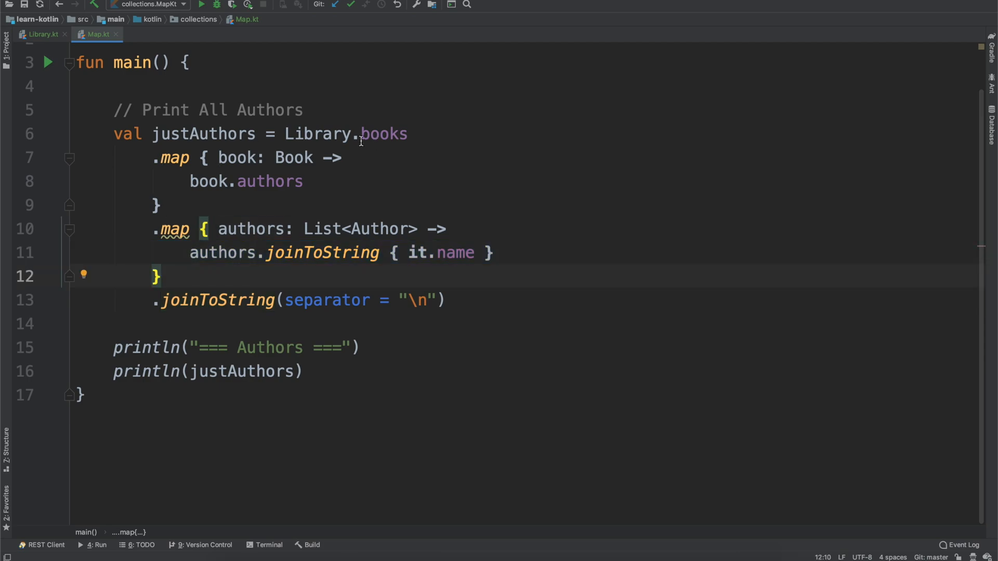
mouse_move(364, 230)
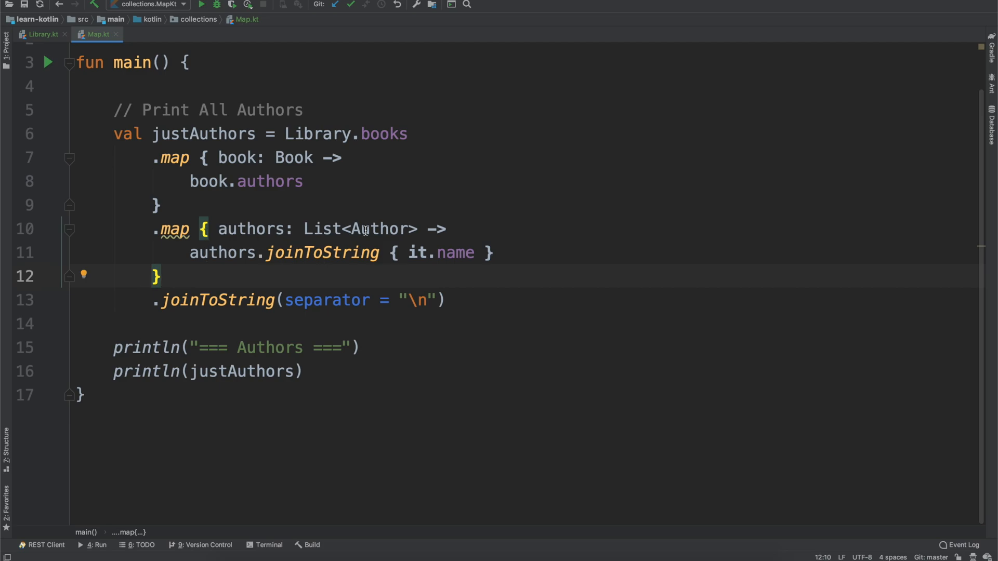
mouse_move(440, 339)
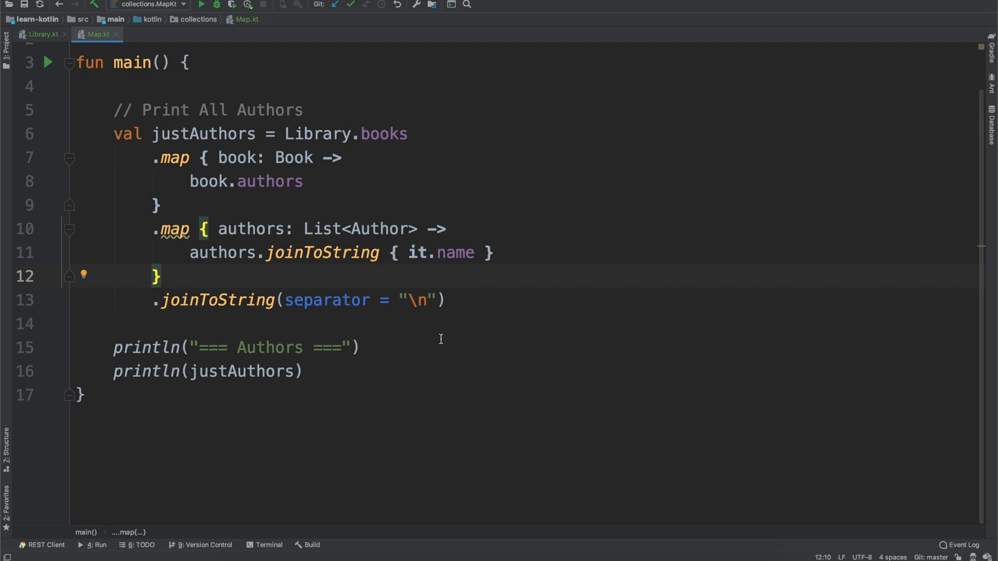
text(.map)
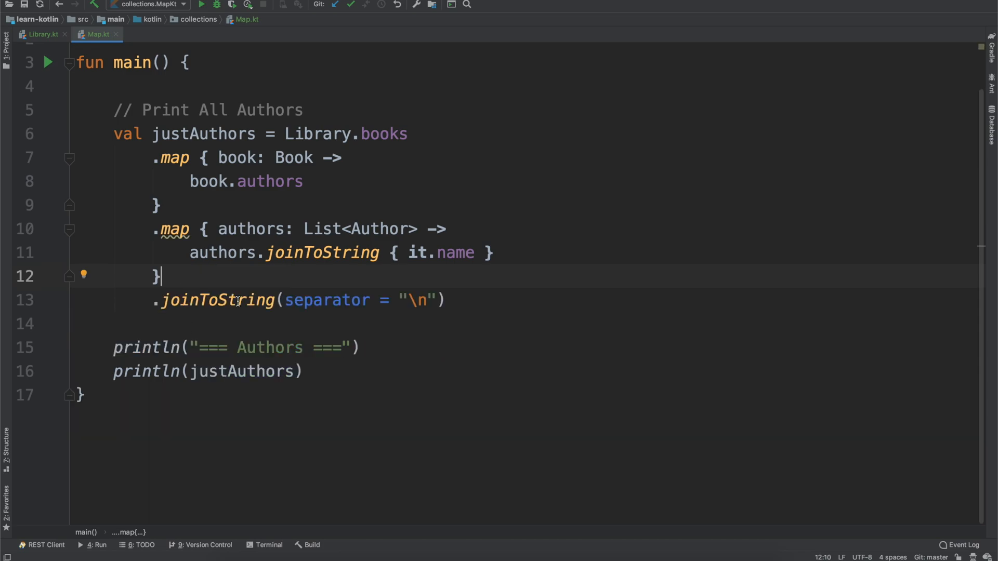
mouse_move(159, 169)
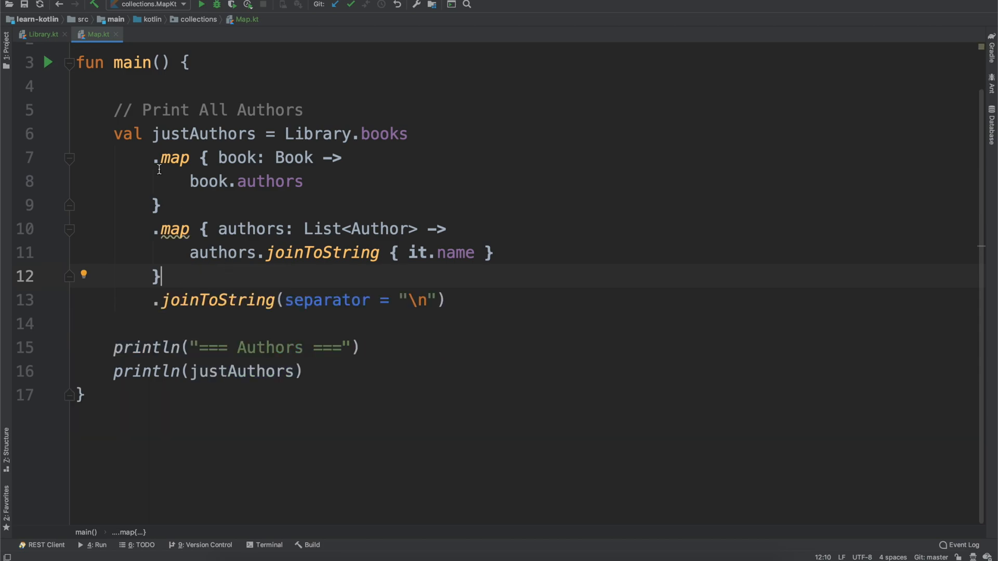
click(202, 4)
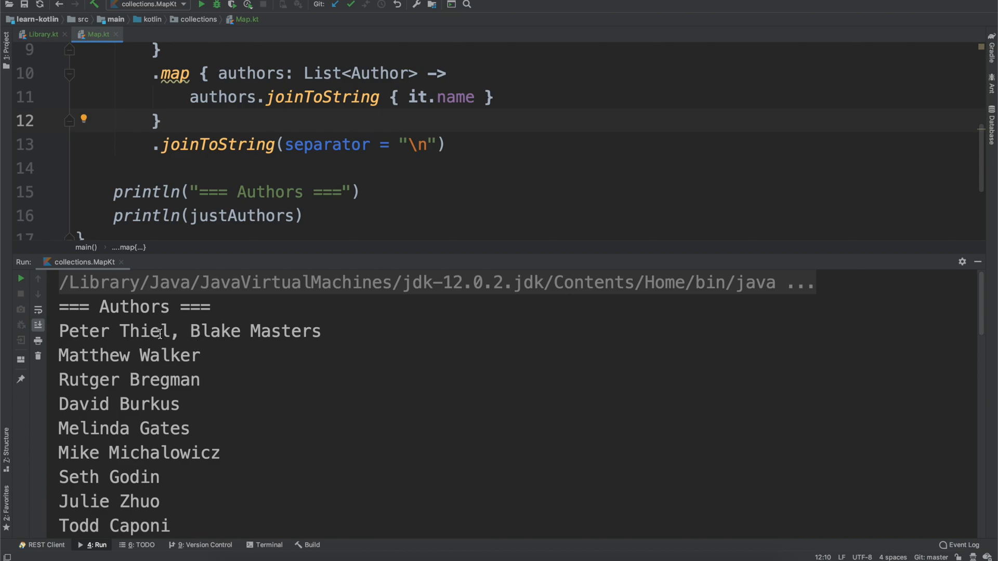
mouse_move(226, 406)
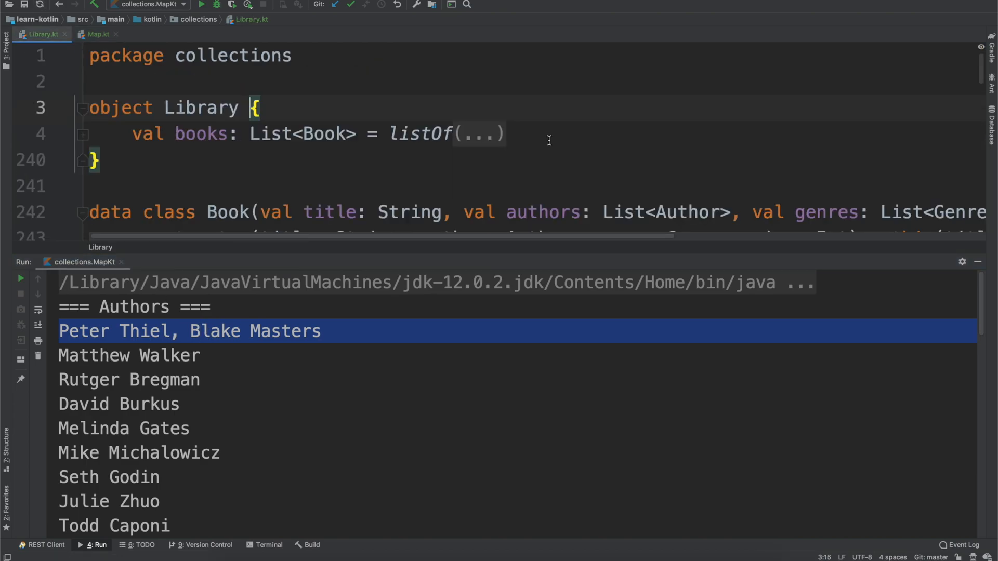
Step: Expand the books list in Library.kt, return to Map.kt and hide the Run output panel
click(478, 134)
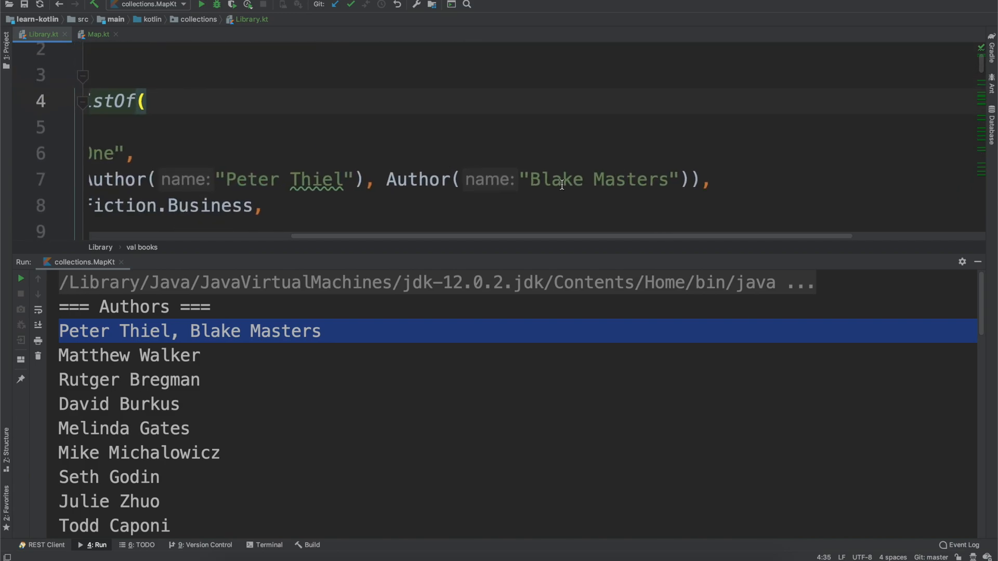
click(98, 34)
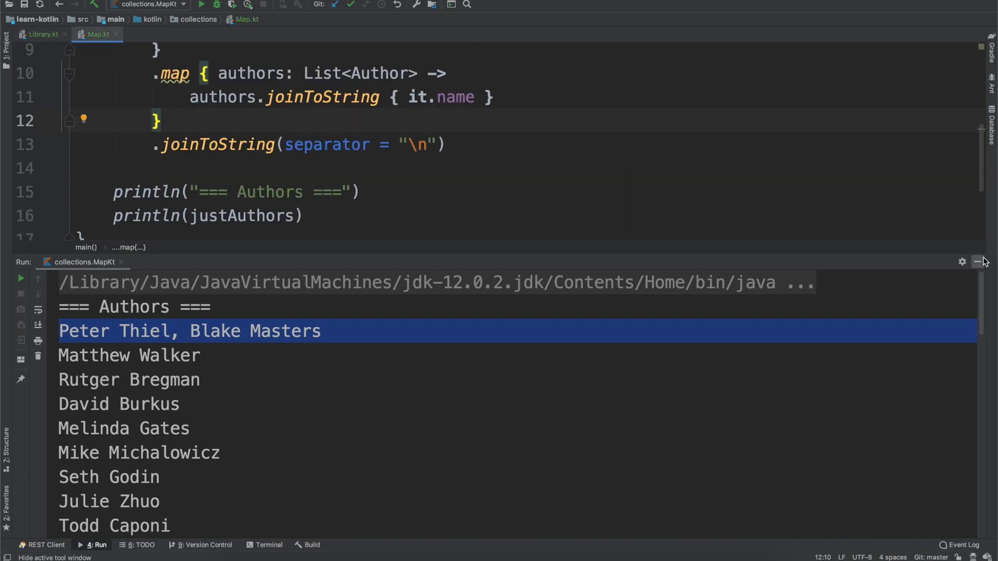
click(979, 262)
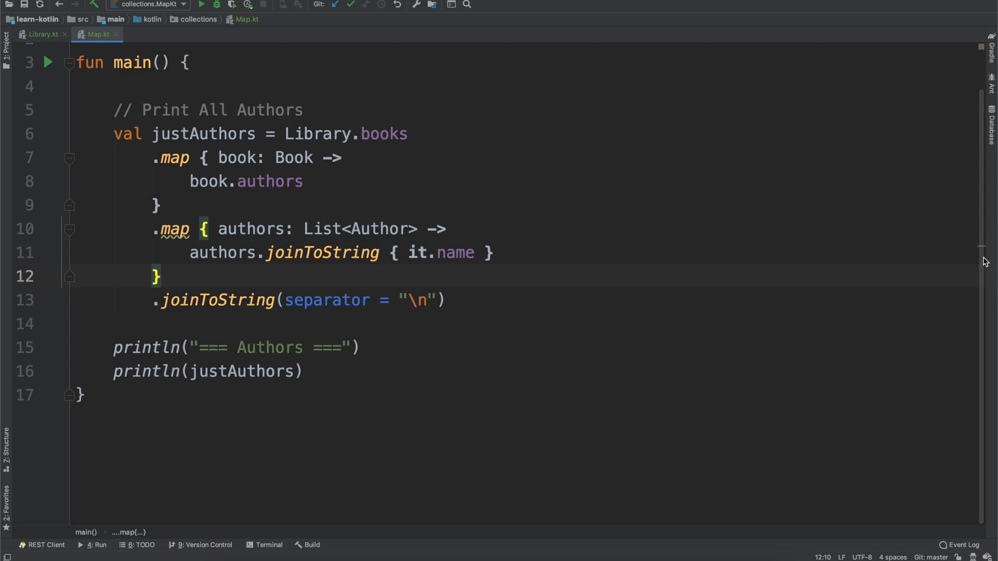
mouse_move(489, 292)
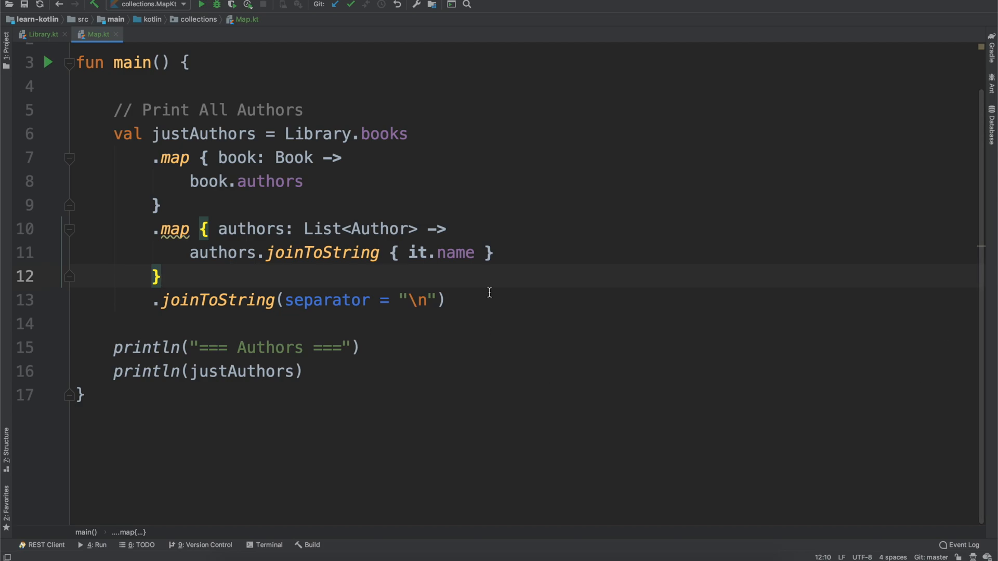
mouse_move(143, 339)
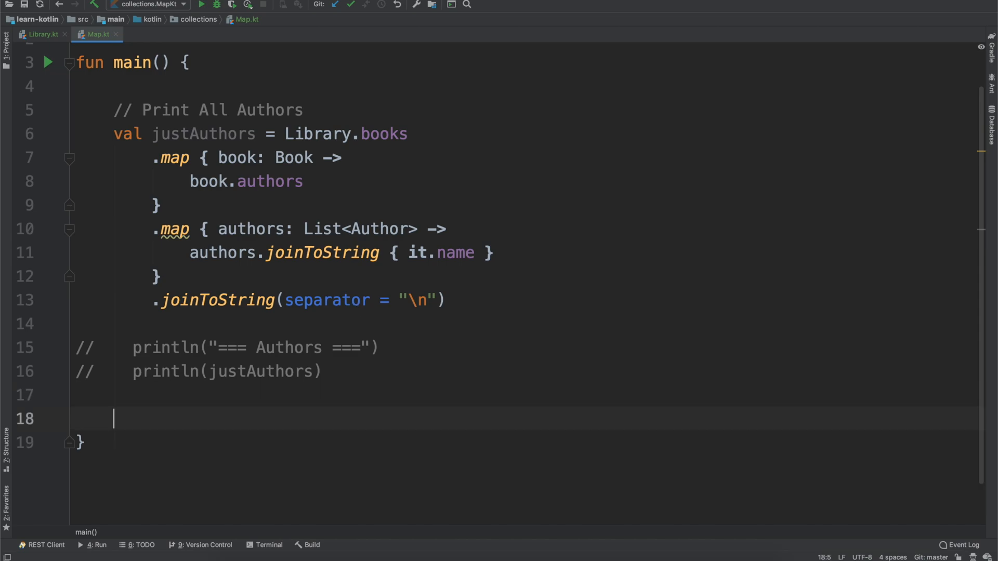
Step: Add the comment '// Print Book Title + Authors' and start val titleAndAuthors = Library.books.map { }
text(// Print)
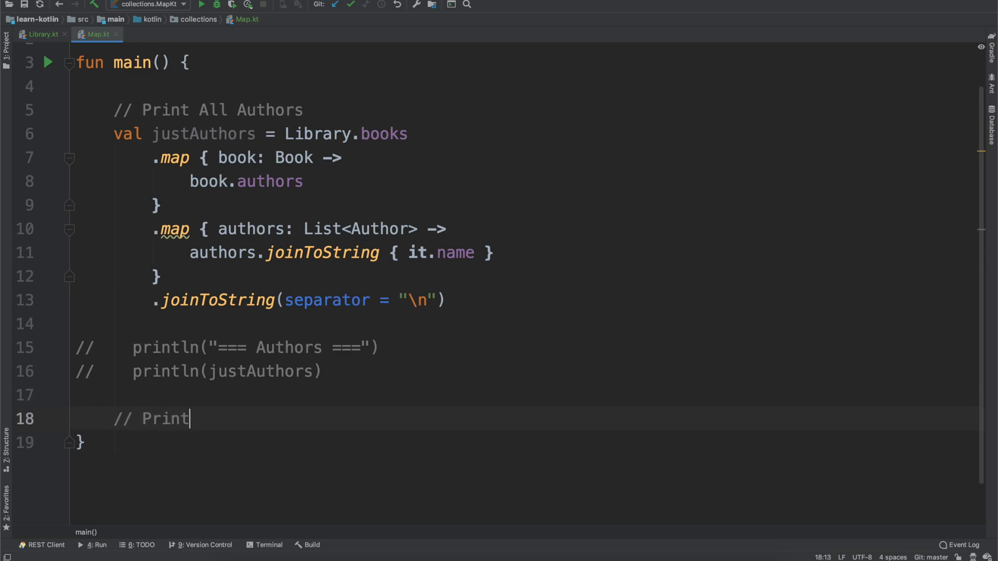
text(Book Title)
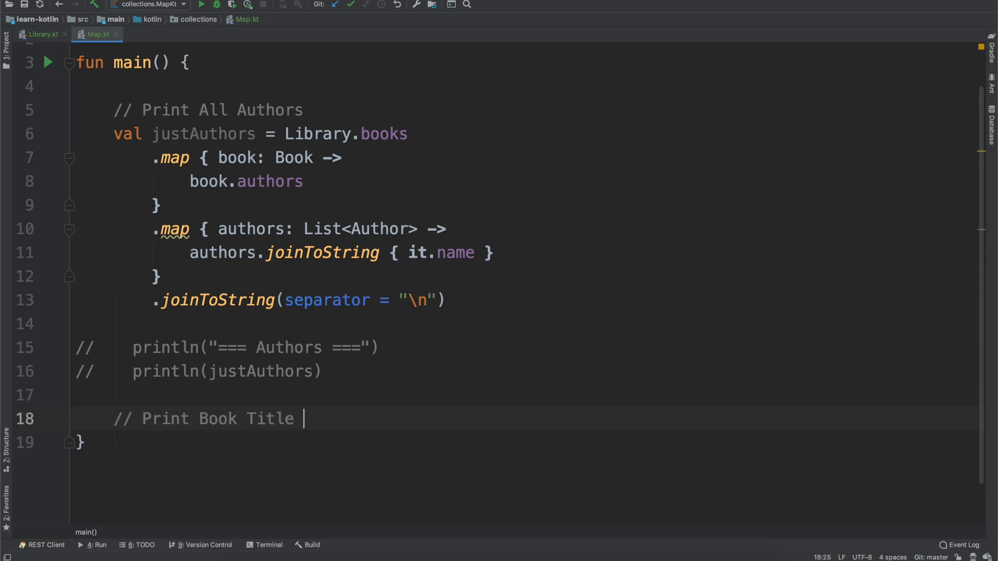
text(+ Authors)
text(val)
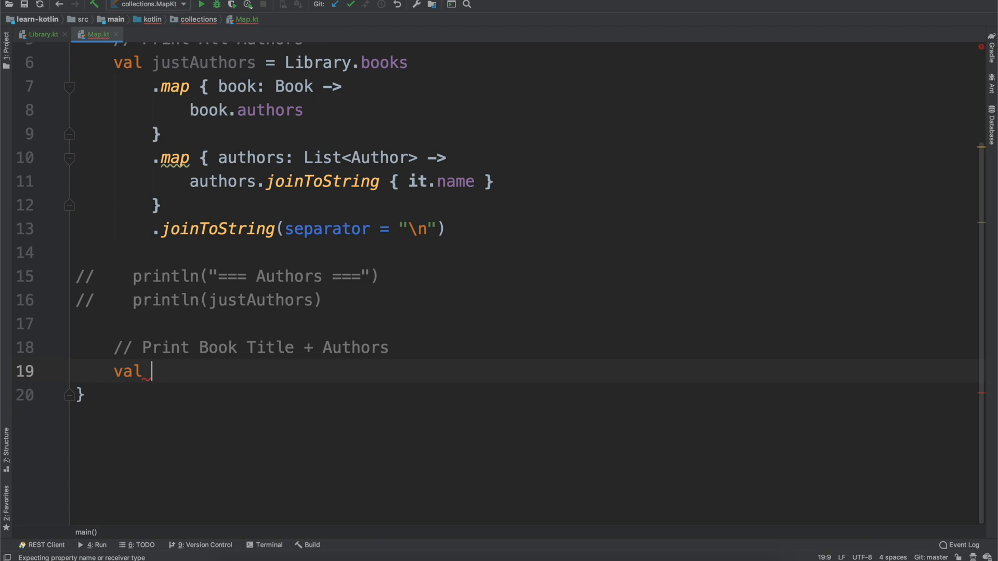
text(titleAndAuthors =)
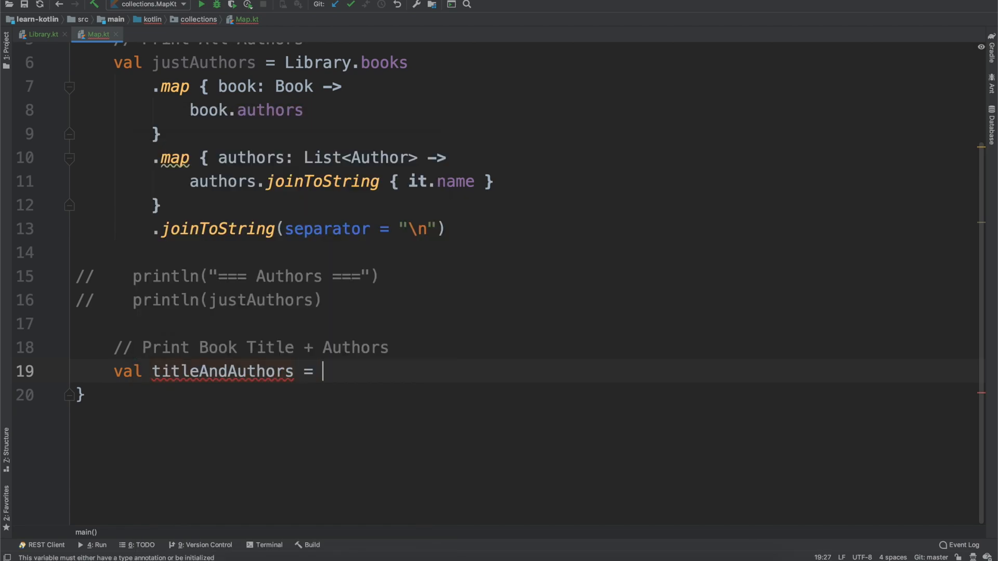
text(Library.books)
text(.map {  )
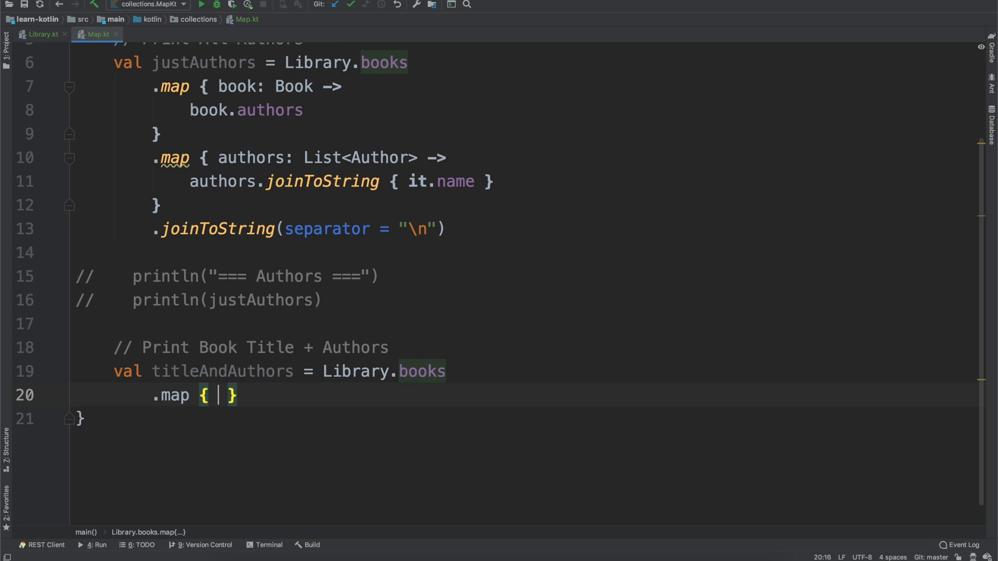
Step: Inside the map lambda, declare authors as book.authors.joinToString { it.name }
text(book: Book ->)
text(val)
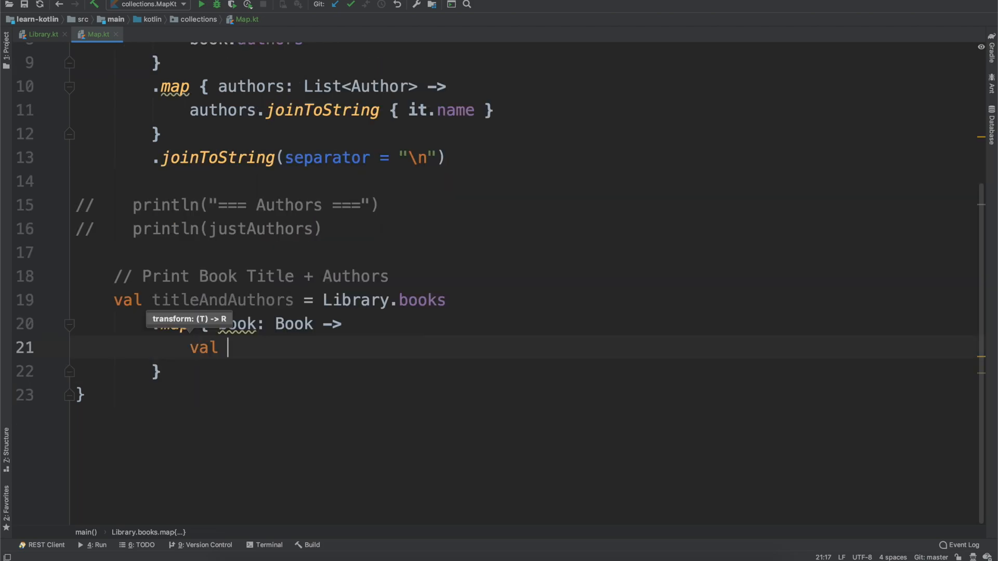
text(authors = book.authors.jointo)
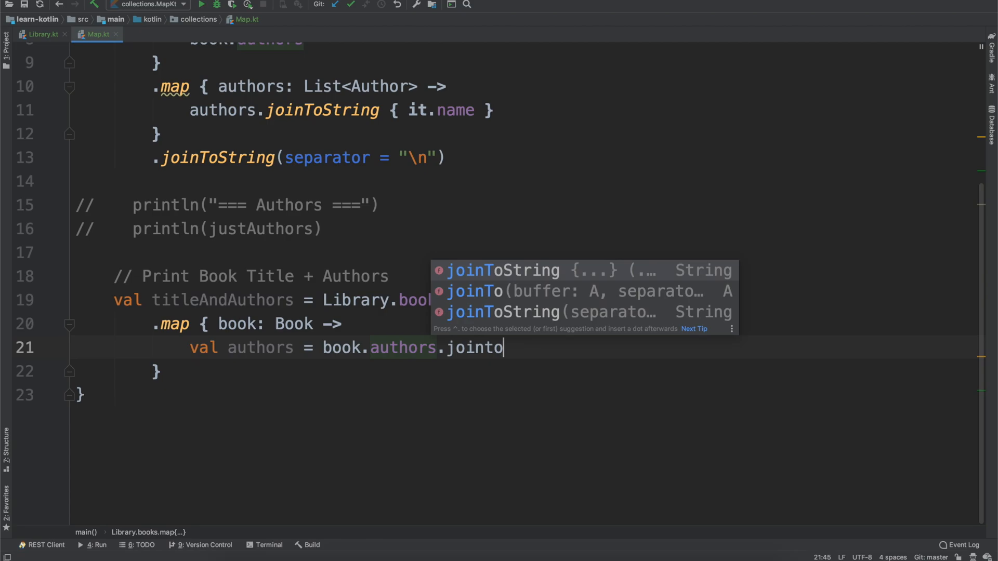
text(stri)
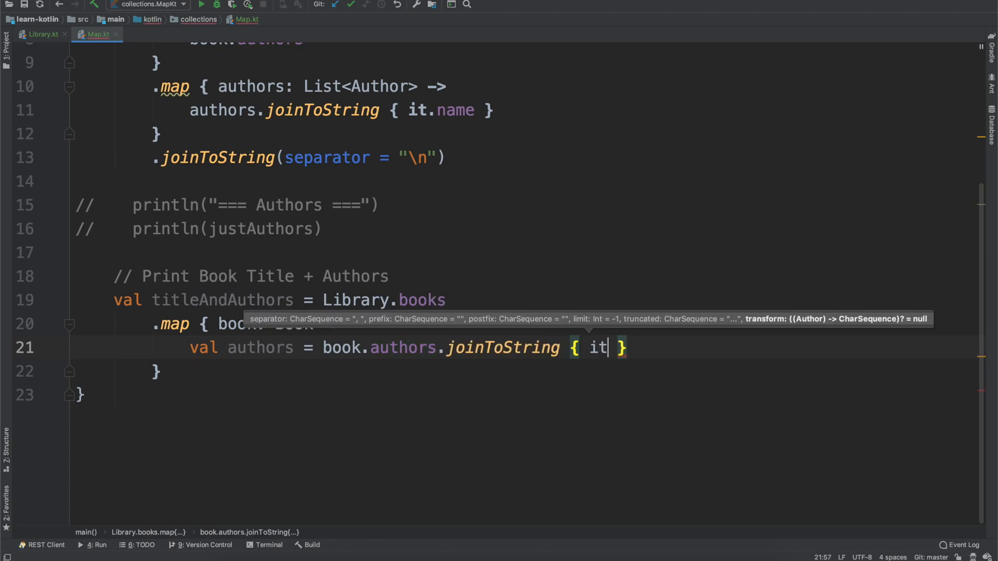
text(.name)
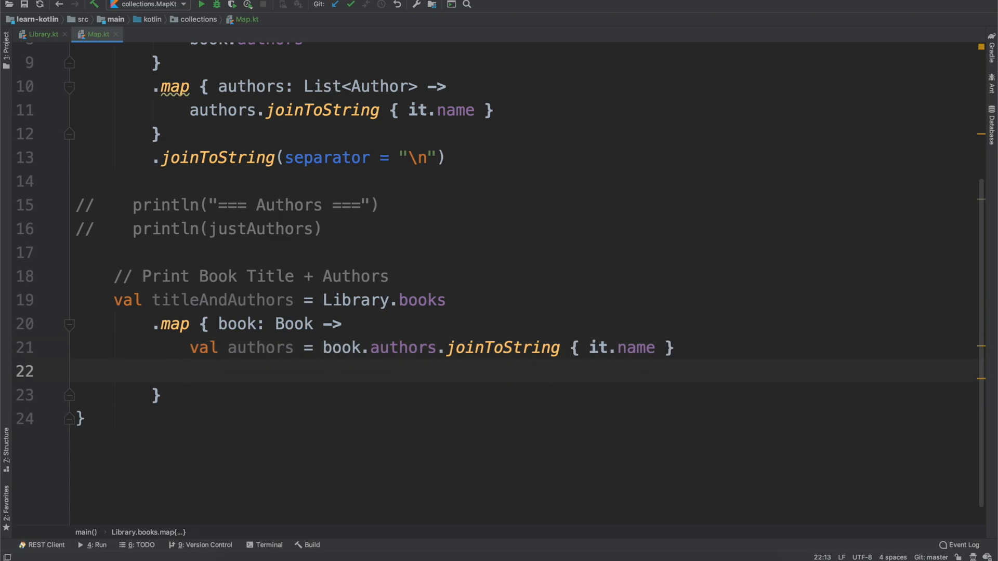
Step: Return the template string "${book.title} by $authors" from the lambda
text("$")
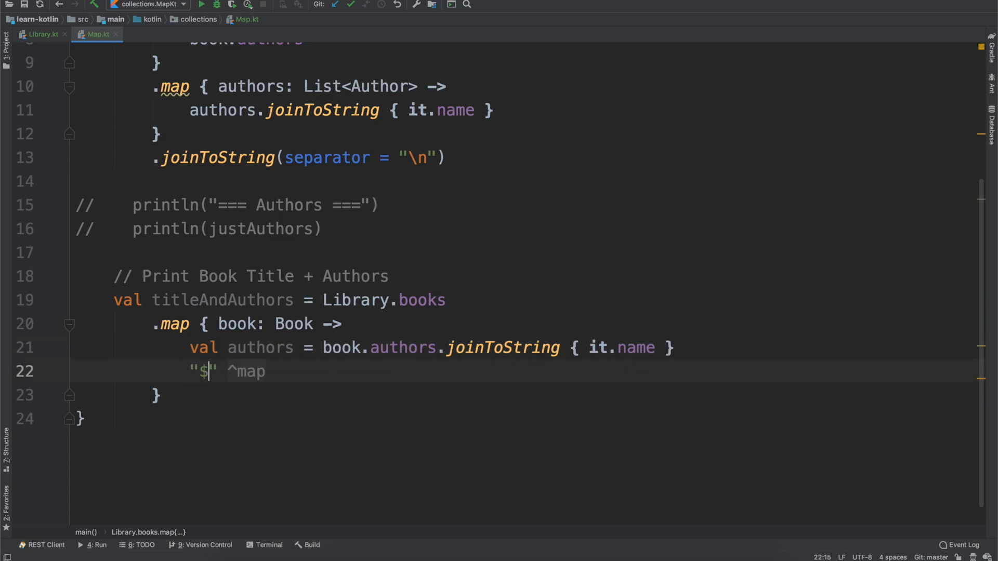
text({})
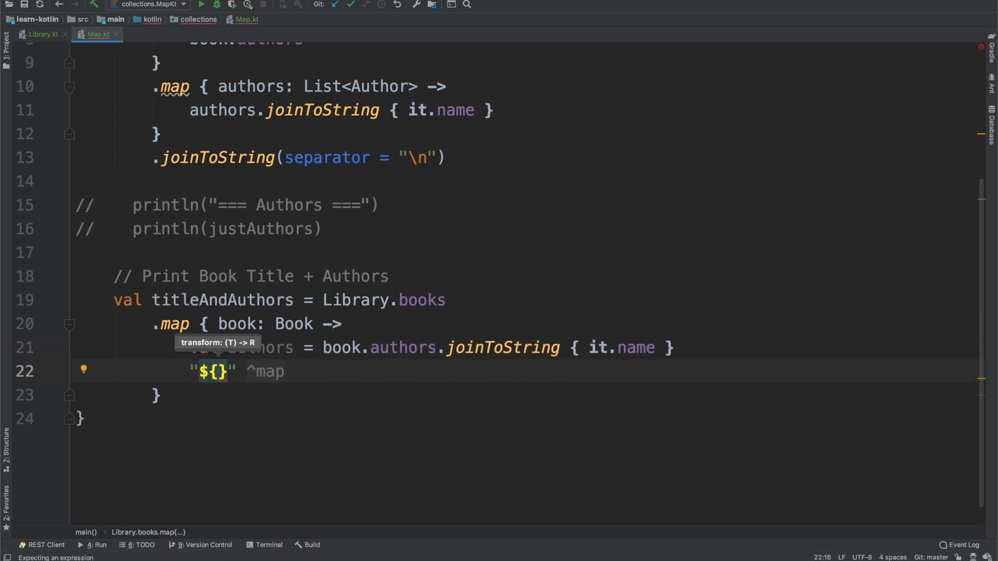
text(book.title)
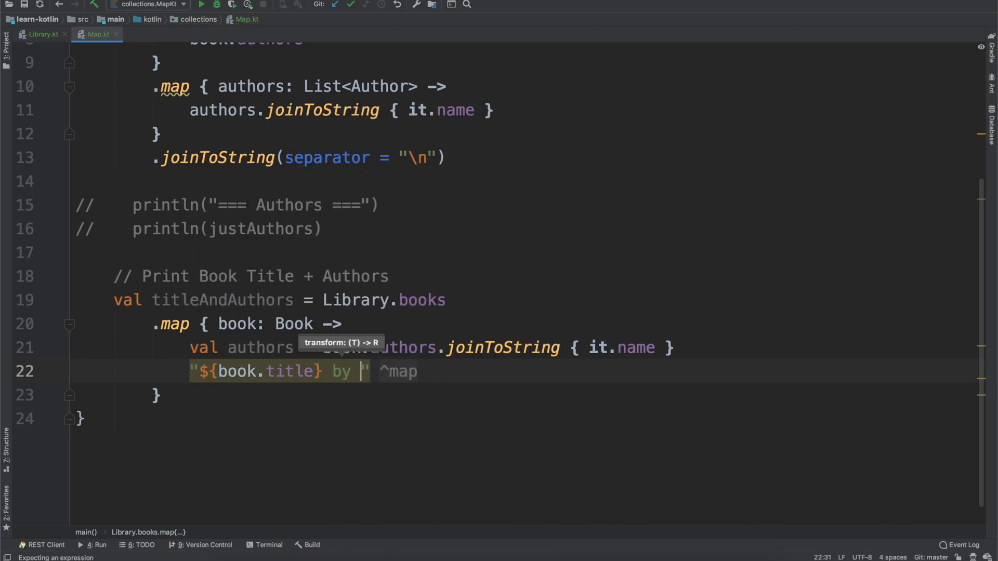
text($authors)
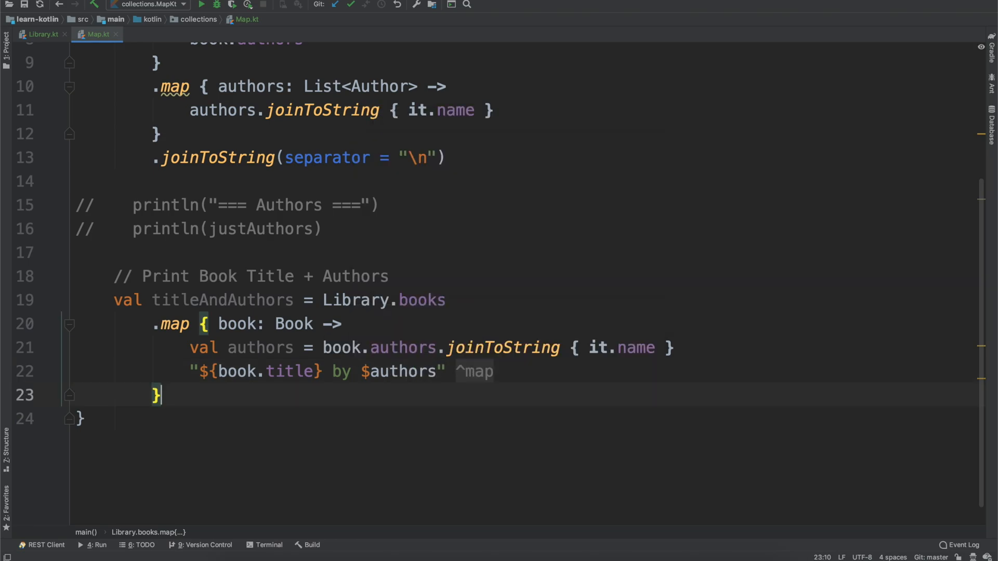
Step: Chain .joinToString(separator = "\n") onto the map and begin a println call
text(.joinToString()
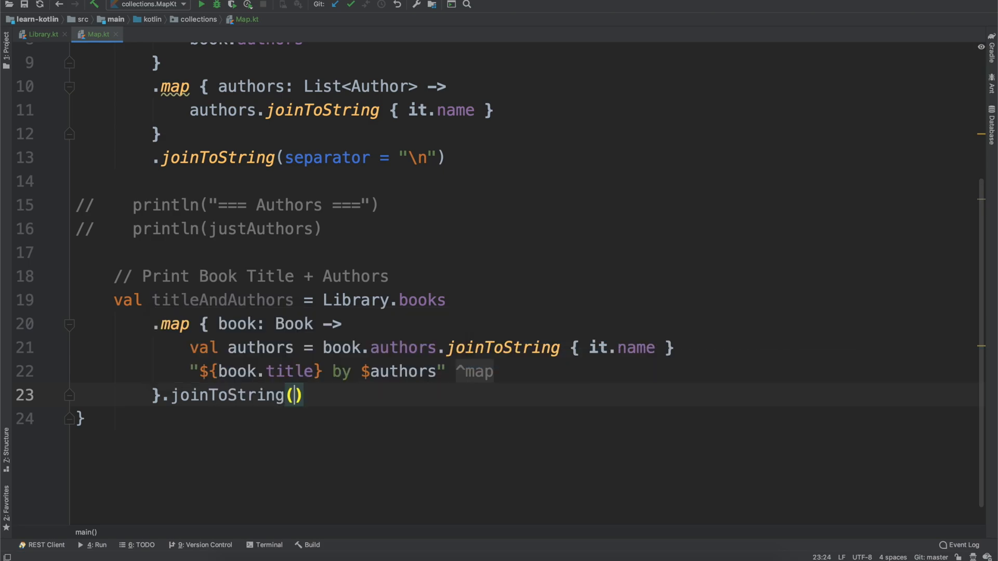
text(separator = "\n)
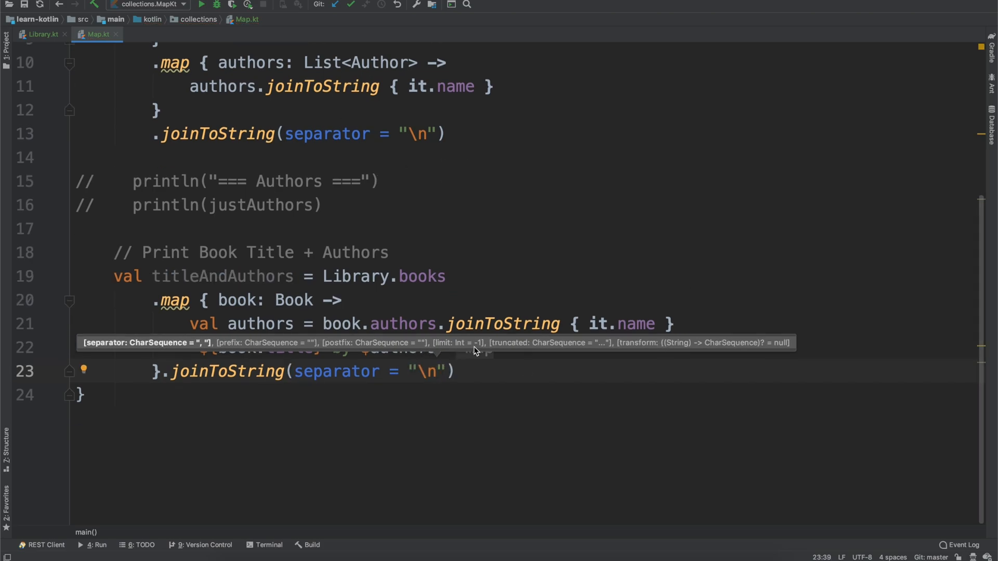
text(println()
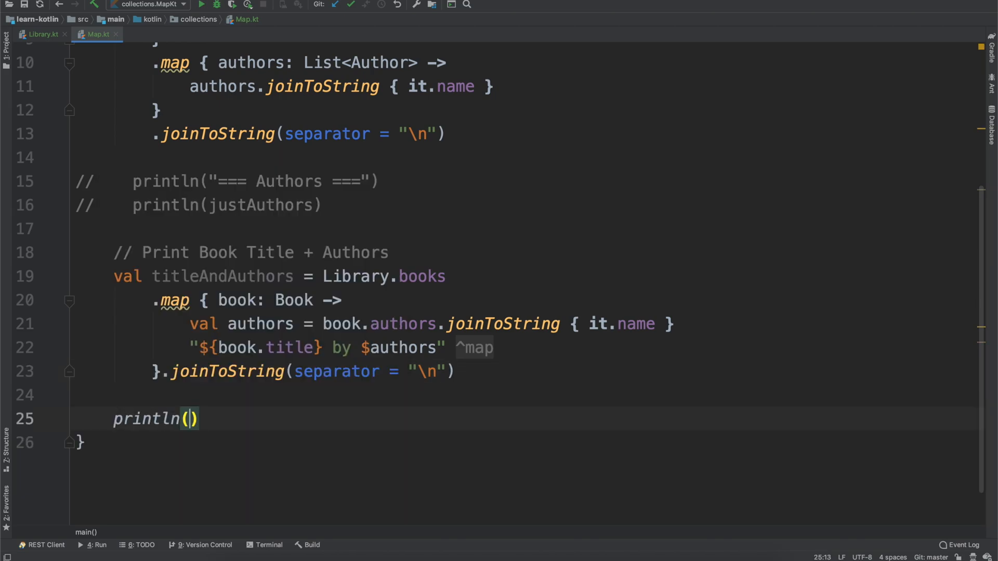
Step: Print the "=== Title & Authors ===" header and titleAndAuthors at the end of main, then run
text("===")
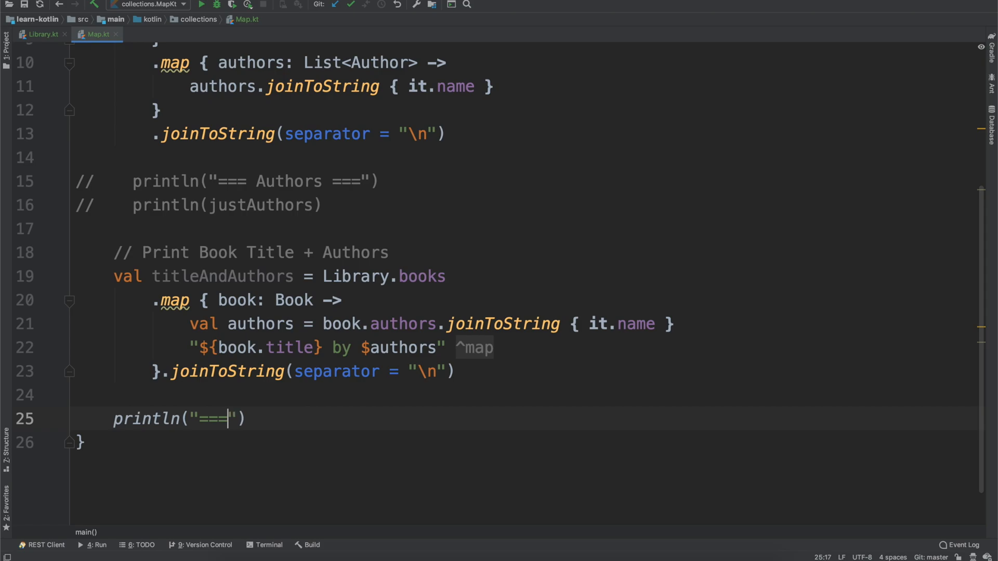
text("  ")
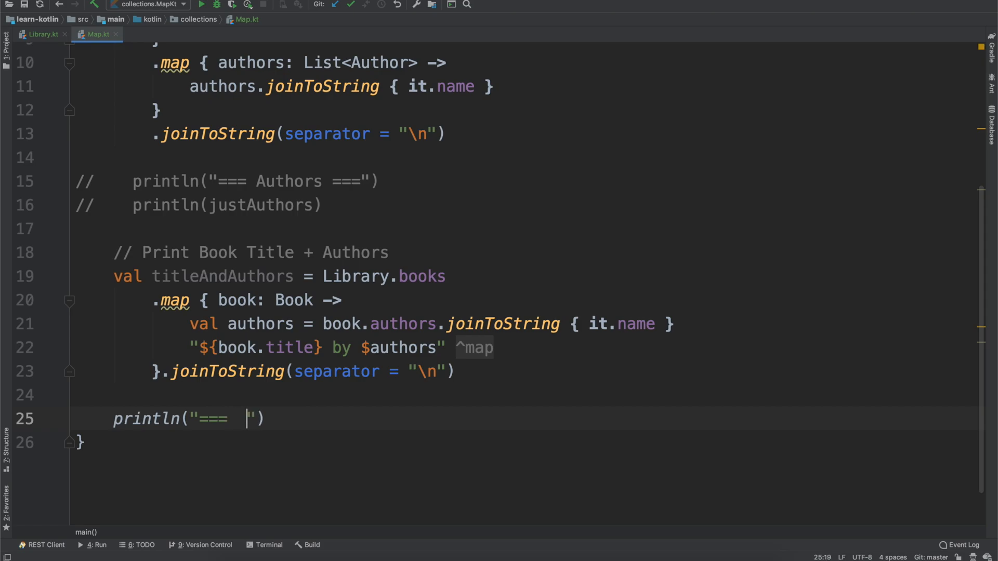
text(Title)
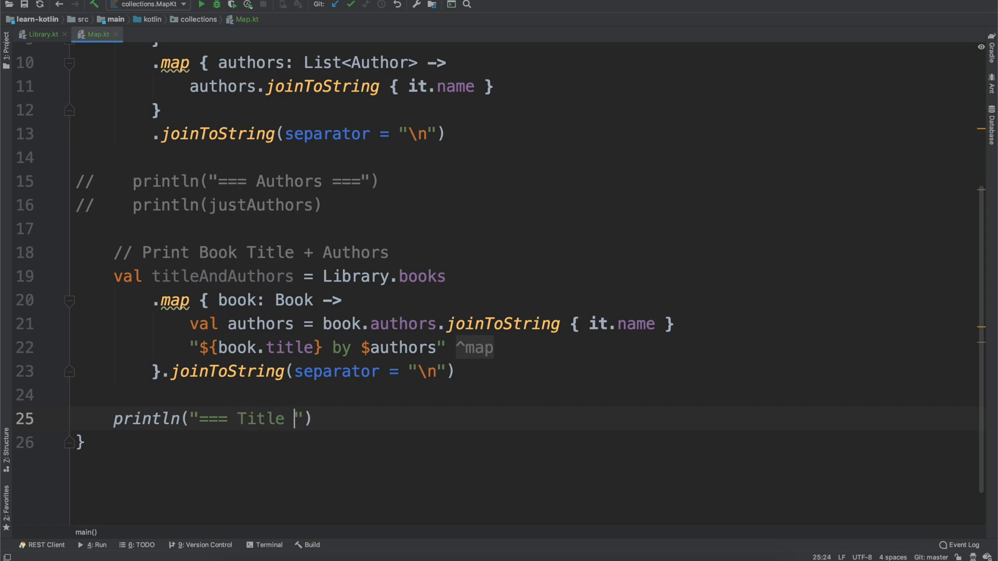
text(& Authors ===)
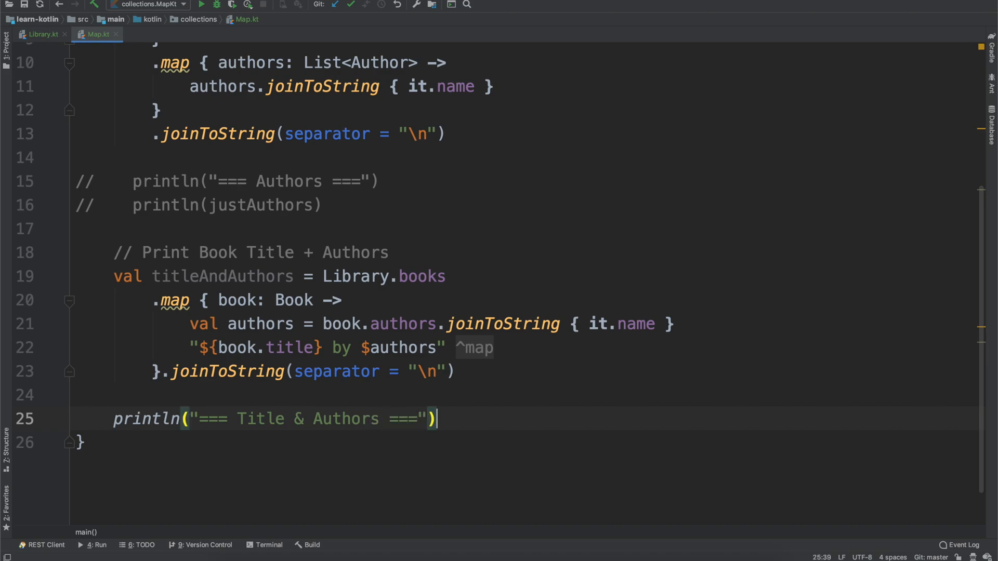
text(println)
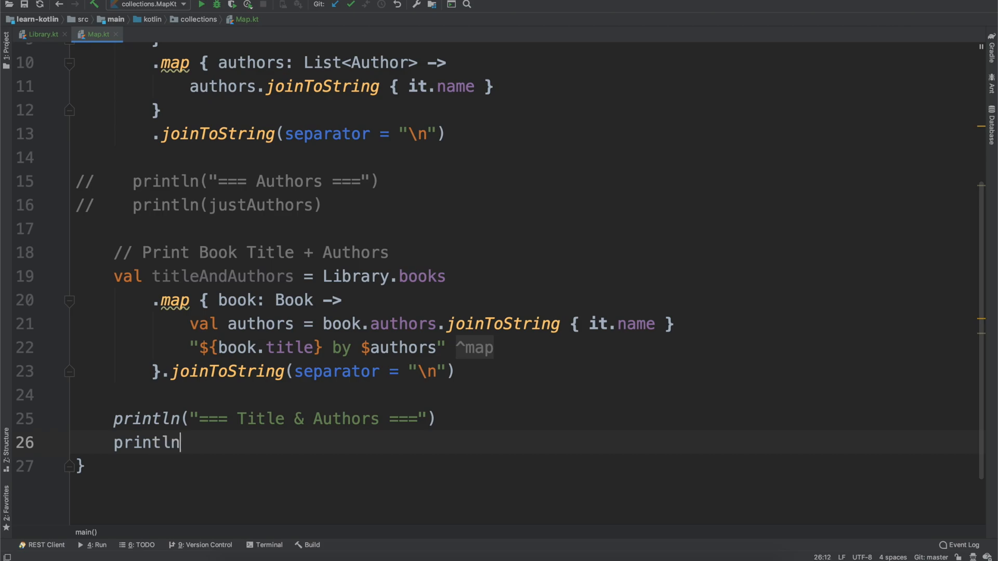
text((titleAndAuthors)
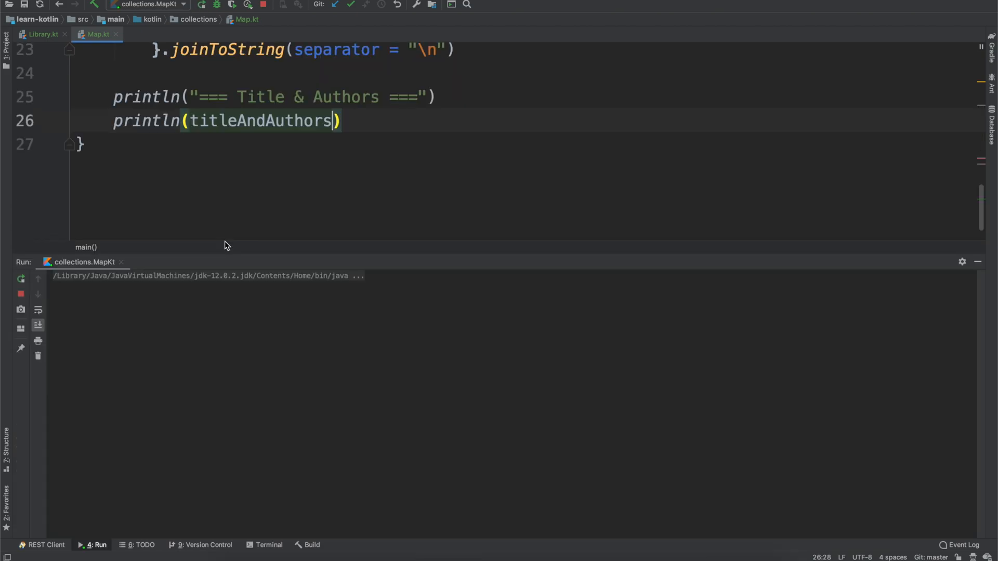
Step: Review the run output listing each title by its authors, highlighting Zero to One, then resume editing
click(200, 4)
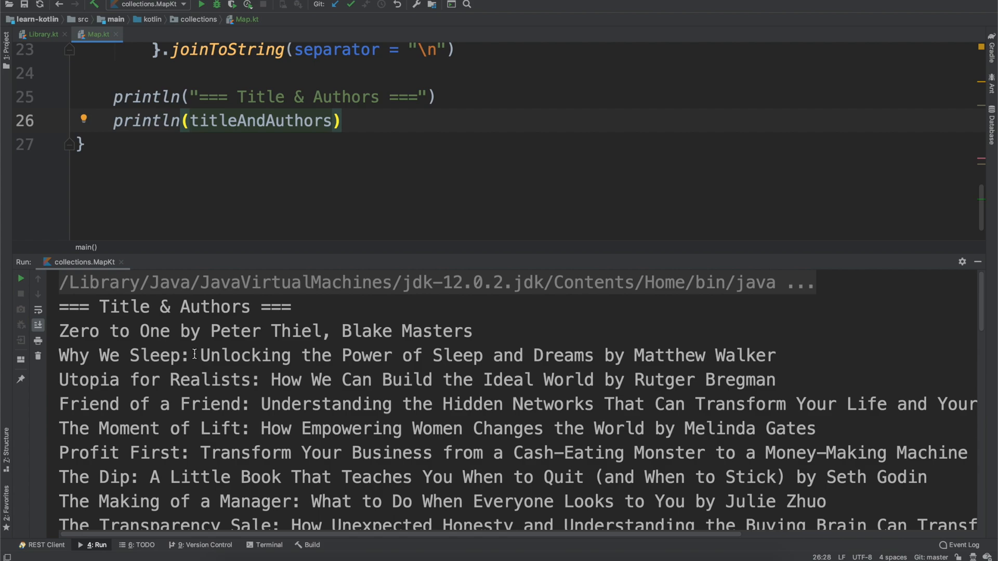
mouse_move(62, 330)
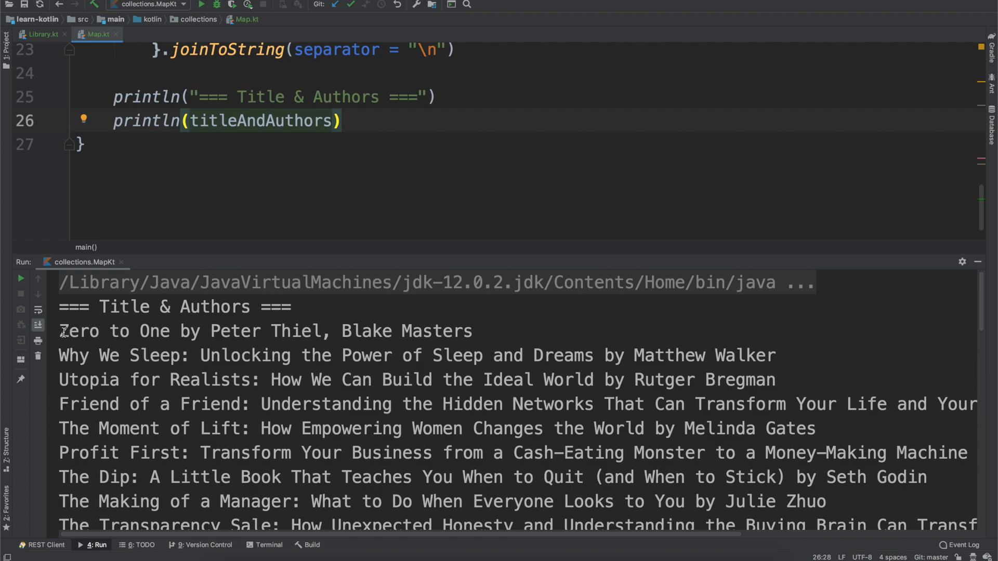
drag(59, 330, 161, 330)
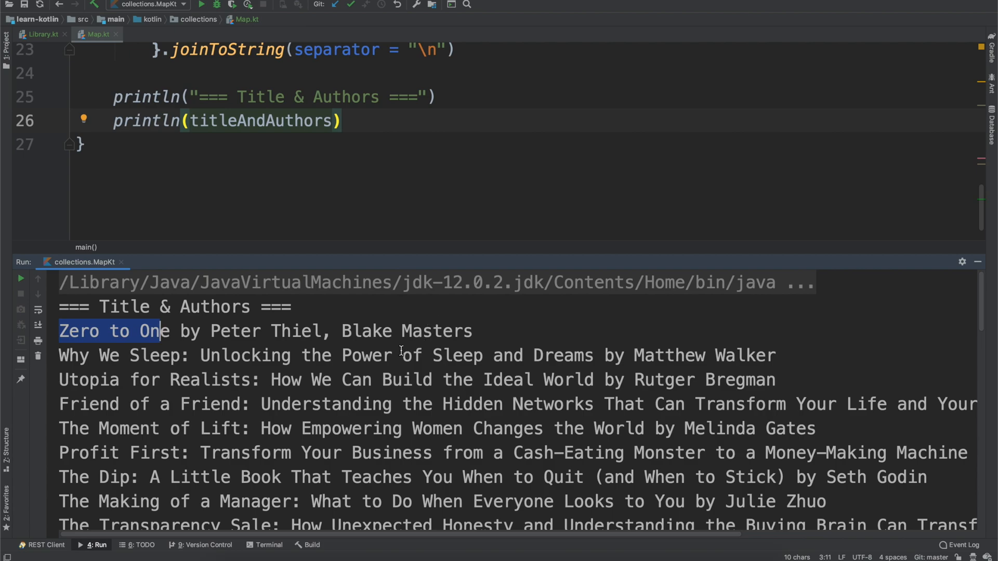
scroll(down, 3)
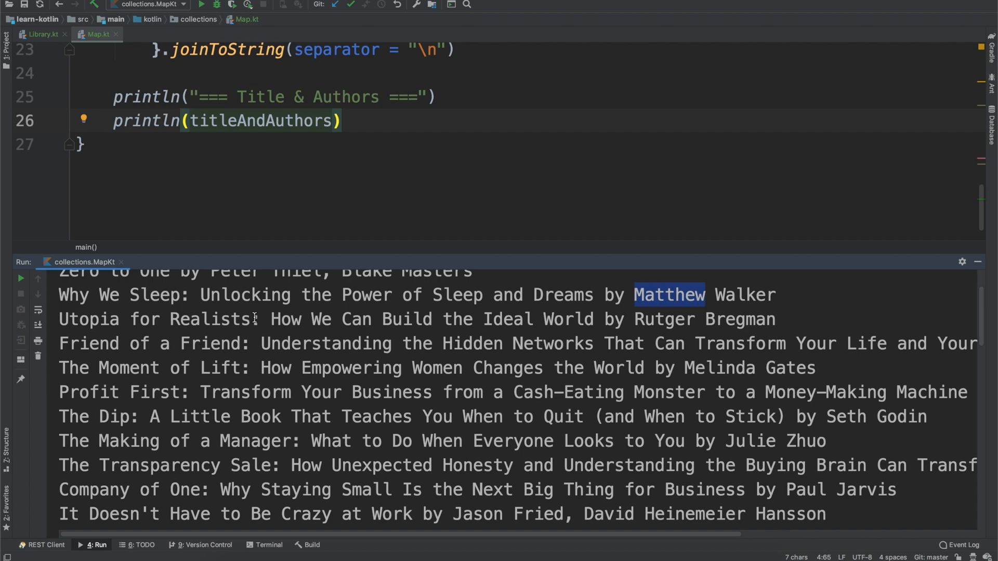
mouse_move(646, 333)
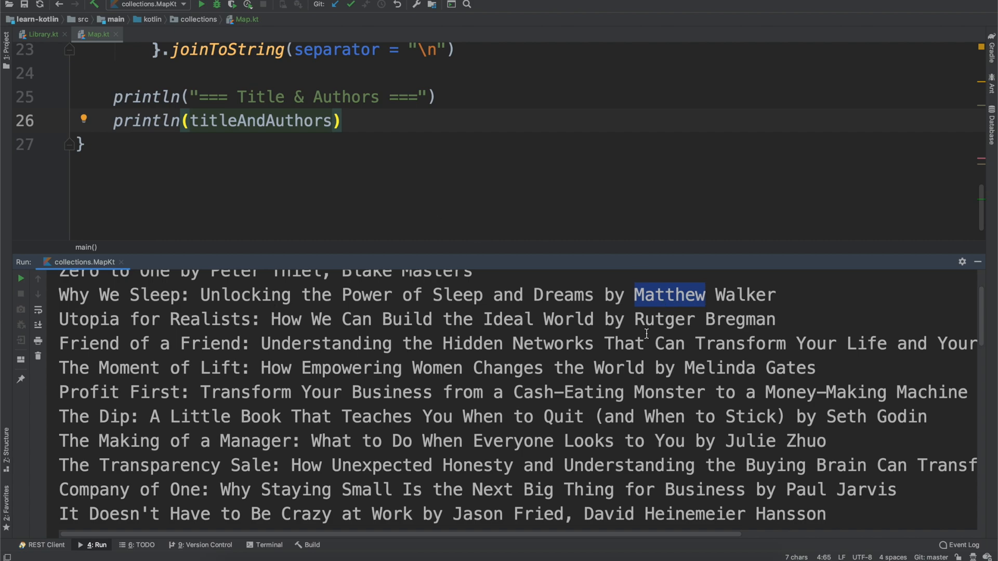
mouse_move(767, 367)
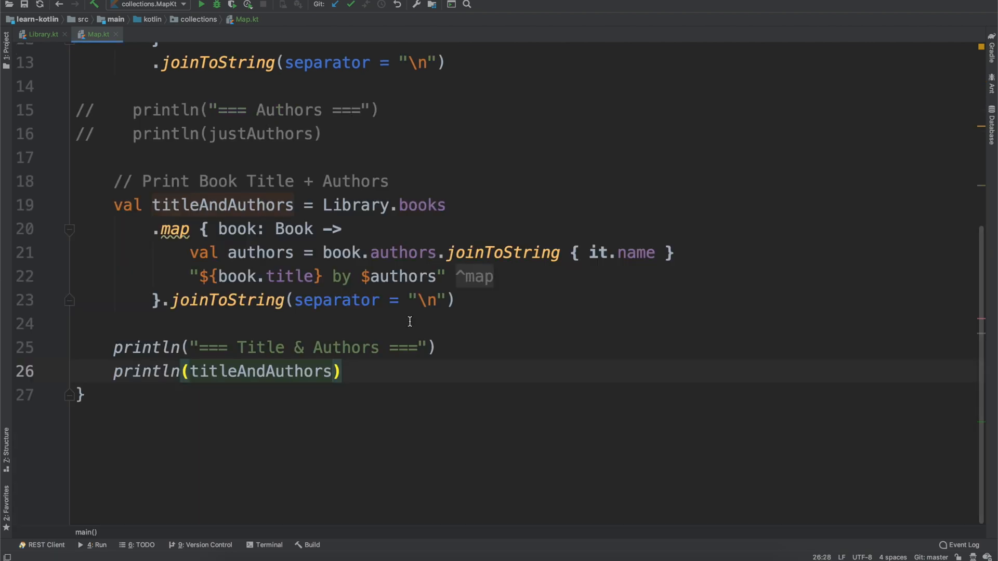
scroll(down, 3)
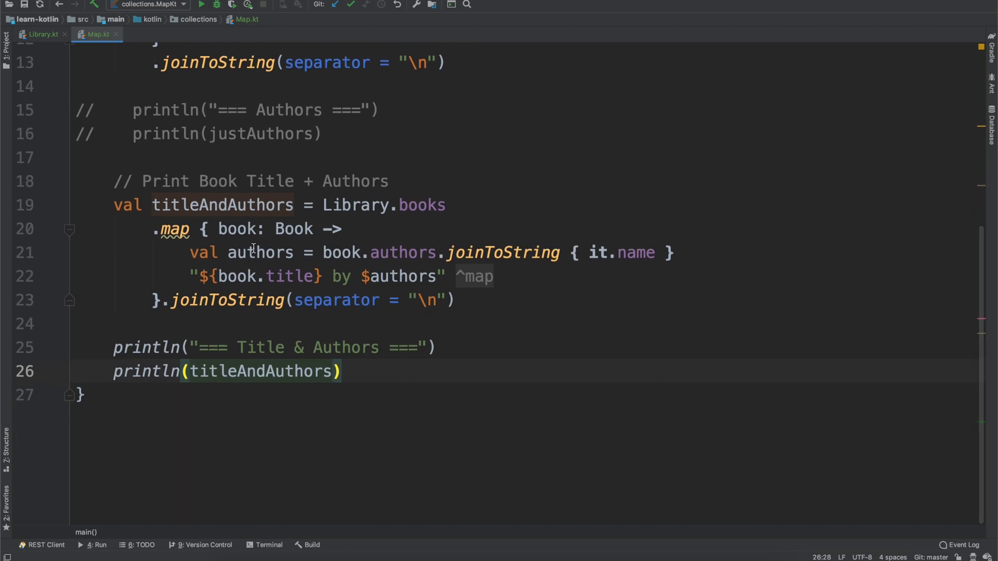
click(320, 371)
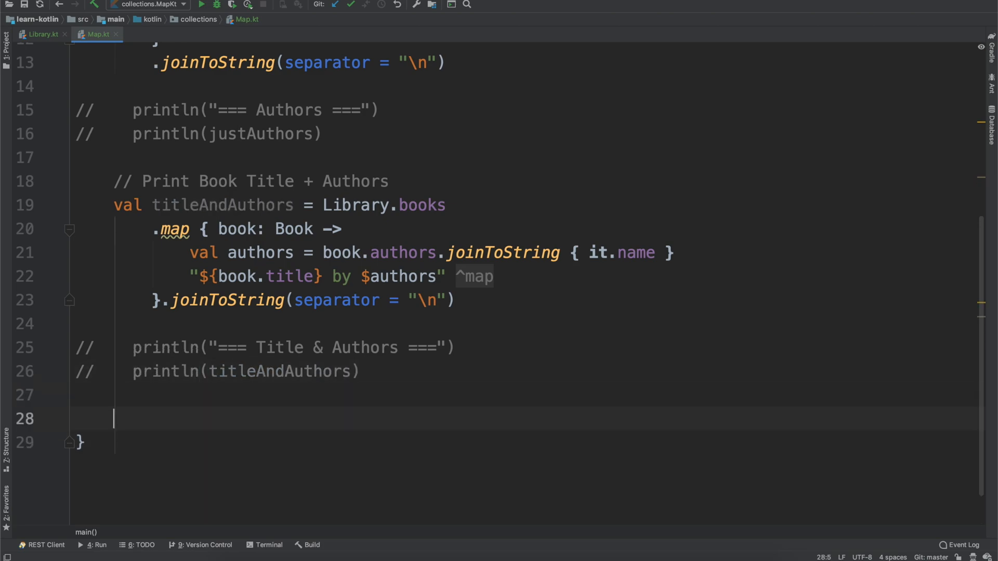
Step: Add the comment '// Book Title + Location/ID' below the commented-out printlns with a new line beneath
scroll(down, 3)
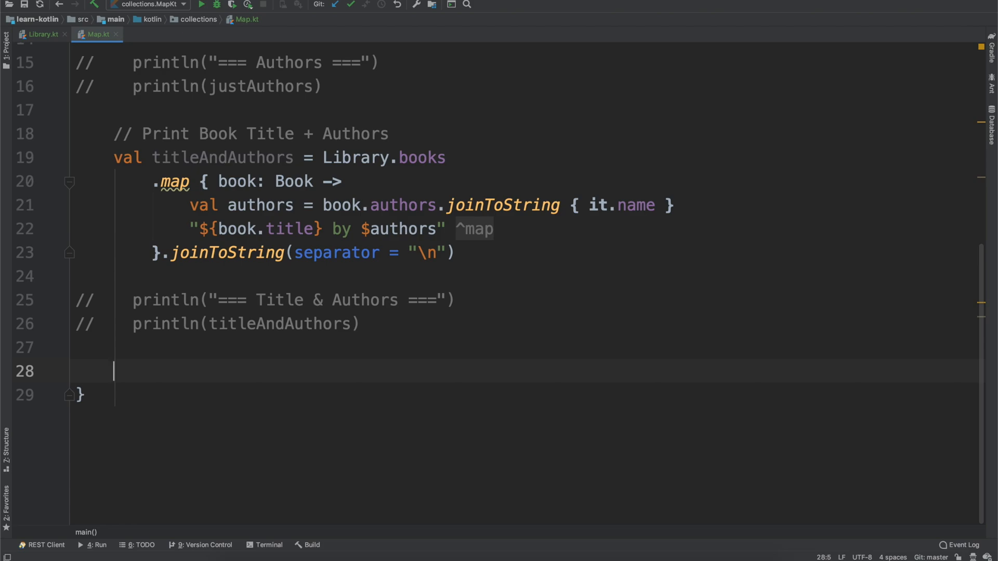
text(// Book)
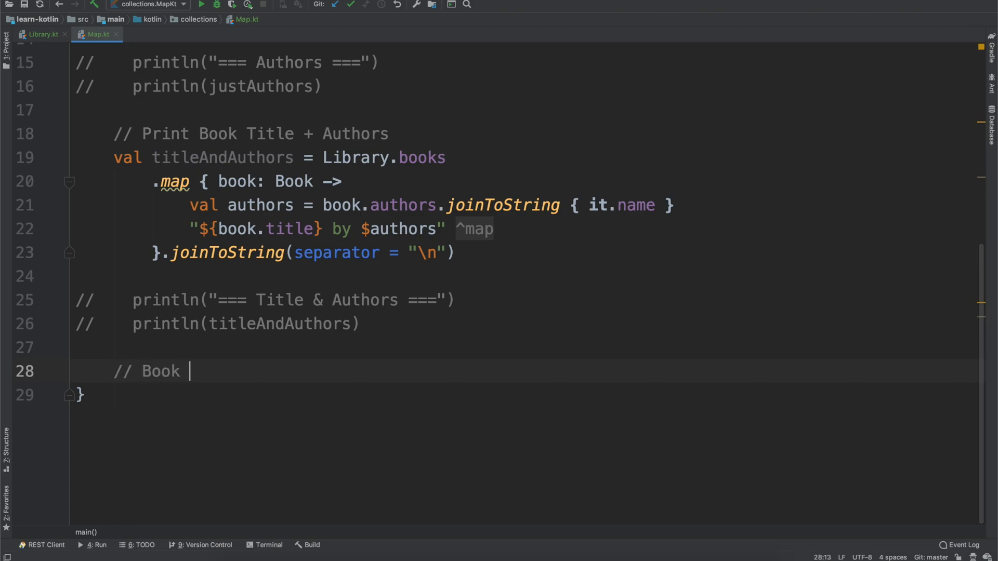
text(Title +)
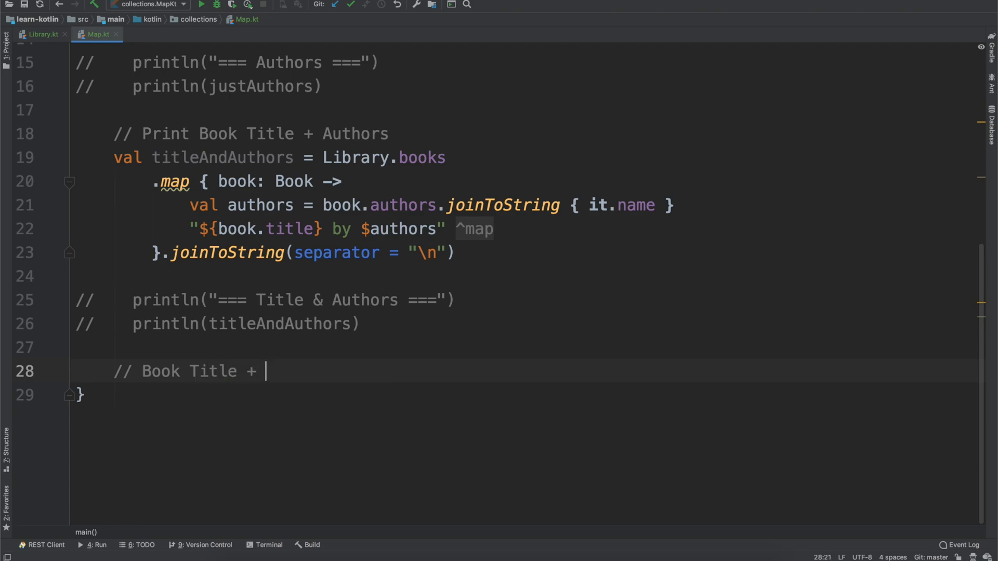
text(Lo)
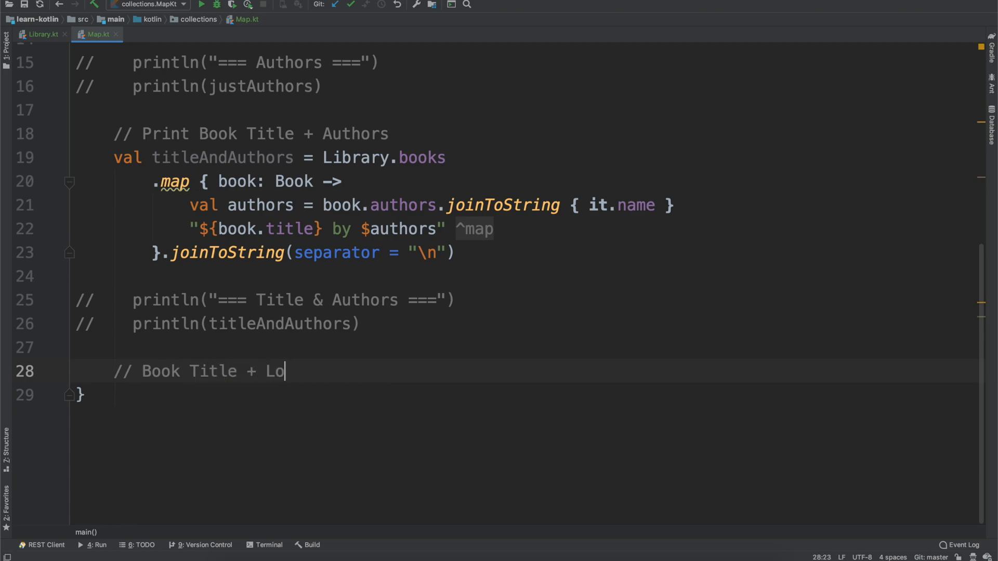
text(cation)
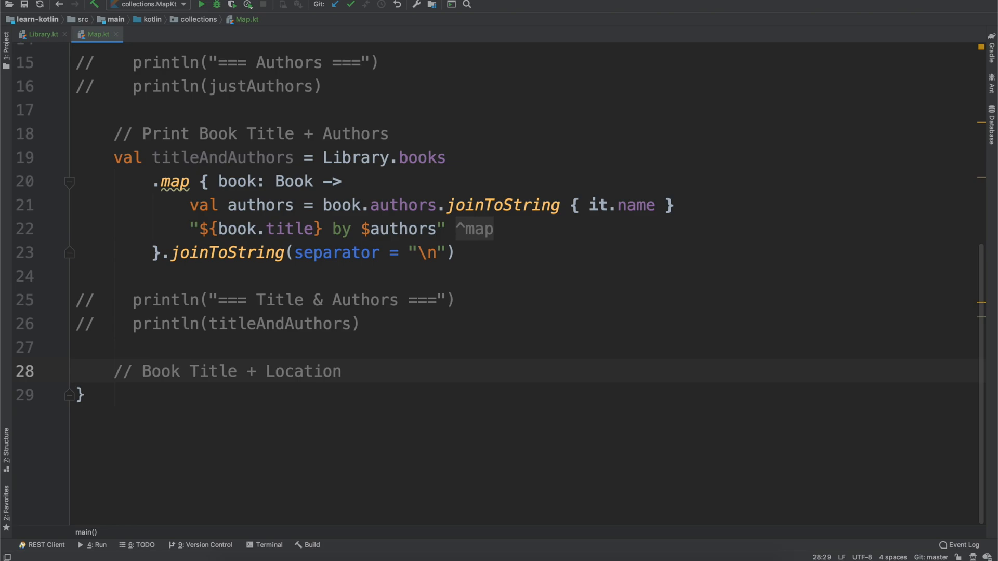
text(/ID)
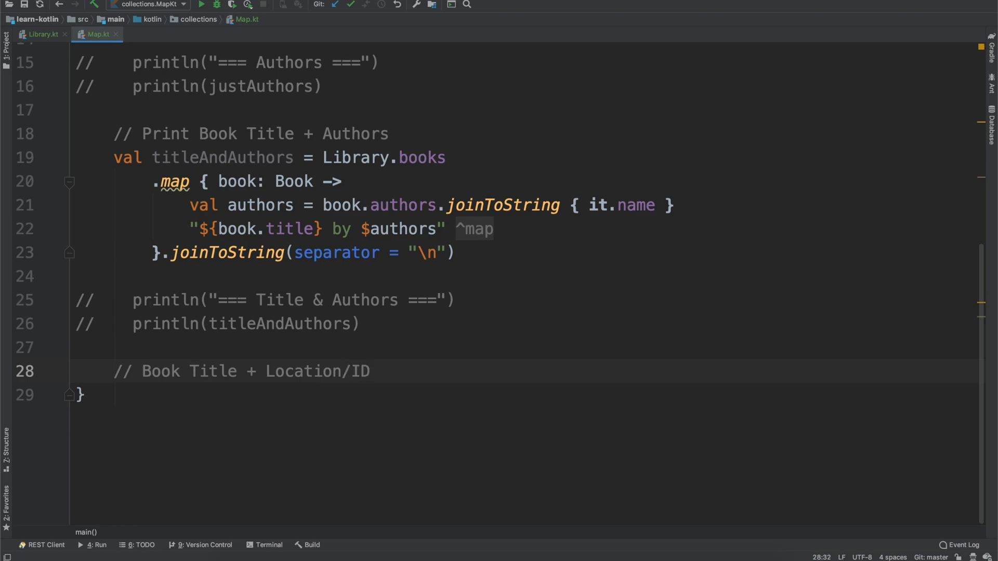
key(enter)
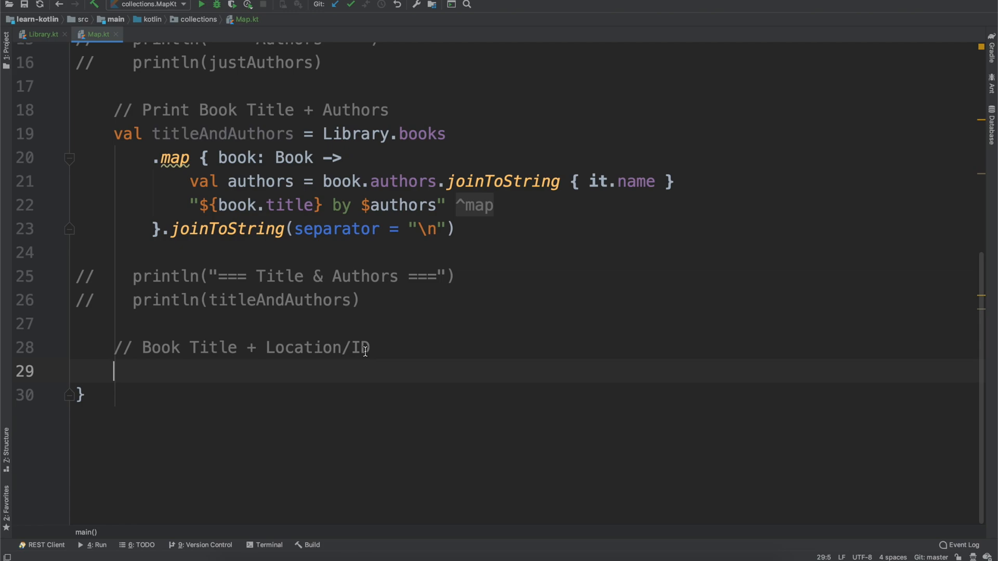
Step: Print "=== Books with Index" and declare val booksWithIndex = Library.books
text(println()
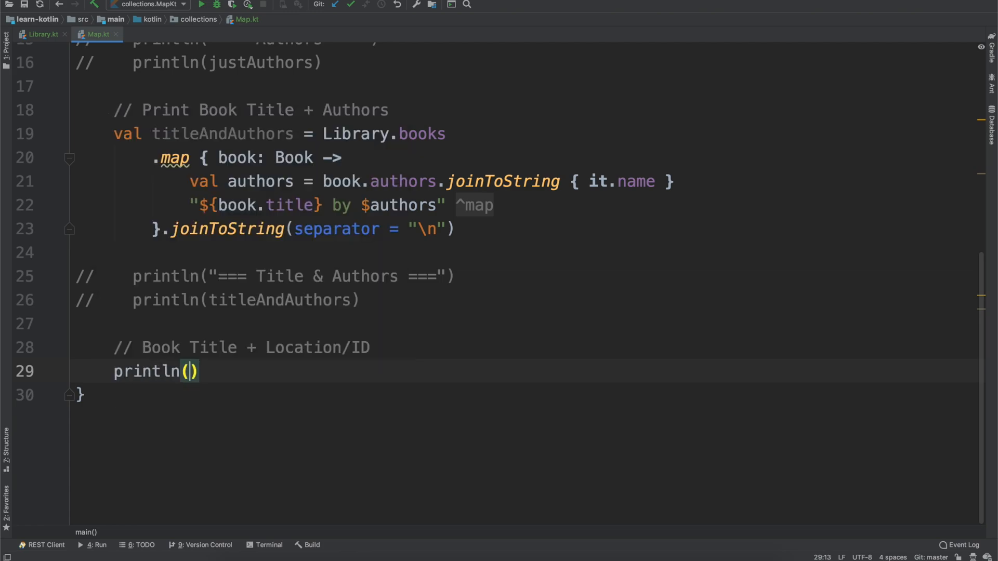
text("=== Books w)
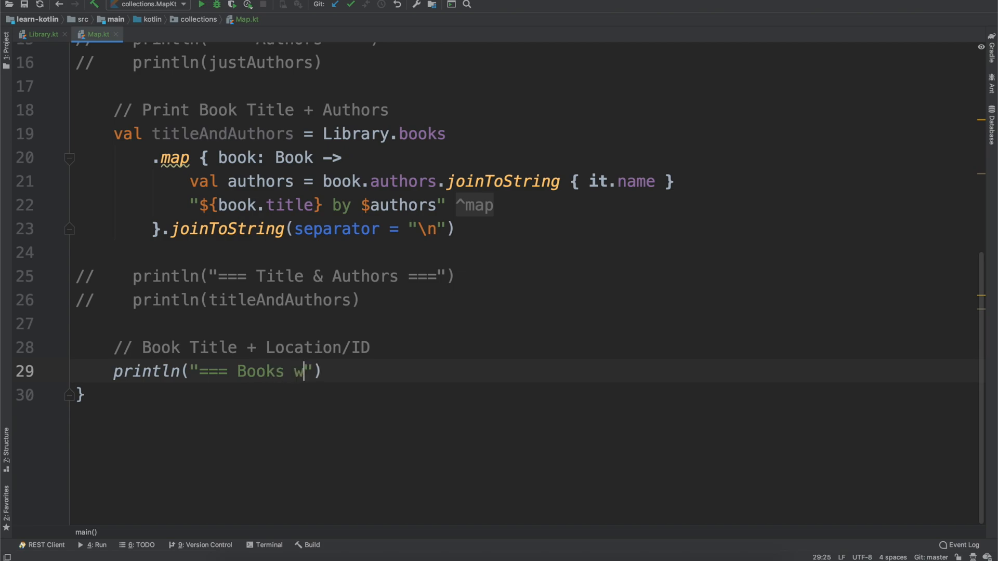
text(ith Index)
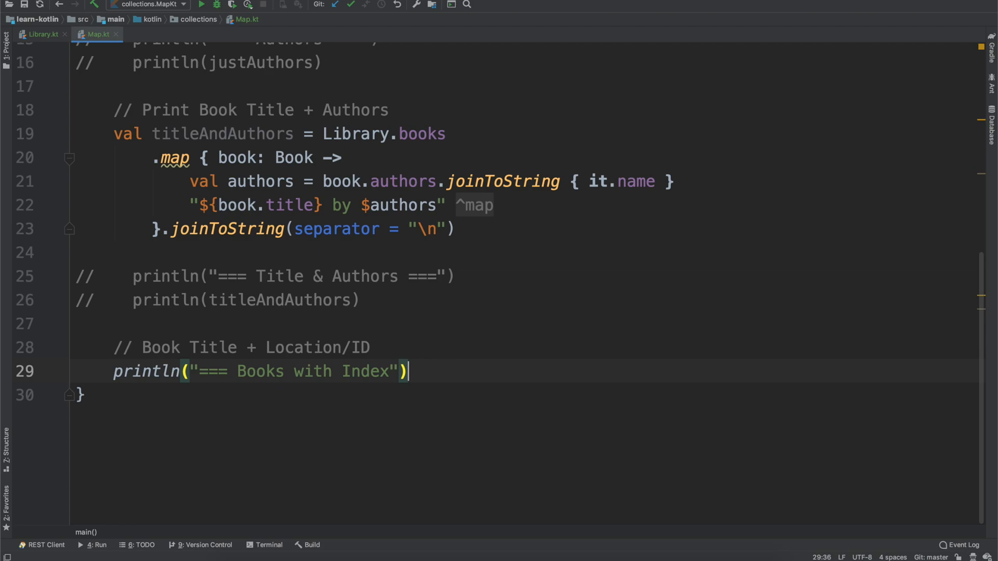
text(val)
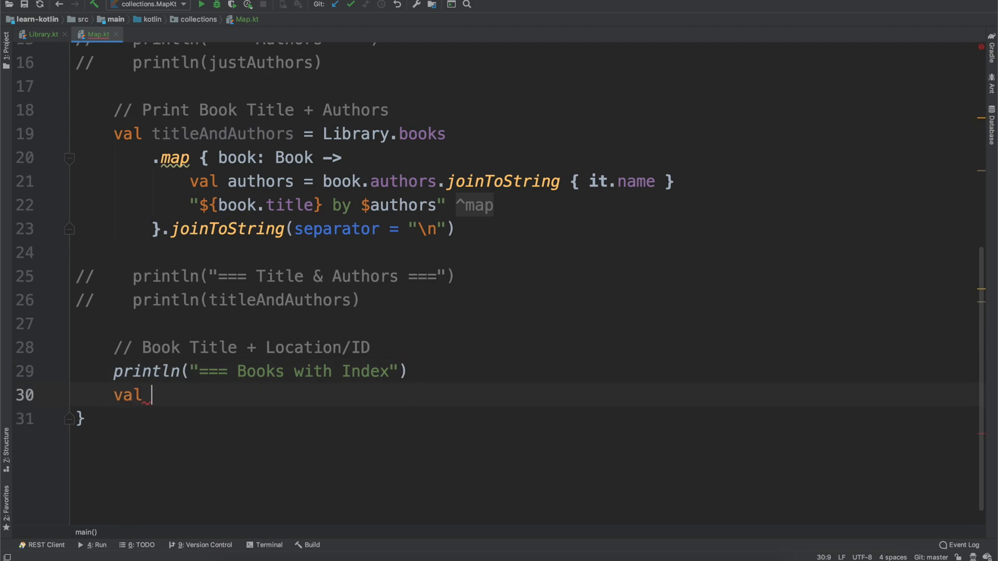
text(books)
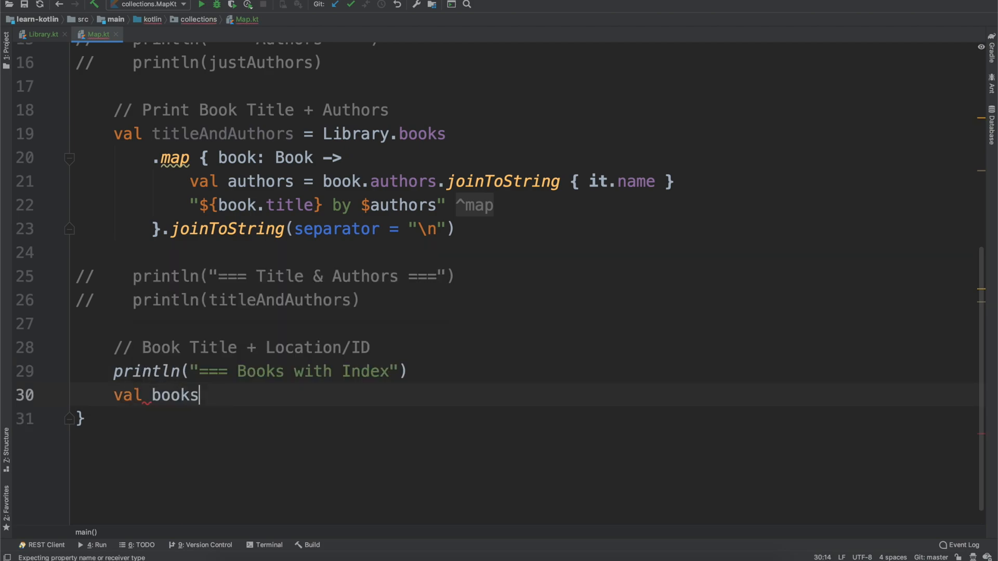
text(WithIndex = Library.books)
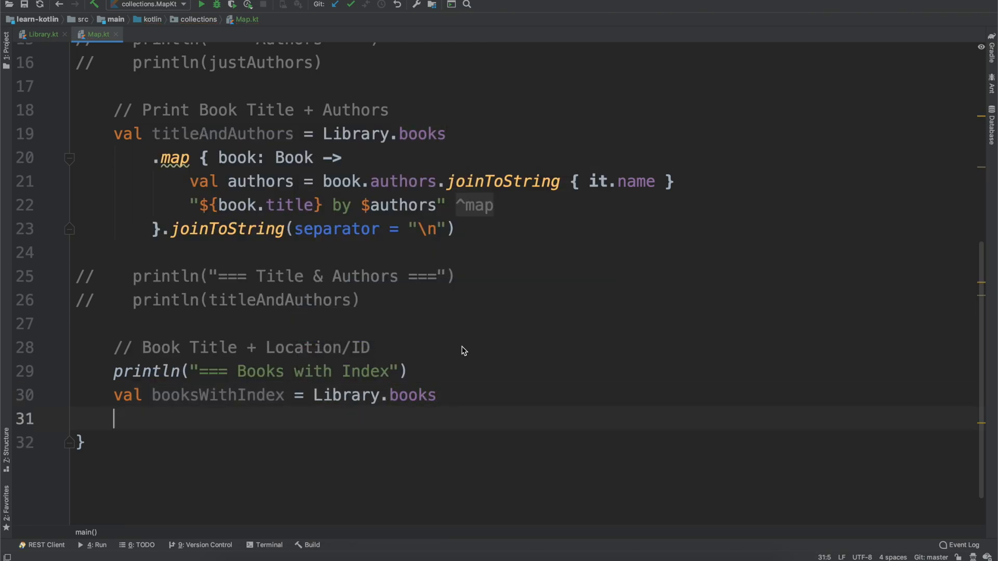
Step: Map booksWithIndex with mapIndexed { index, book -> "$index - ${book.title}" }
text(.map)
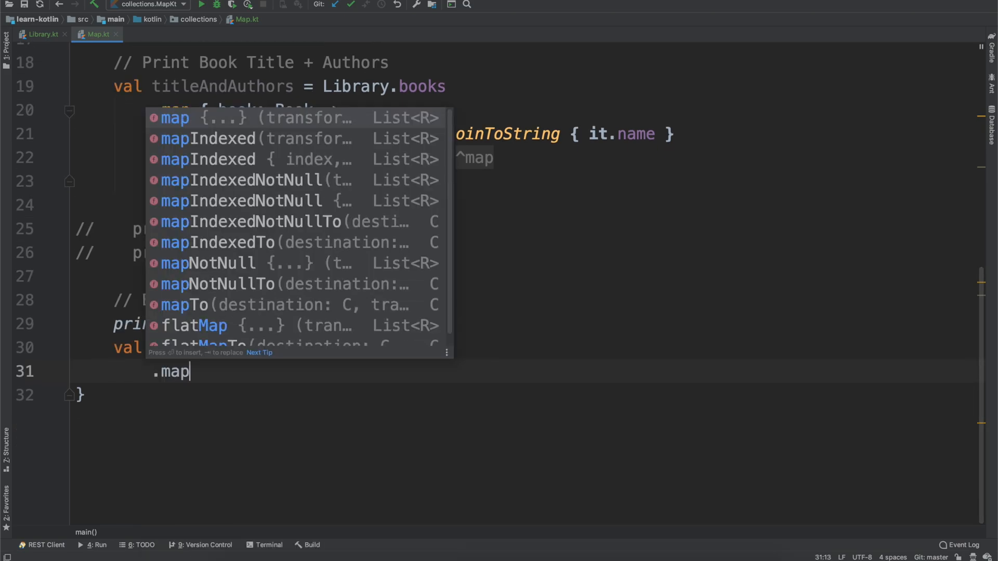
text(i)
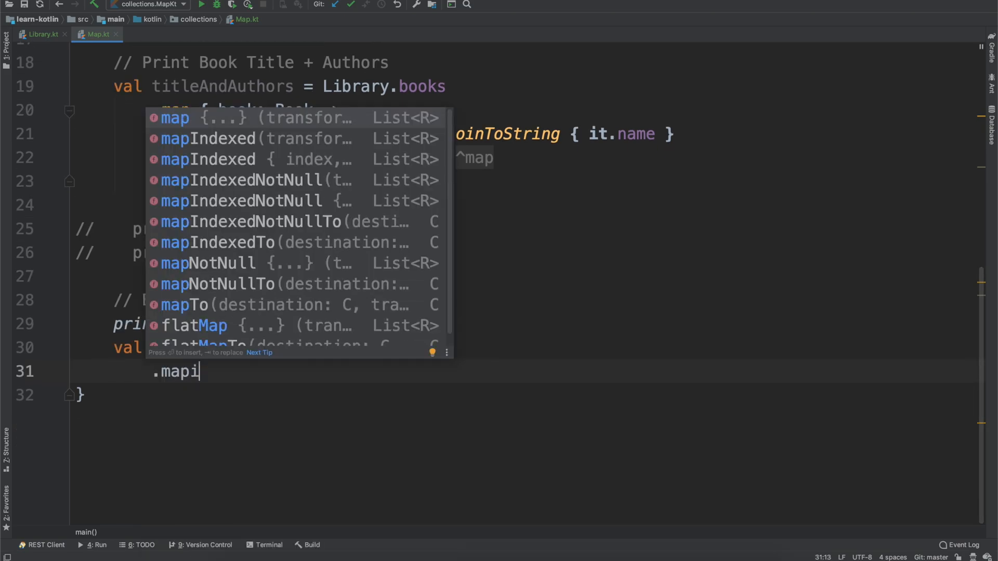
text(ndex)
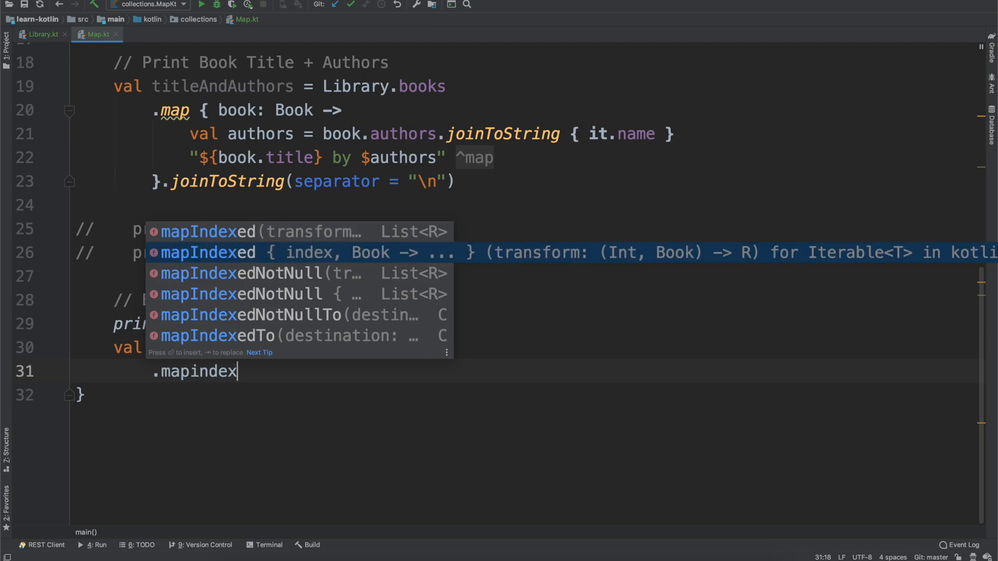
click(299, 253)
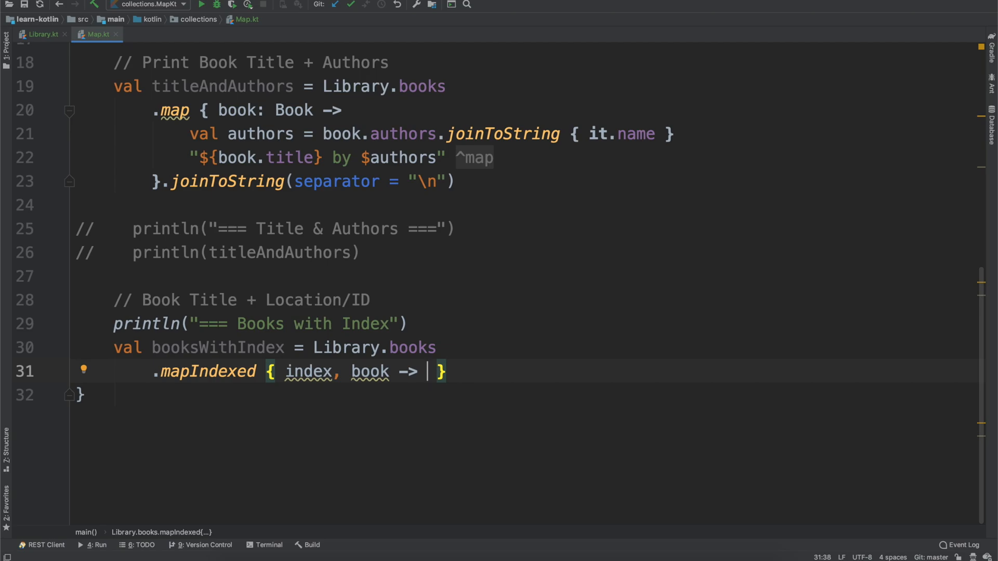
text("$)
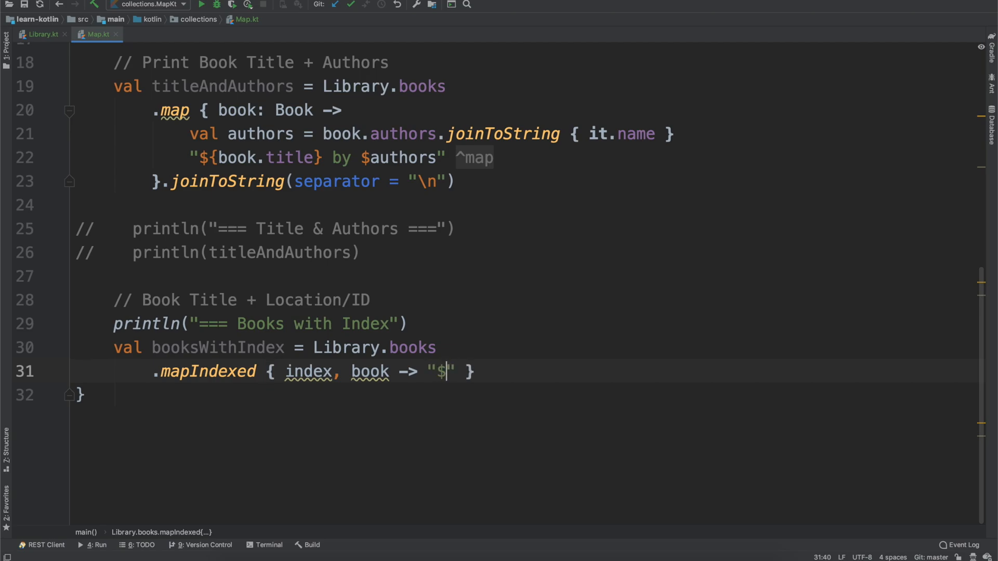
text(index - ${book.)
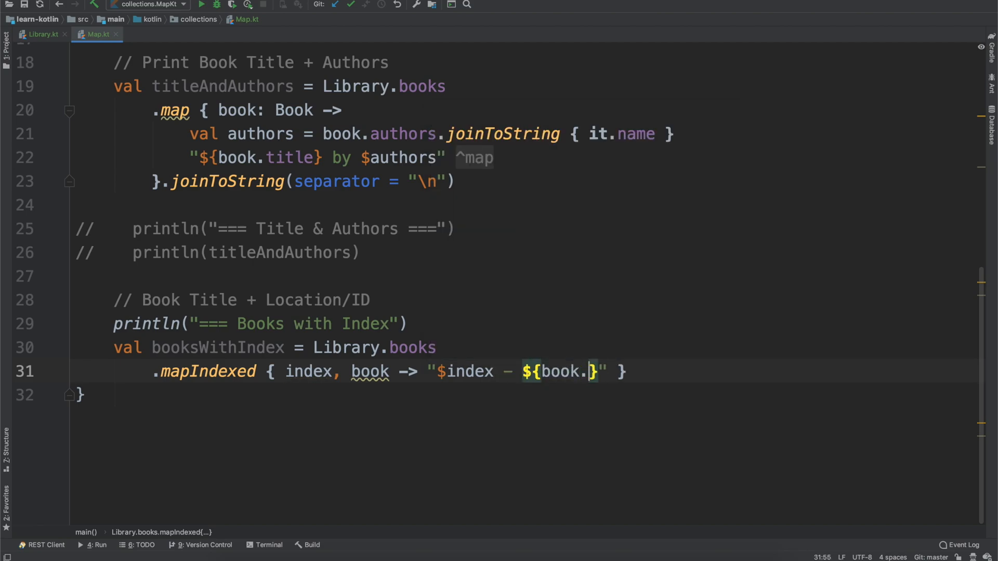
text(title)
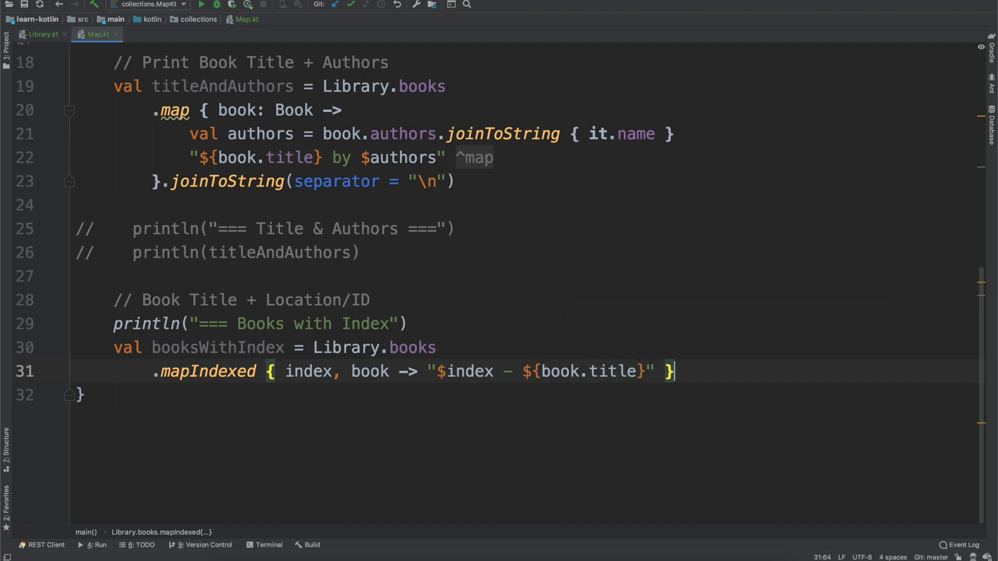
key(enter)
text(println()
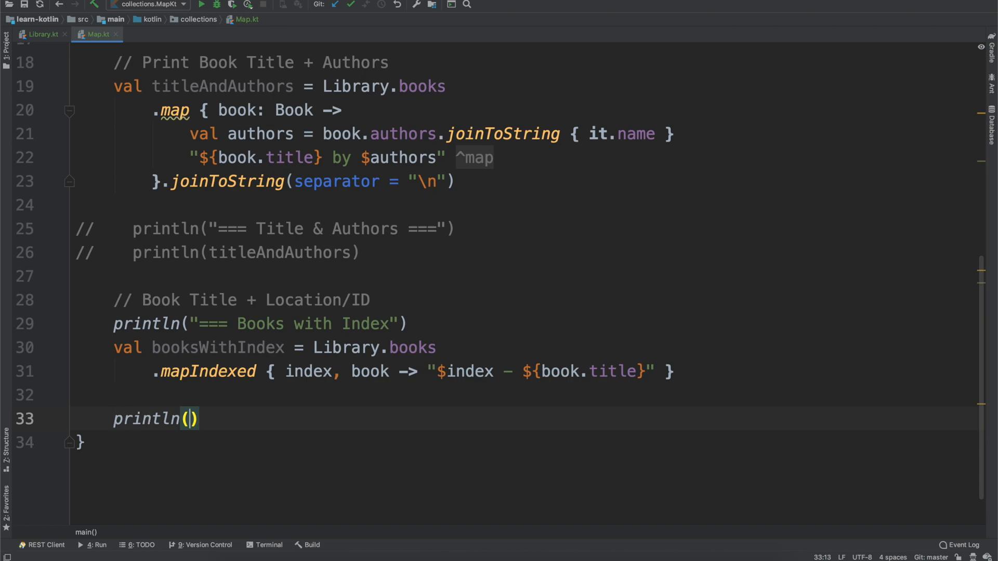
Step: Print booksWithIndex.joinToString(separator = "\n") so each indexed title is on its own line
text(book)
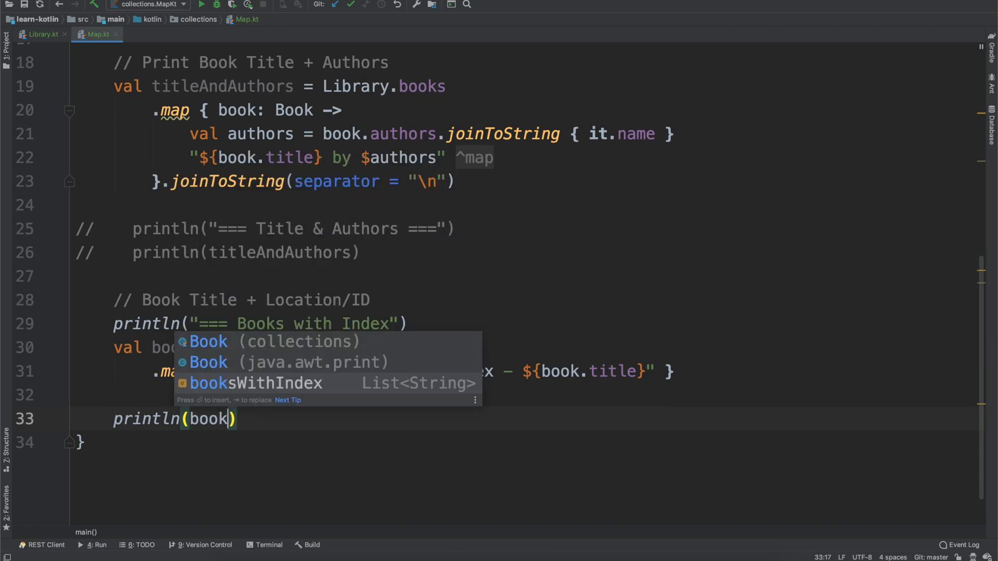
key(Tab)
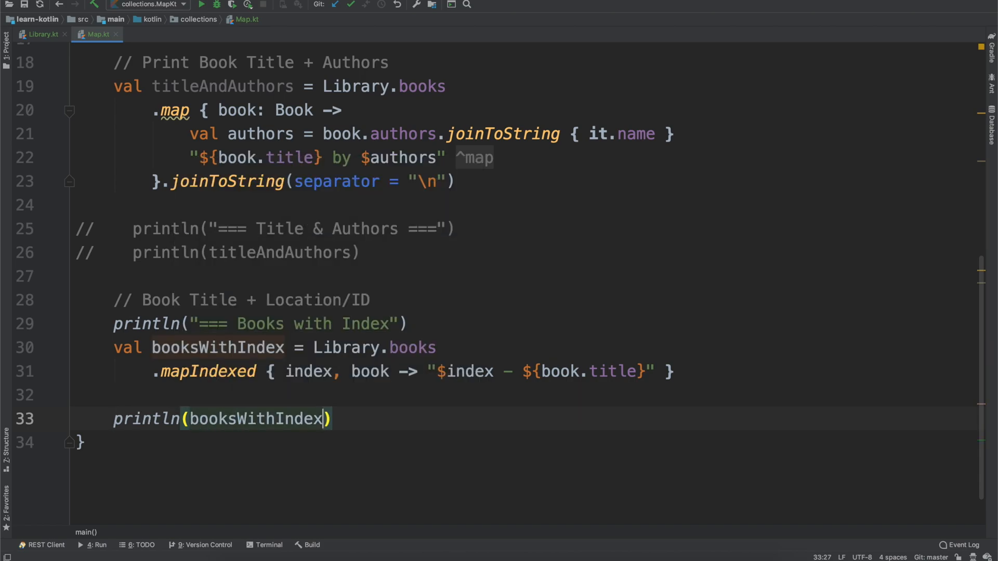
text(.joinToString()
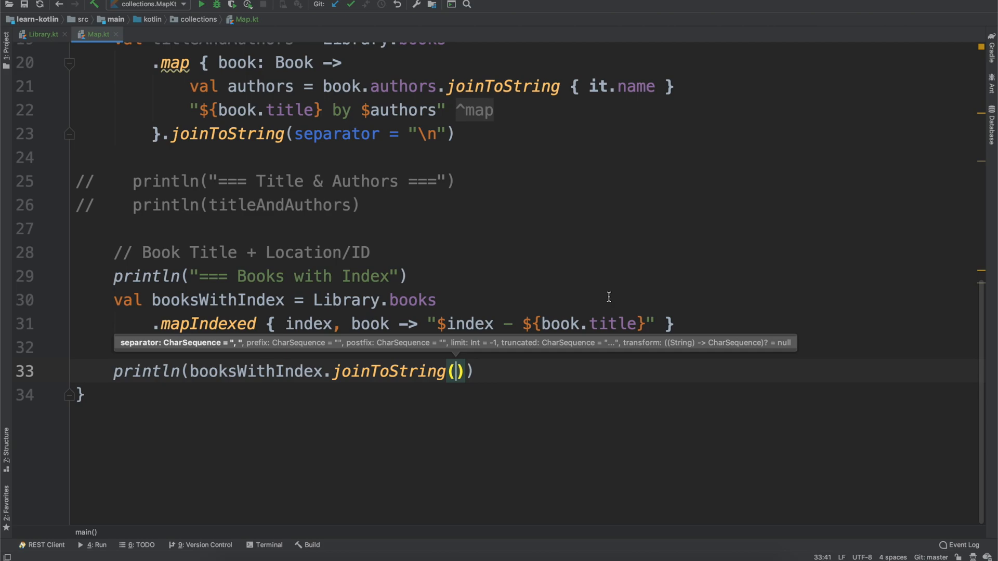
text(sep)
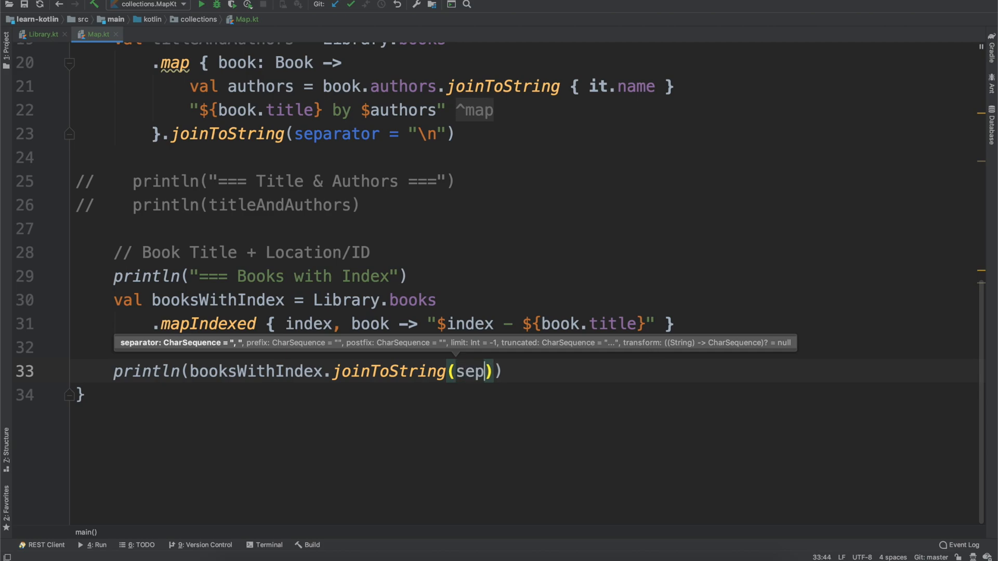
key(Tab)
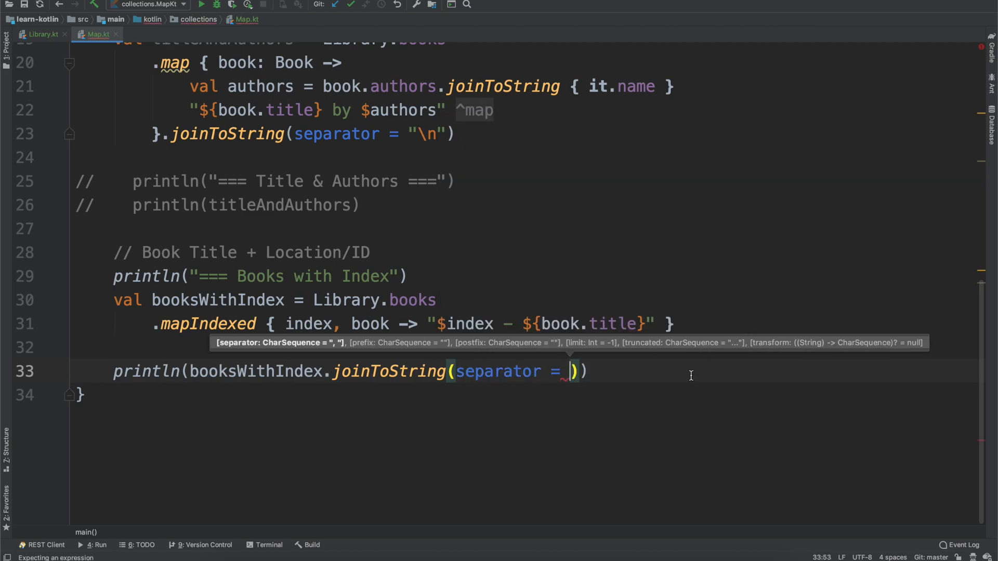
text("\")
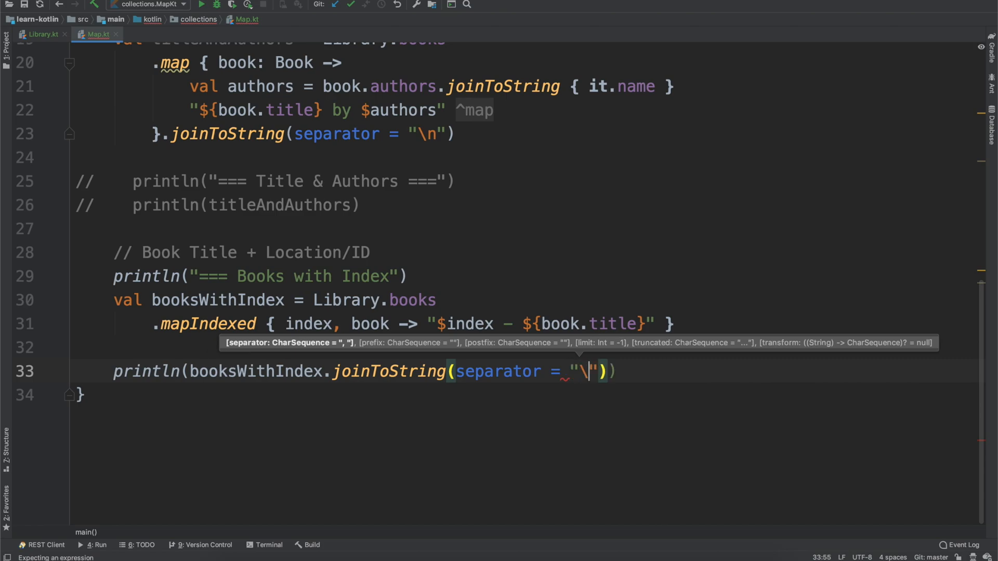
text(n)
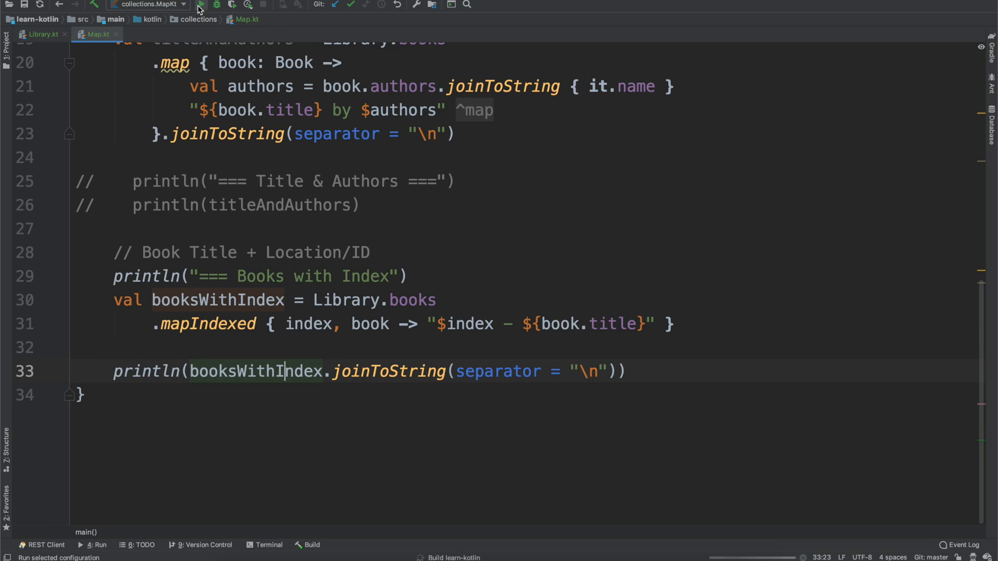
Step: Run MapKt, review the titles numbered from 0, then return to the top of Map.kt
click(200, 5)
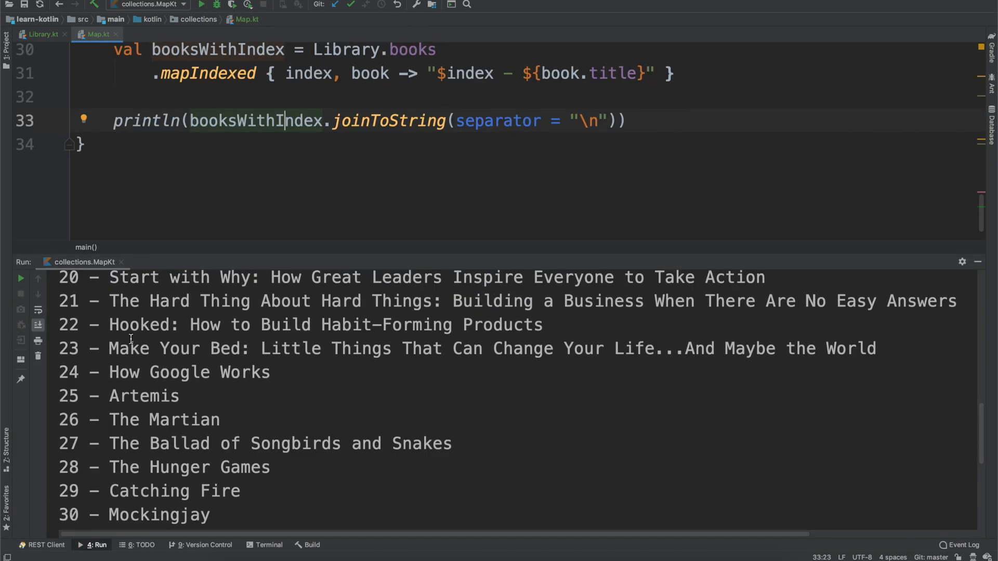
click(200, 5)
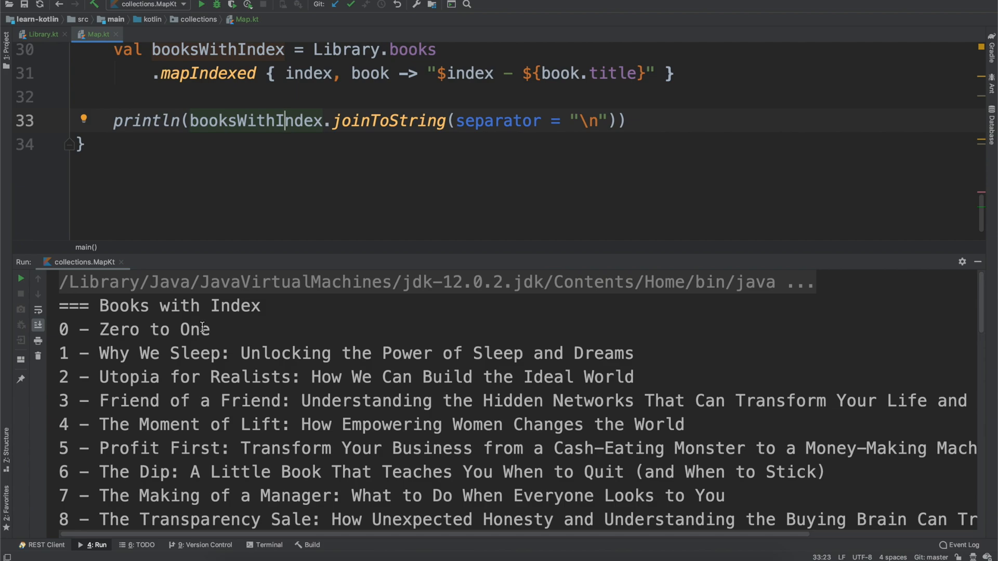
mouse_move(265, 365)
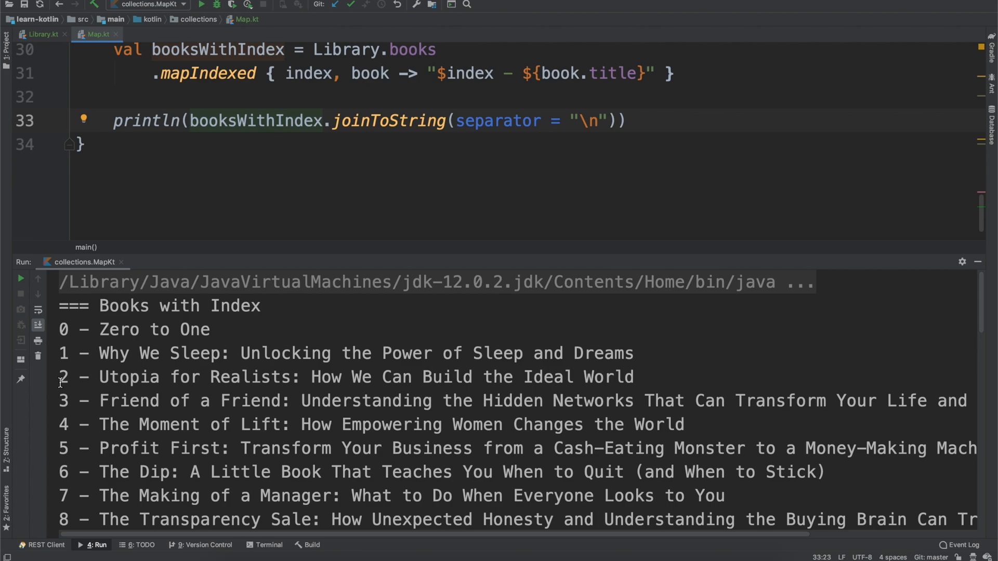
mouse_move(577, 490)
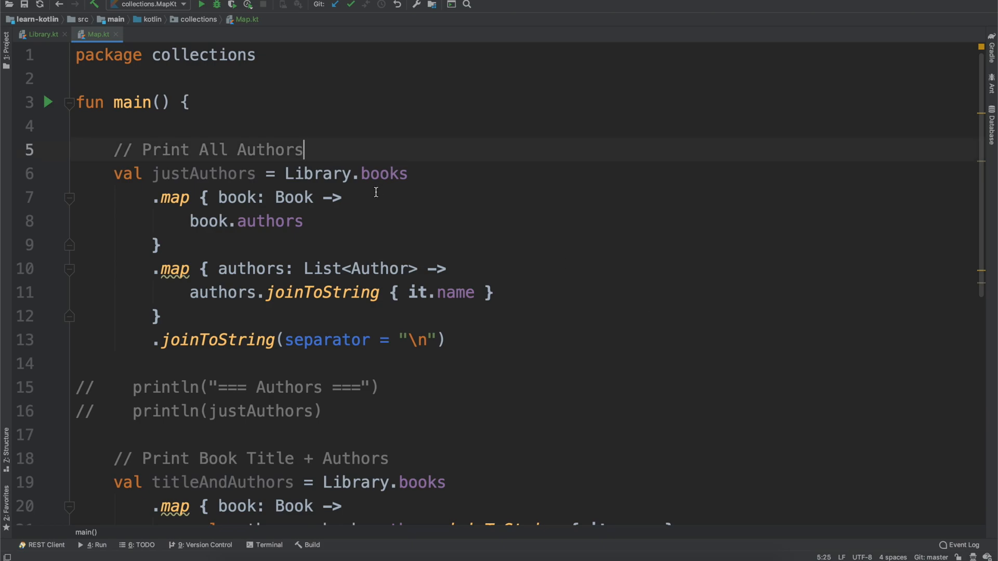
click(384, 173)
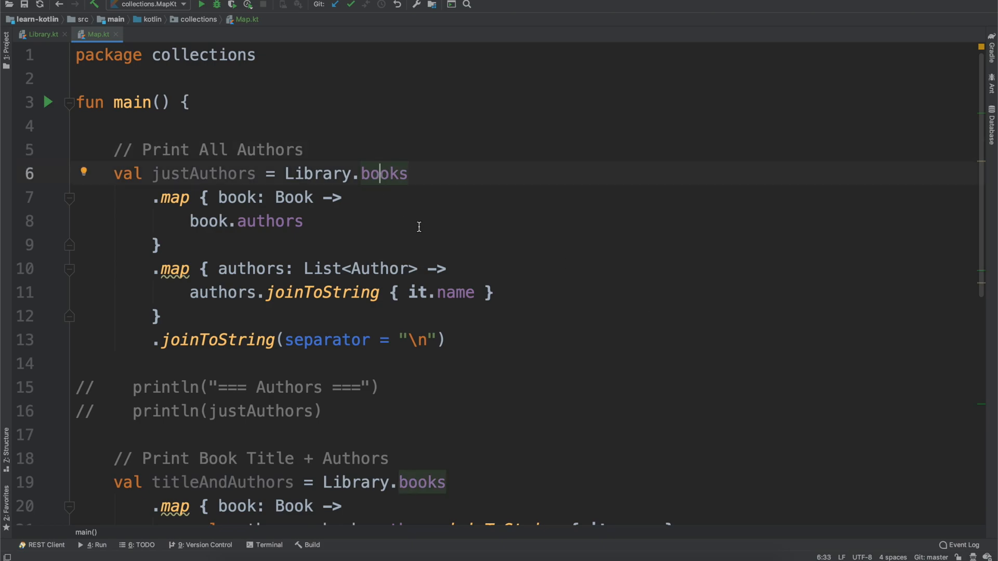